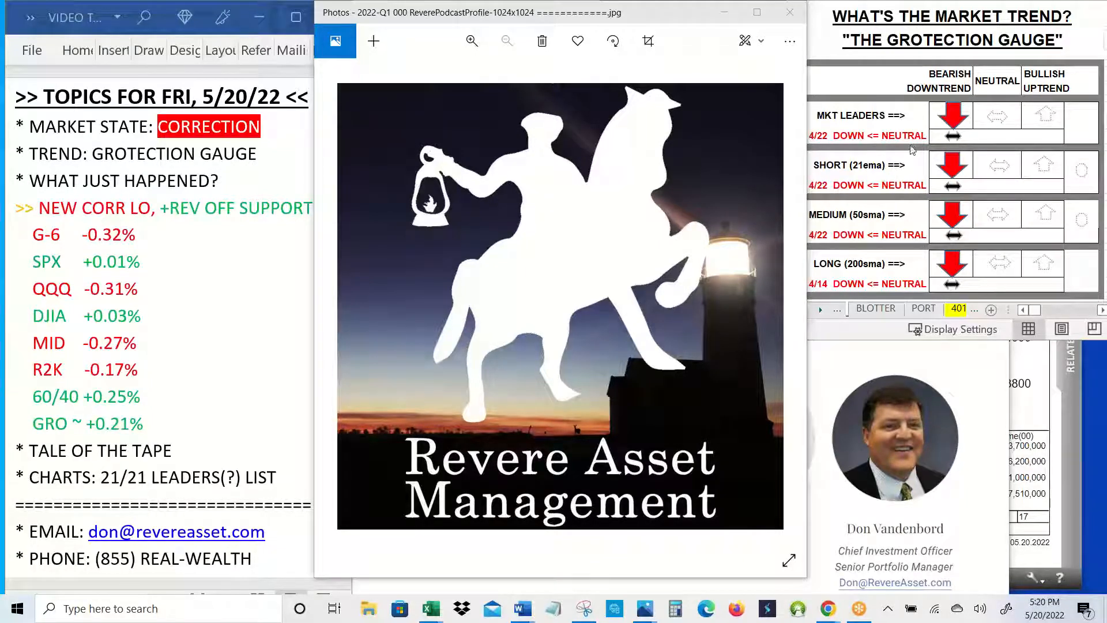
{"action": "mouse_move", "coordinate": [921, 200]}
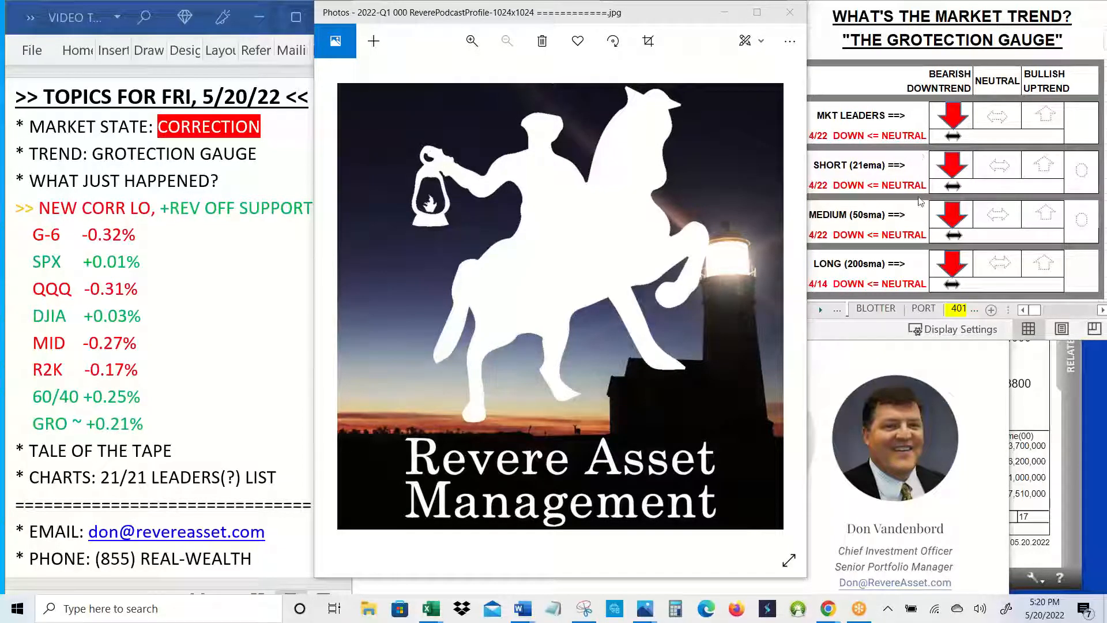
{"action": "mouse_move", "coordinate": [916, 248]}
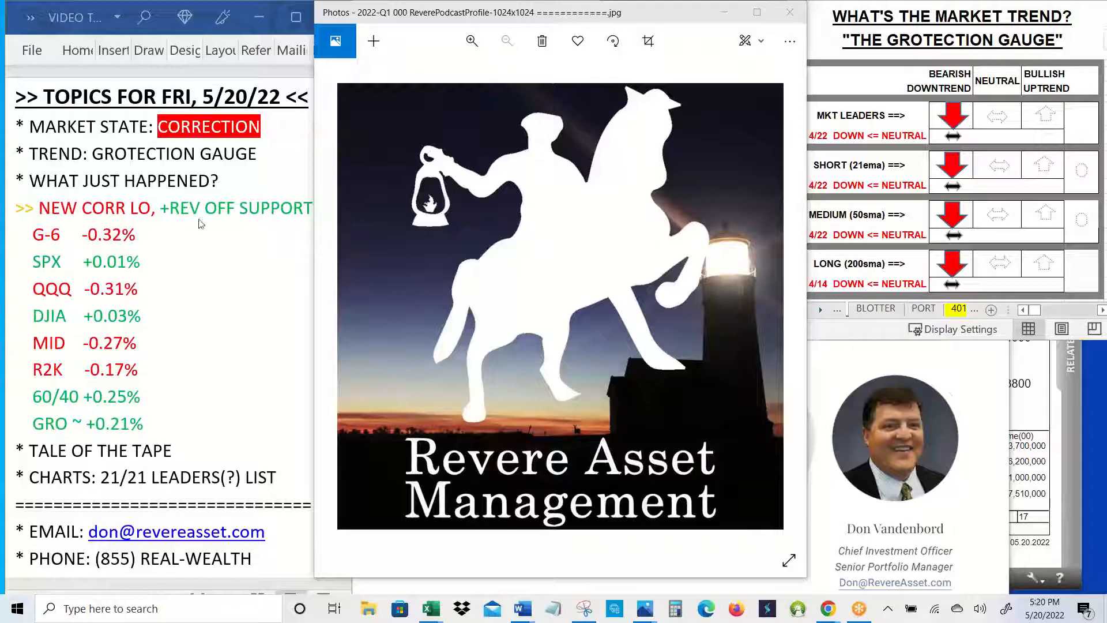
{"action": "mouse_move", "coordinate": [158, 252]}
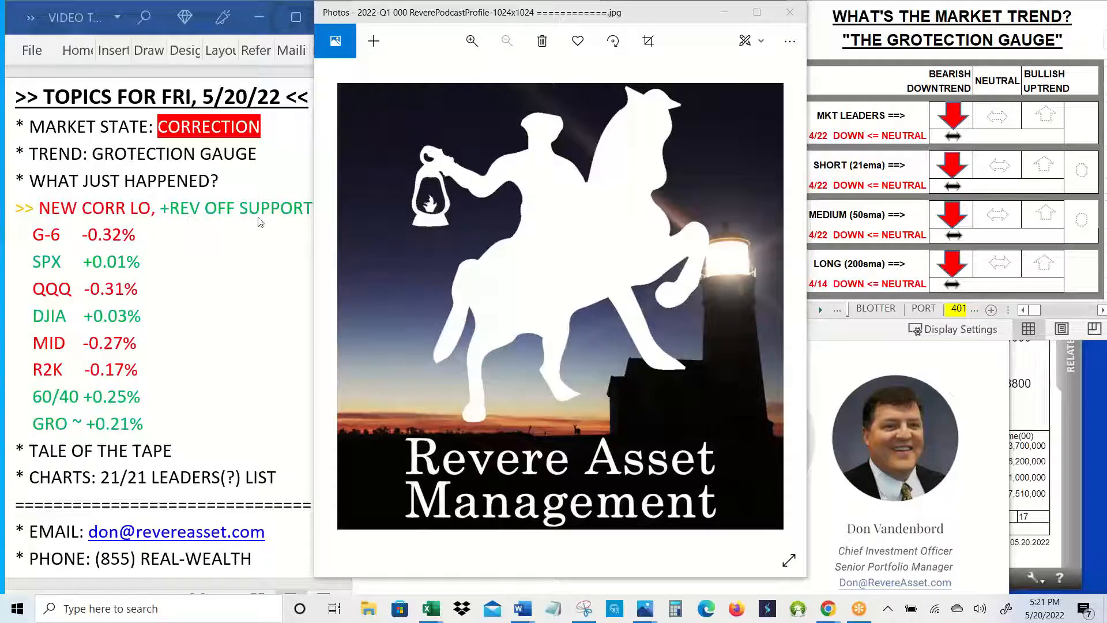
{"action": "mouse_move", "coordinate": [279, 226]}
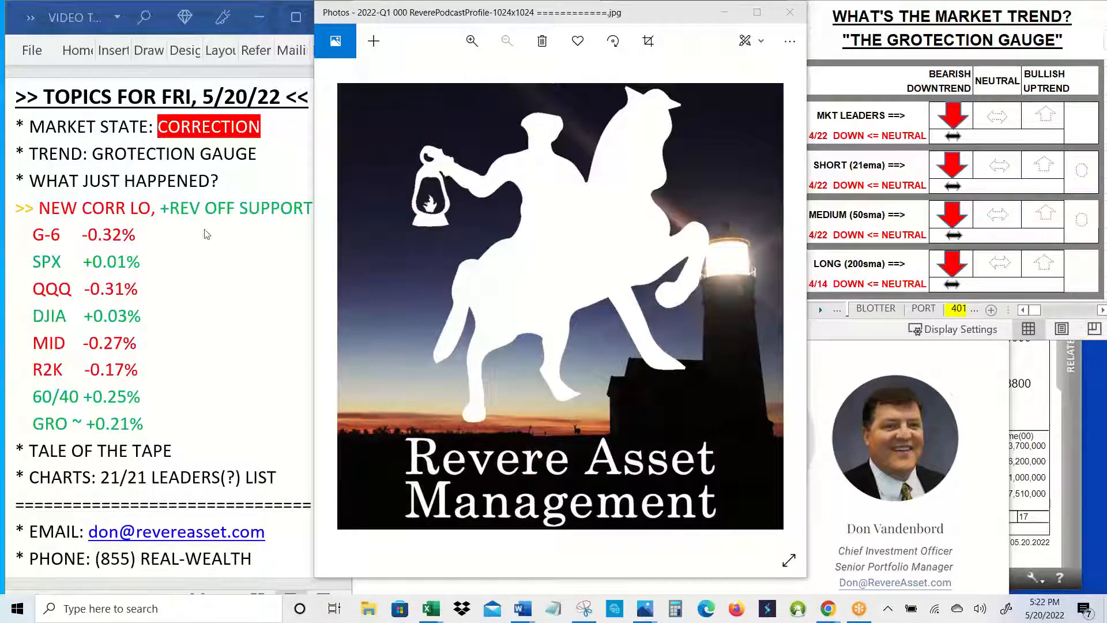
{"action": "mouse_move", "coordinate": [297, 230]}
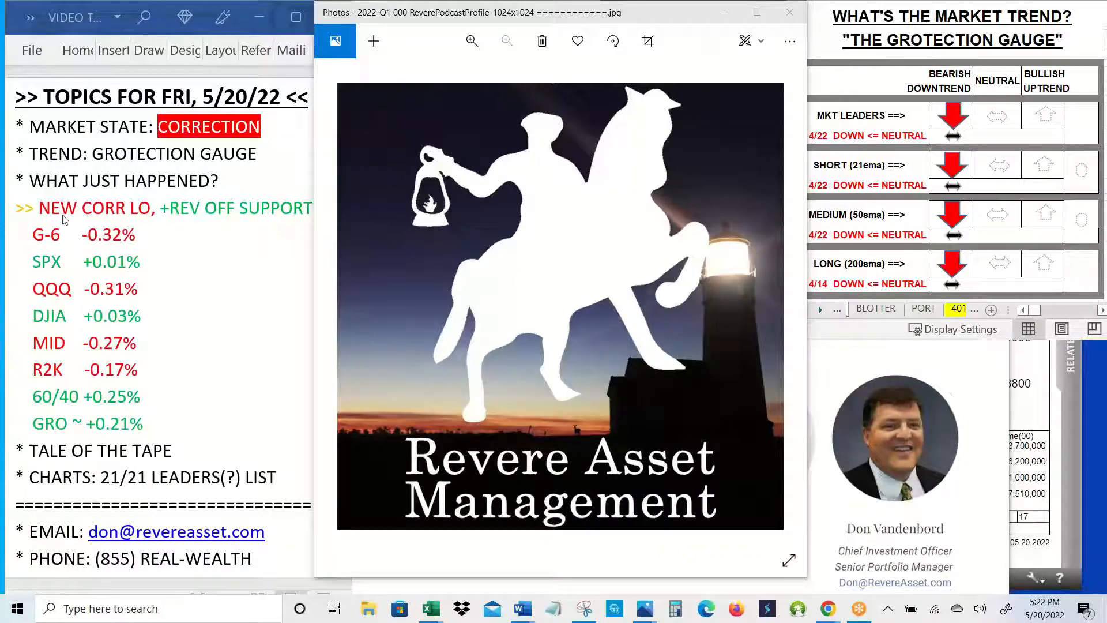
{"action": "mouse_move", "coordinate": [196, 226]}
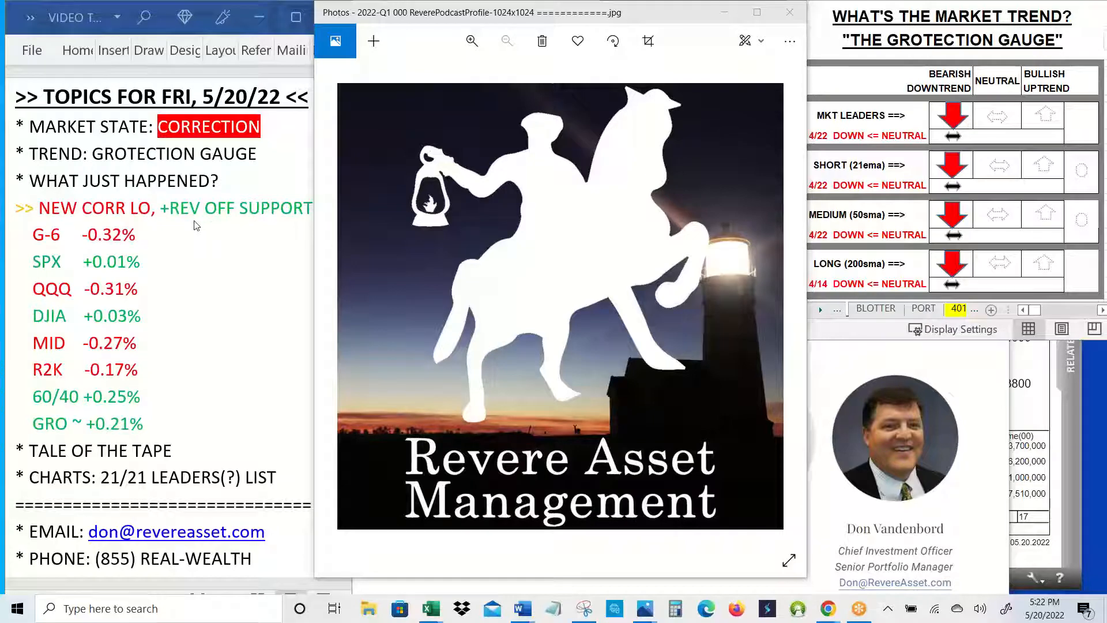
{"action": "mouse_move", "coordinate": [277, 226]}
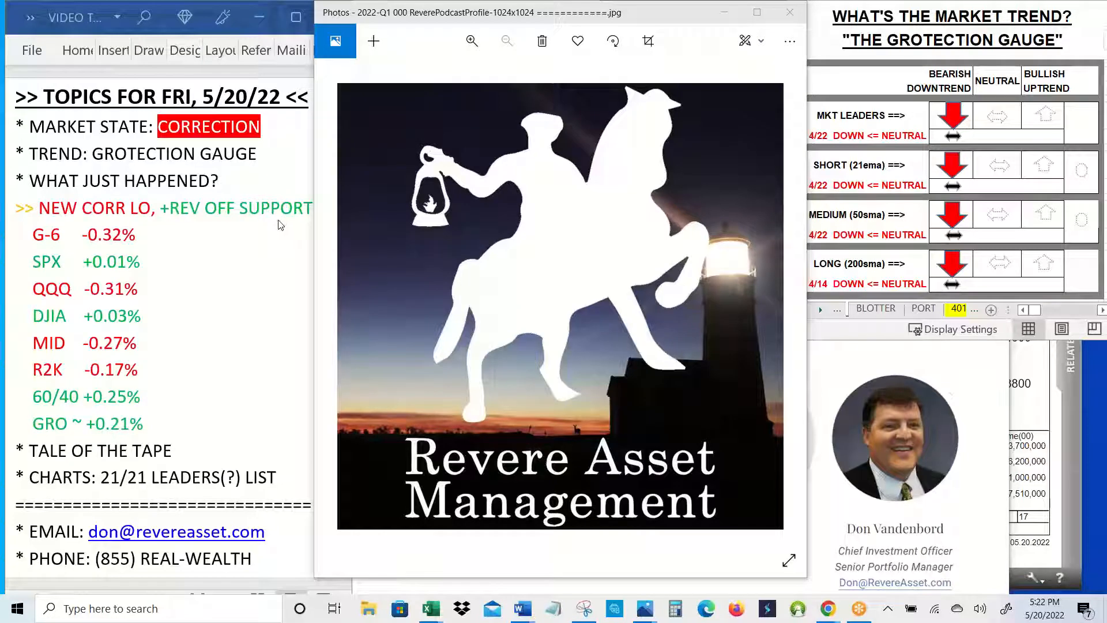
{"action": "mouse_move", "coordinate": [198, 222]}
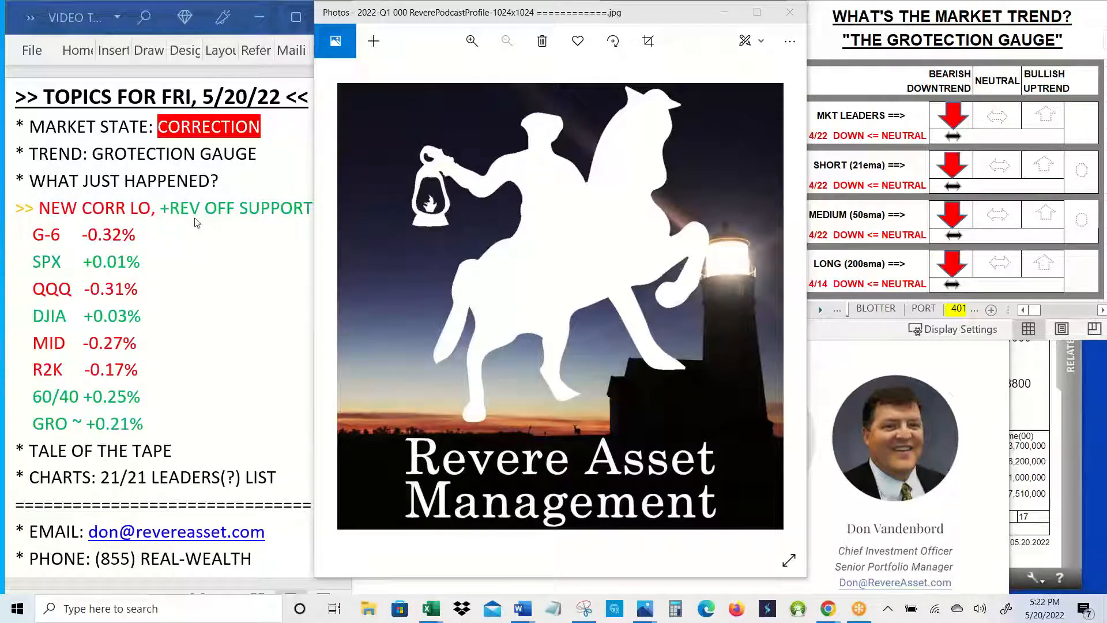
{"action": "mouse_move", "coordinate": [148, 242]}
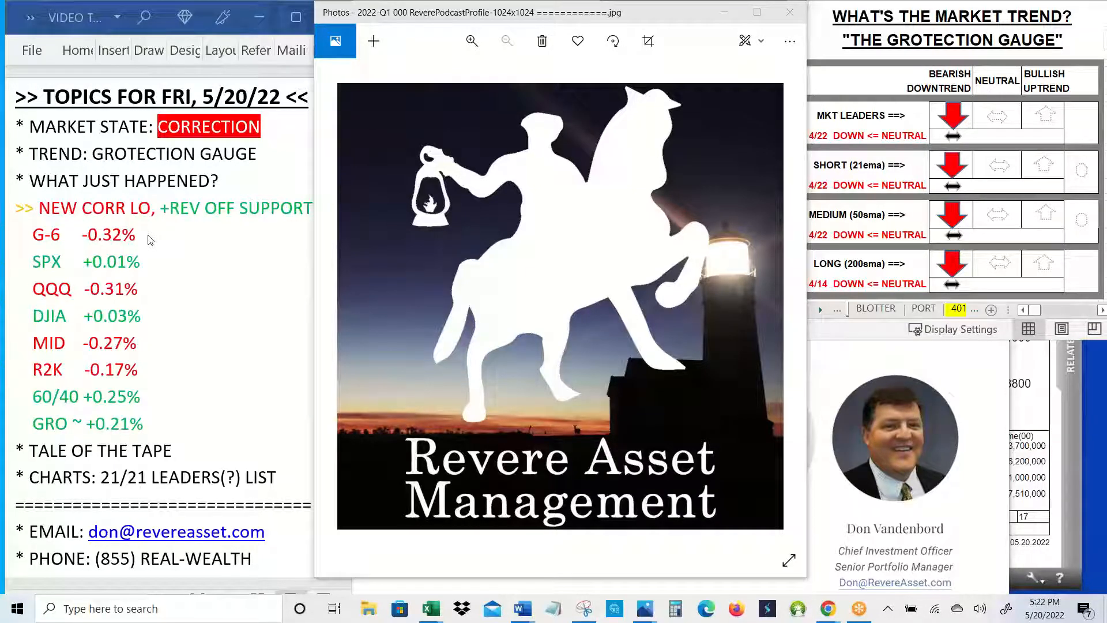
{"action": "mouse_move", "coordinate": [149, 268]}
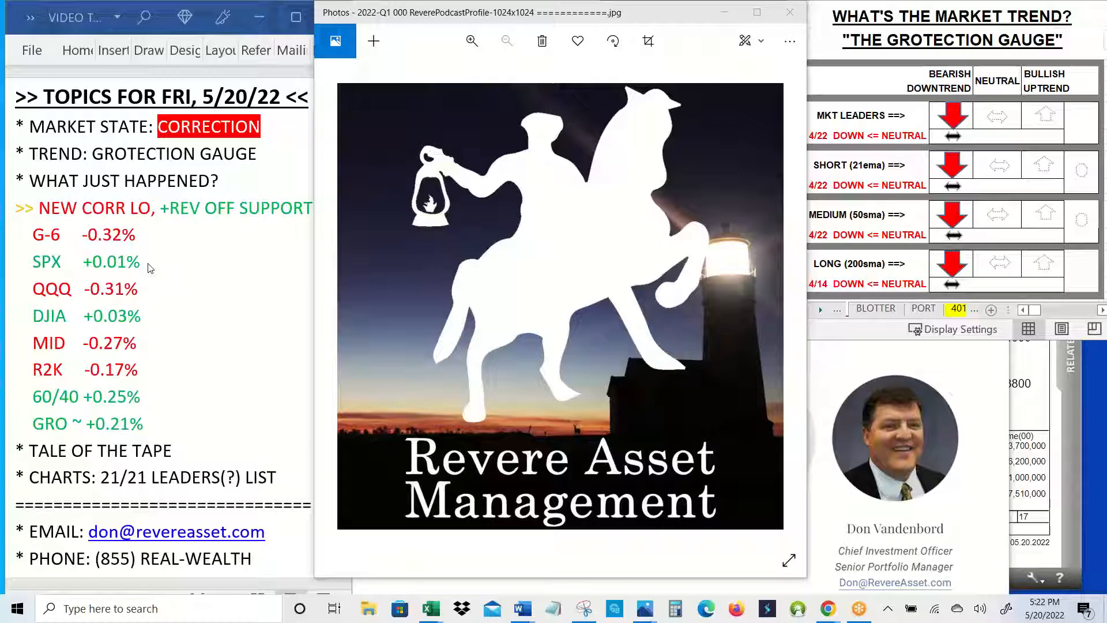
{"action": "mouse_move", "coordinate": [141, 293]}
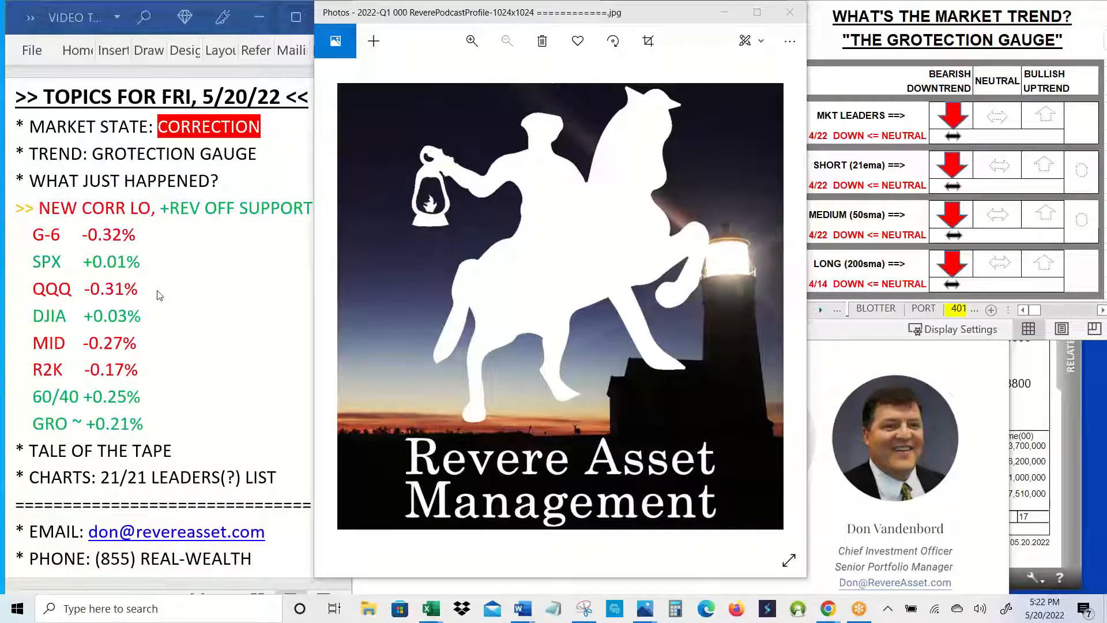
{"action": "mouse_move", "coordinate": [155, 324]}
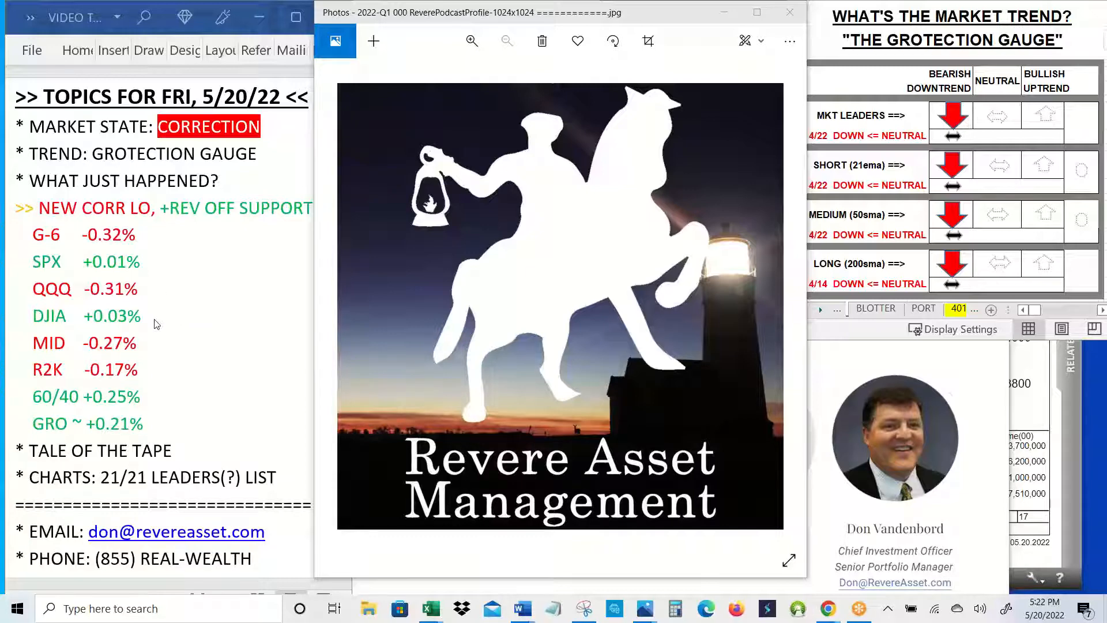
{"action": "mouse_move", "coordinate": [151, 348]}
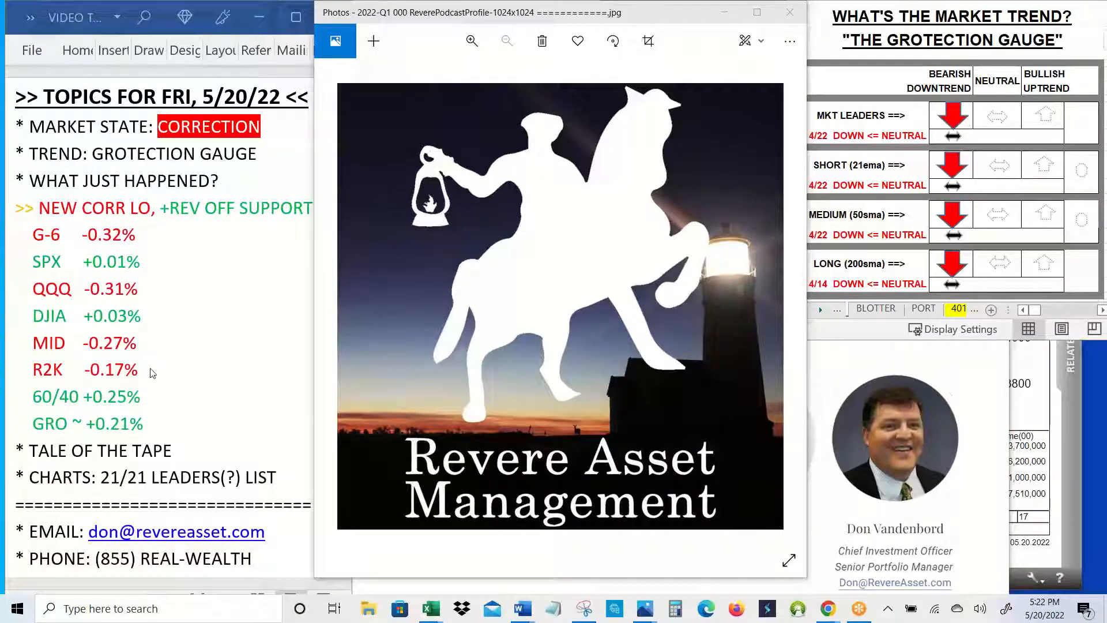
{"action": "mouse_move", "coordinate": [155, 403]}
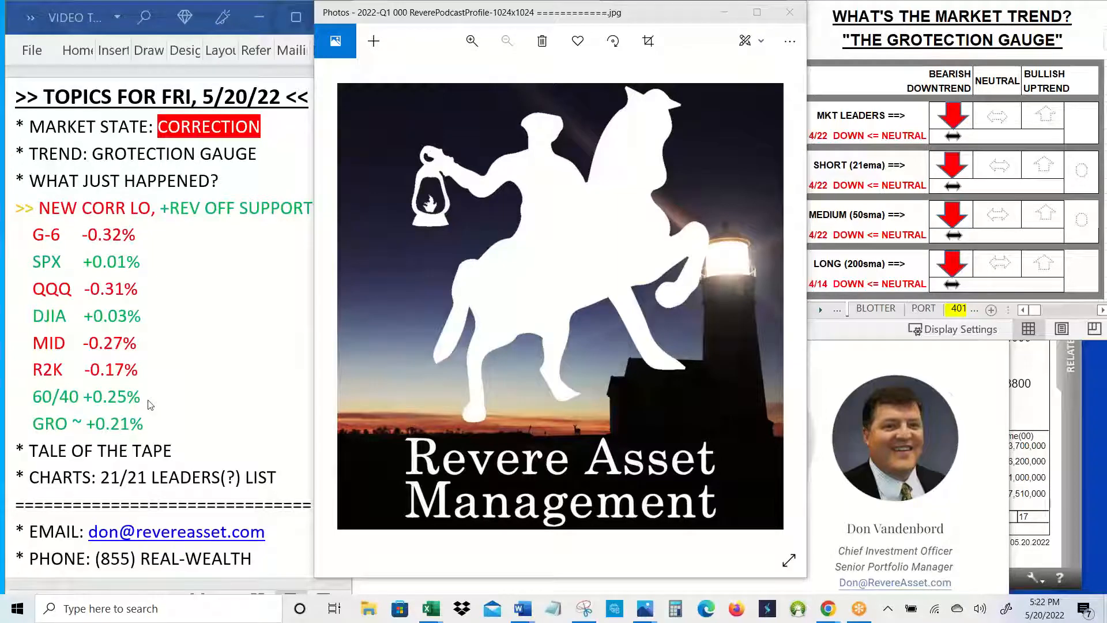
{"action": "mouse_move", "coordinate": [161, 428]}
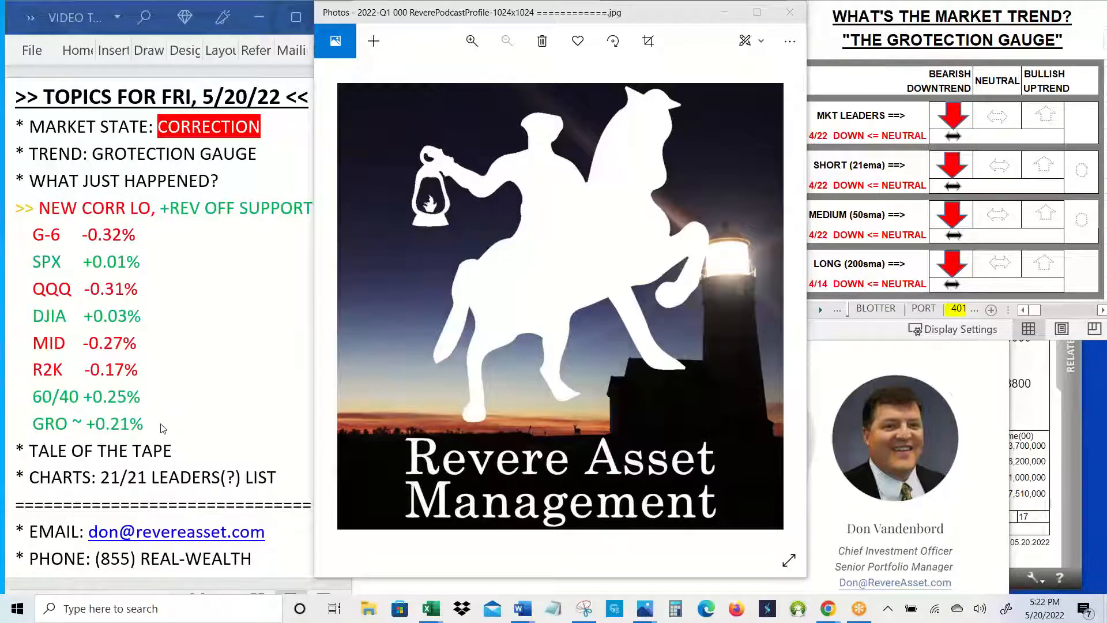
{"action": "mouse_move", "coordinate": [696, 115]}
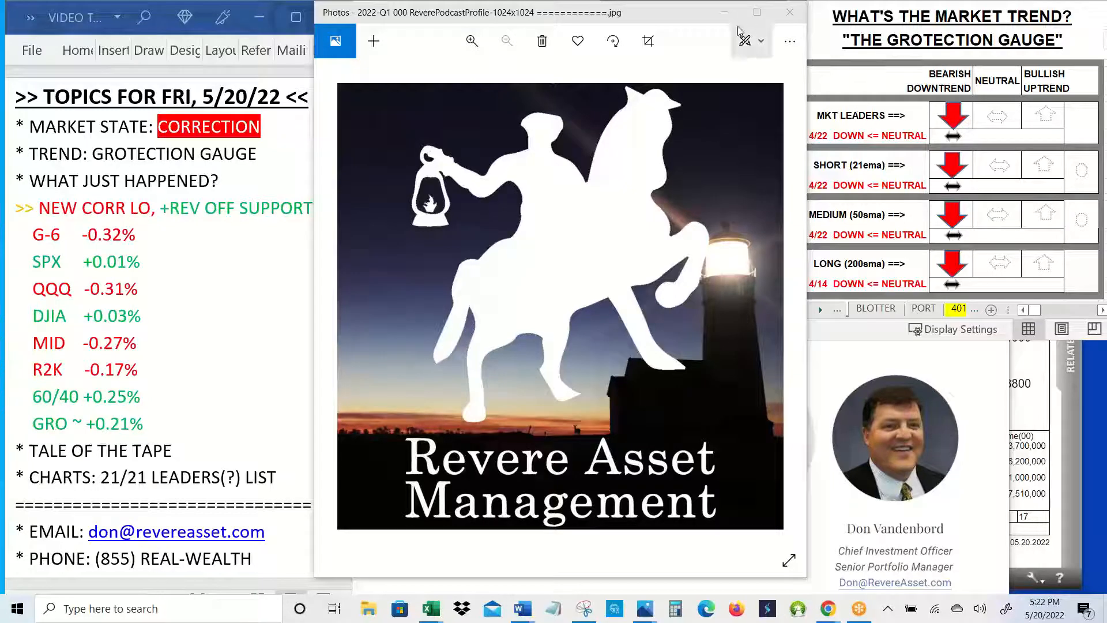
{"action": "mouse_move", "coordinate": [724, 12]}
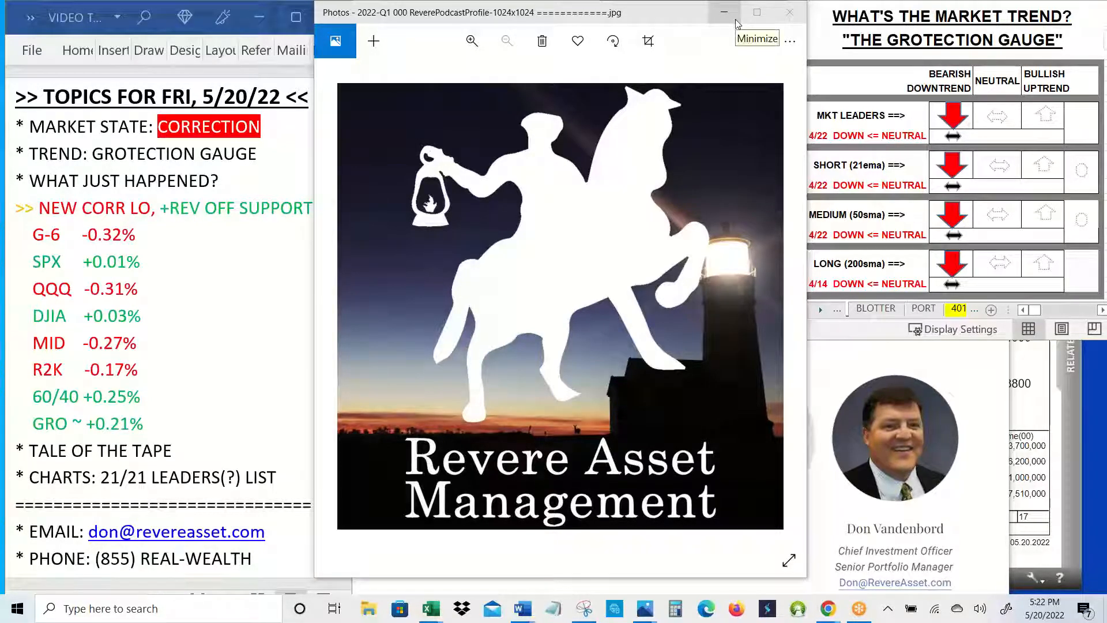
Minimize the company logo image to reveal the Contact Us page with five team portraits.
{"action": "left_click", "coordinate": [756, 13]}
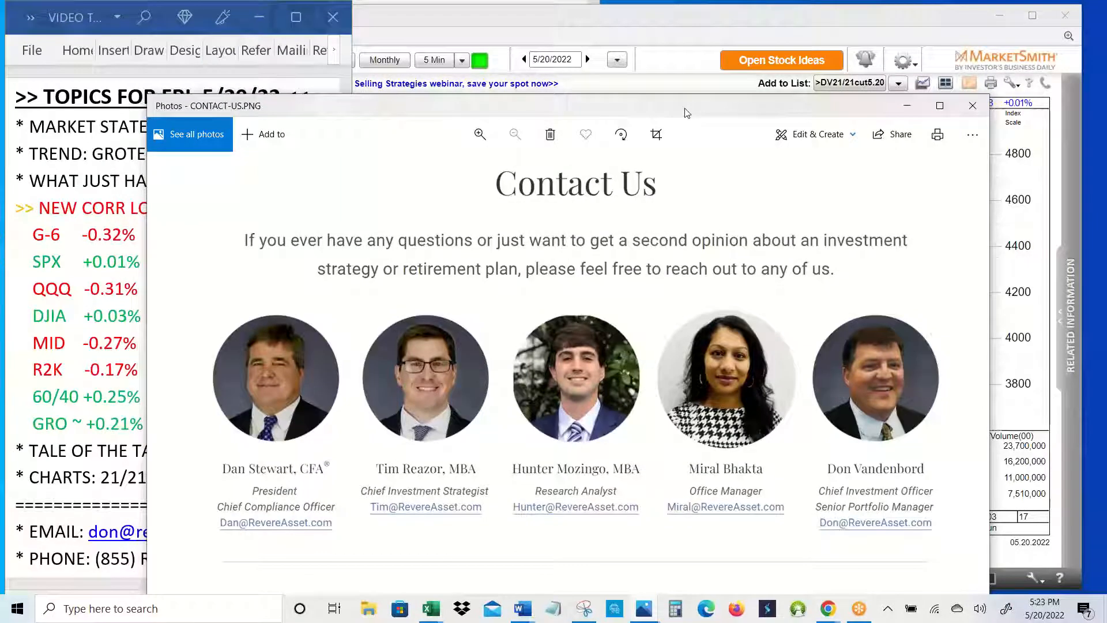
{"action": "mouse_move", "coordinate": [749, 197]}
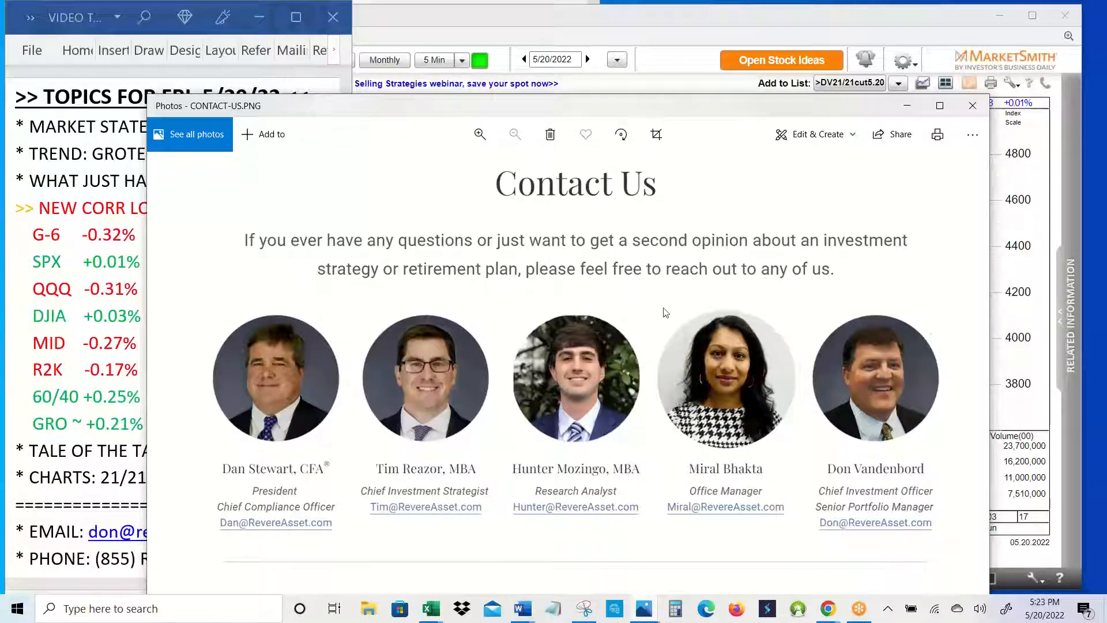
{"action": "mouse_move", "coordinate": [671, 502]}
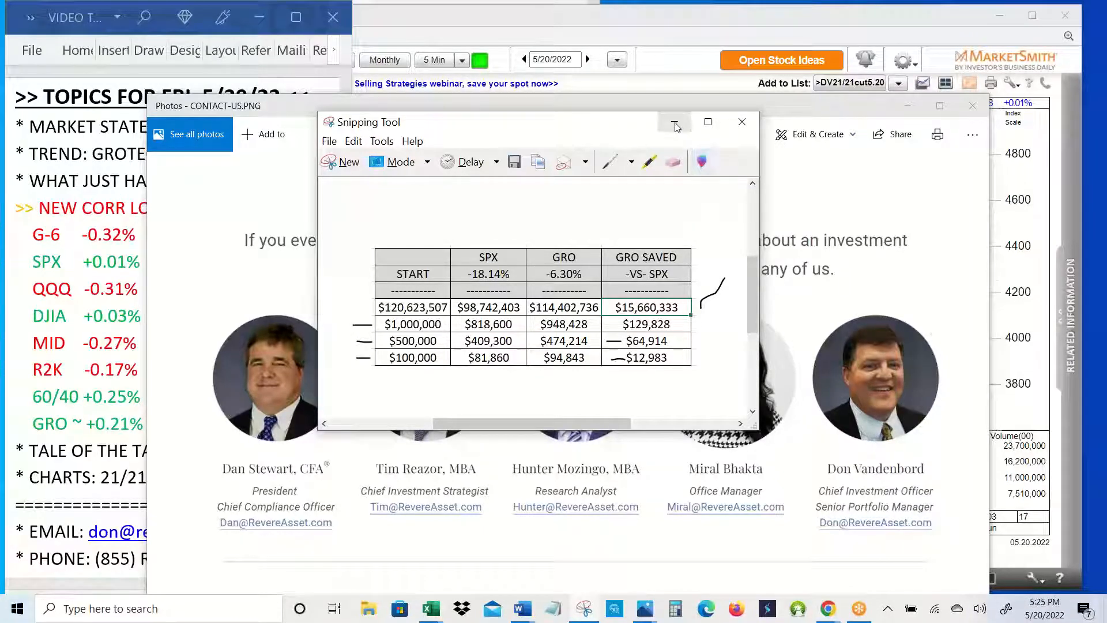
{"action": "mouse_move", "coordinate": [675, 121]}
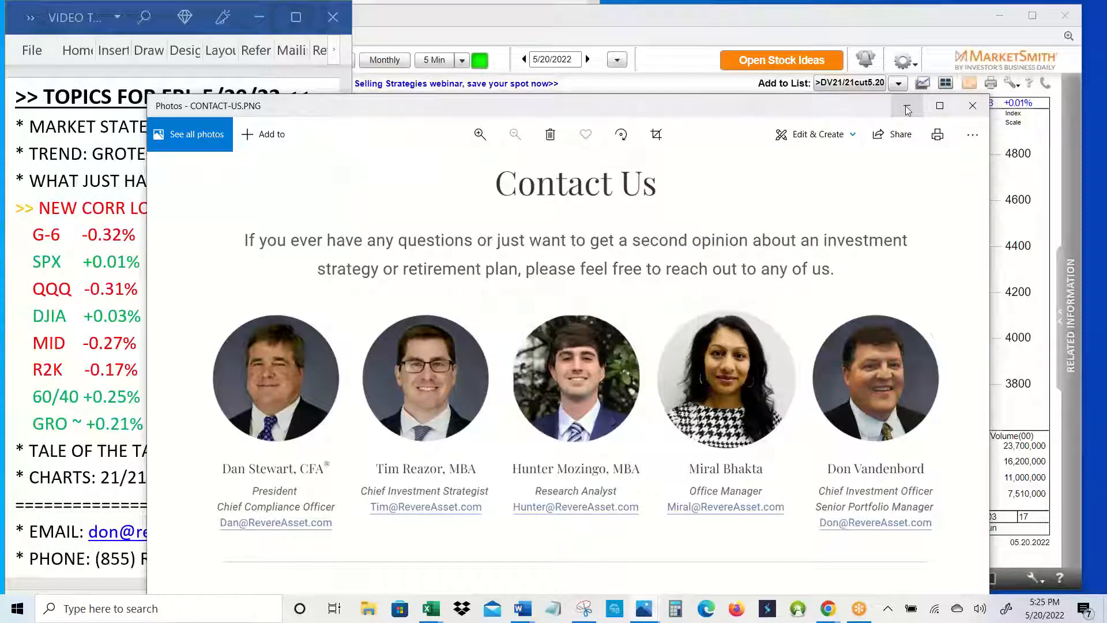
{"action": "left_click", "coordinate": [973, 105]}
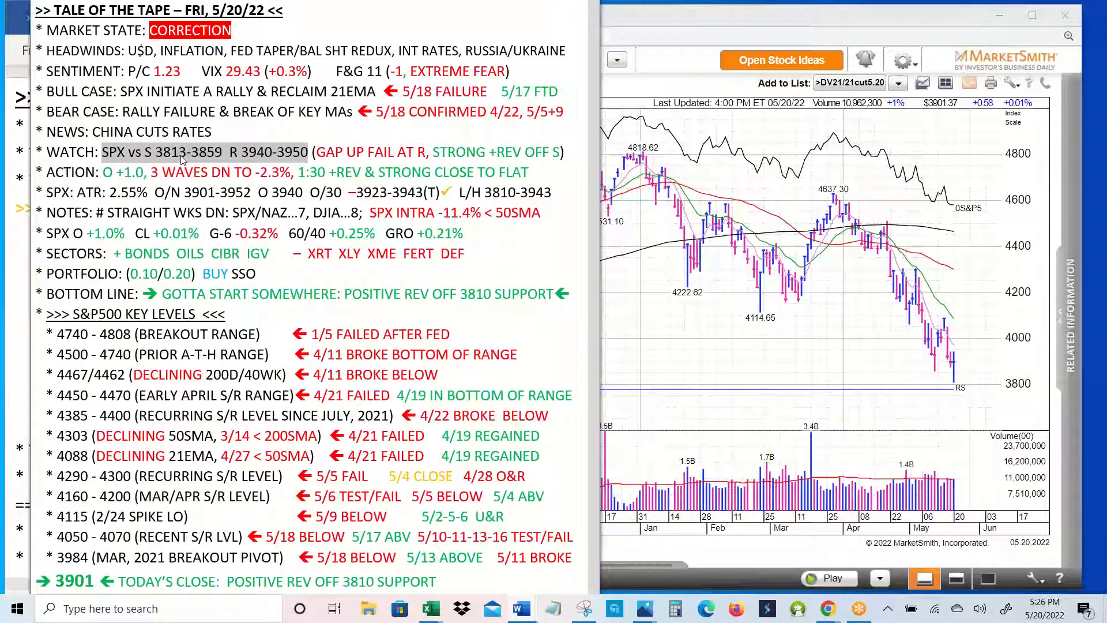
{"action": "mouse_move", "coordinate": [210, 157]}
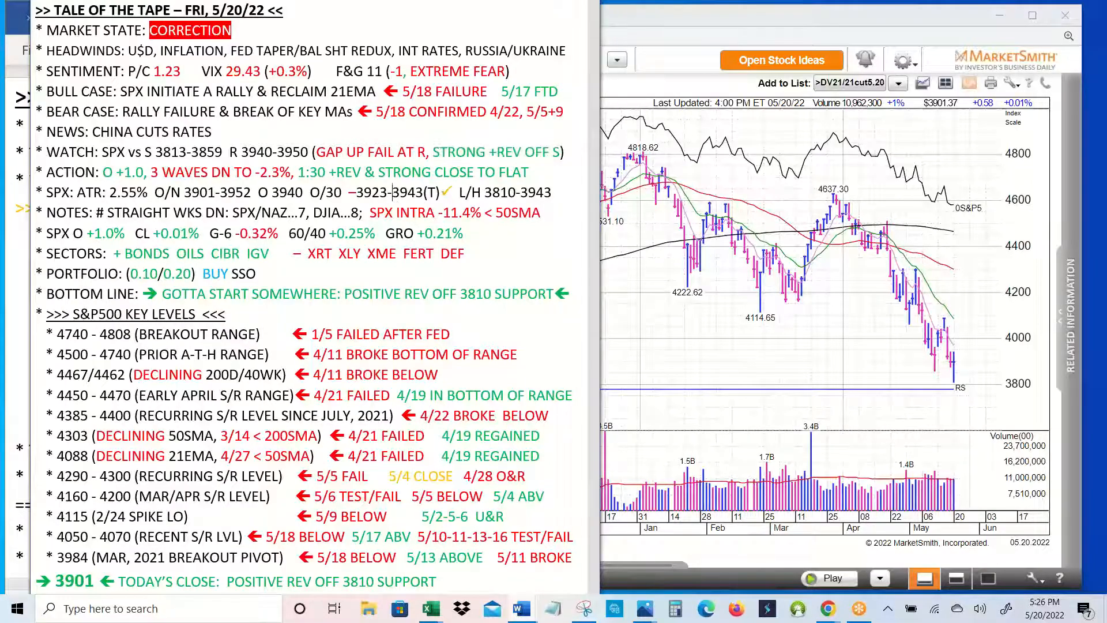
{"action": "scroll", "scroll_direction": "down", "scroll_amount": 3}
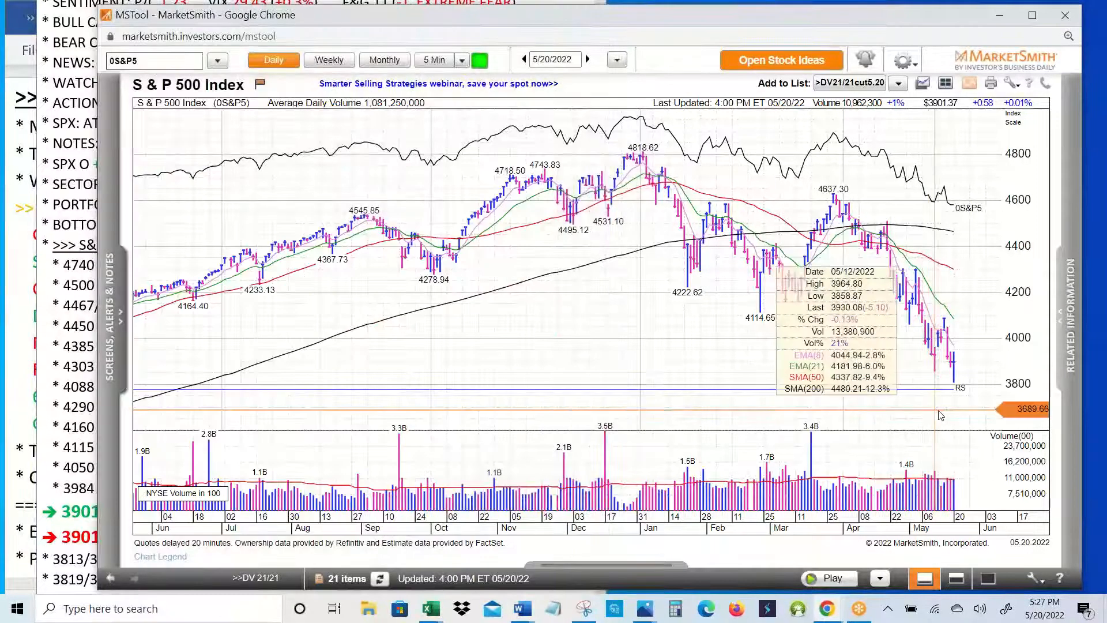
{"action": "mouse_move", "coordinate": [952, 415]}
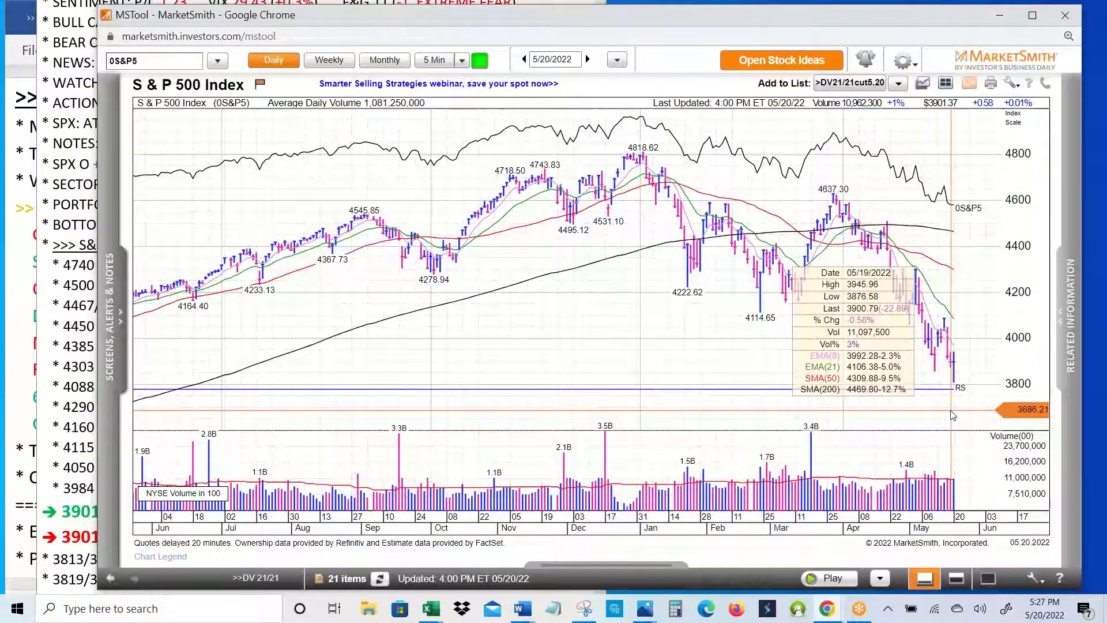
{"action": "mouse_move", "coordinate": [938, 413]}
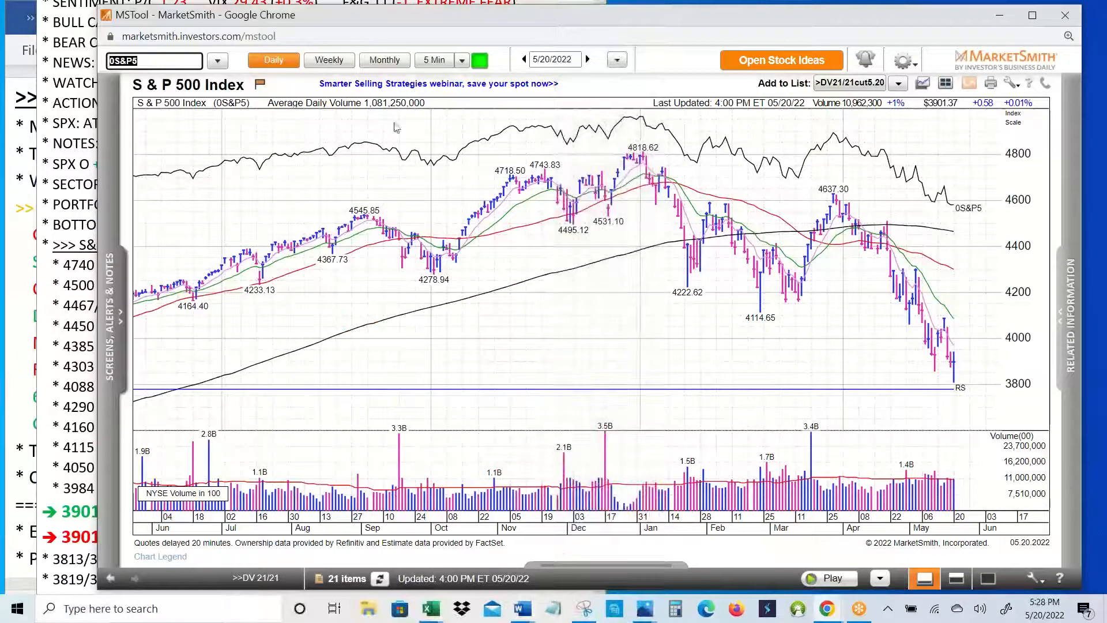
{"action": "left_click", "coordinate": [436, 60]}
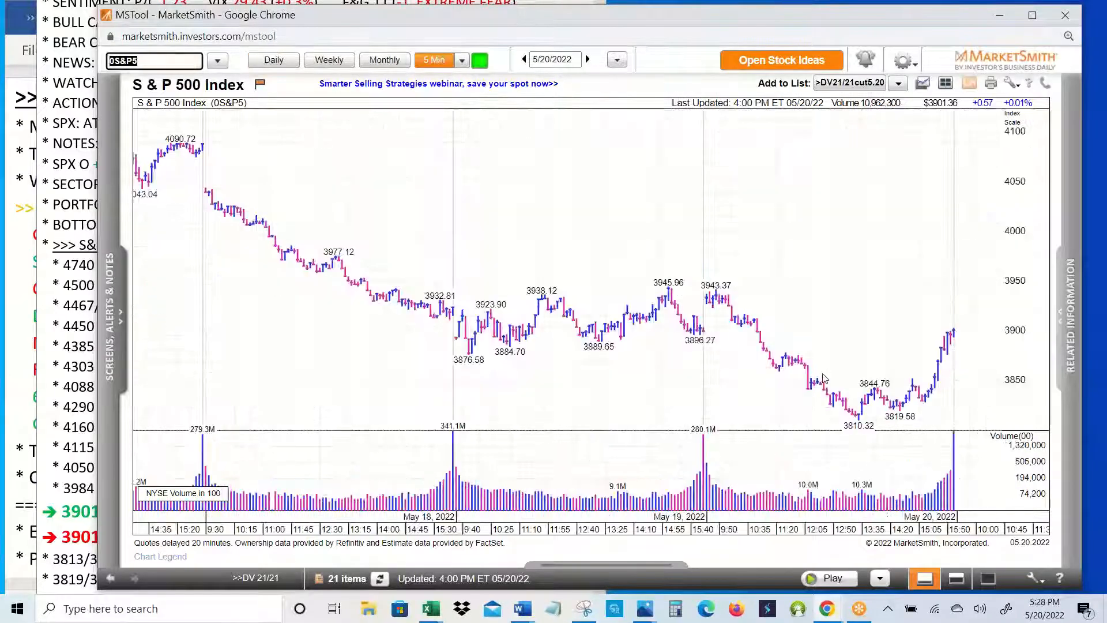
{"action": "mouse_move", "coordinate": [861, 437]}
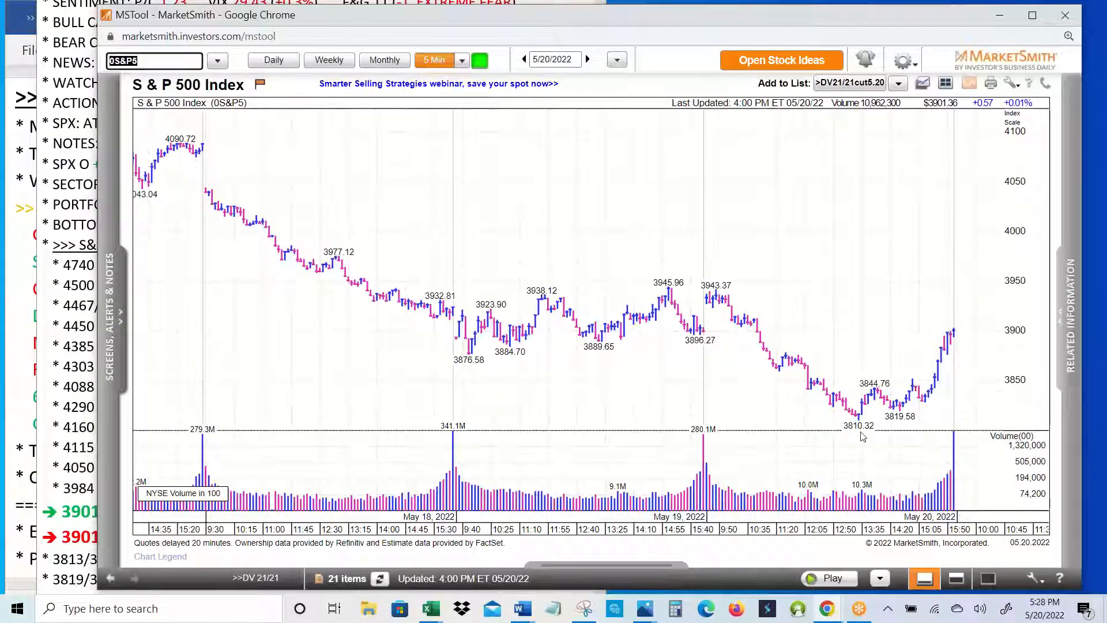
{"action": "mouse_move", "coordinate": [867, 403]}
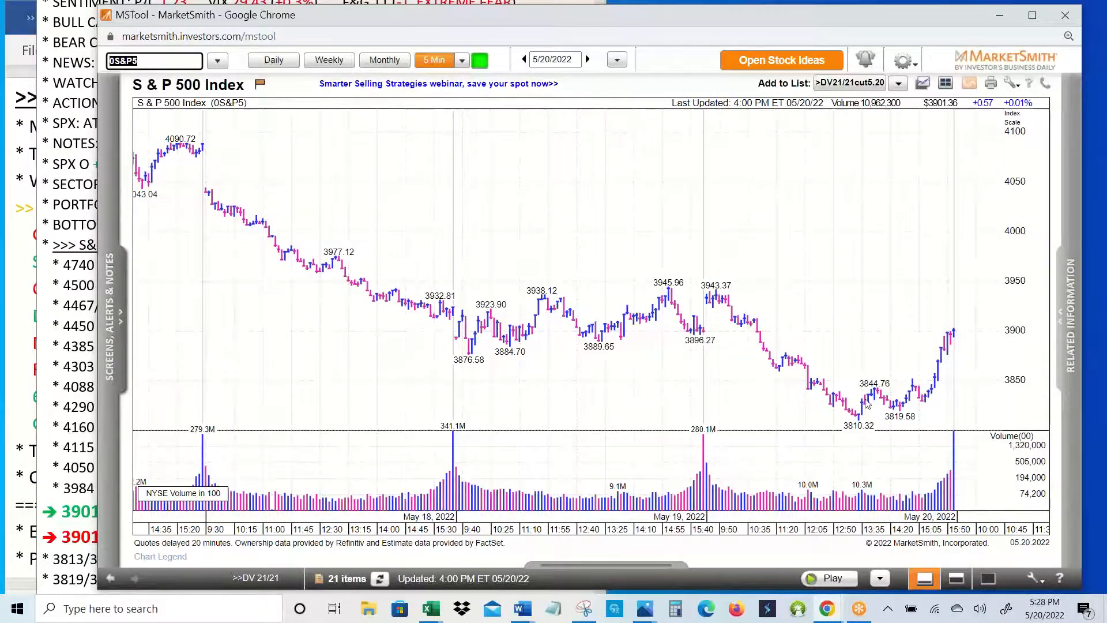
{"action": "mouse_move", "coordinate": [889, 406]}
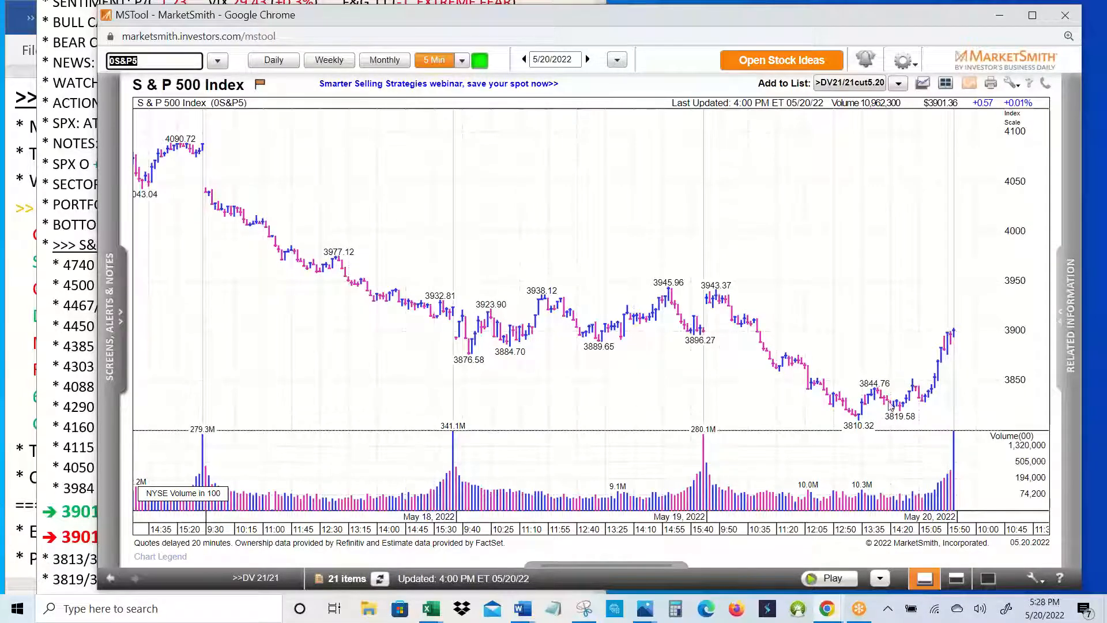
{"action": "mouse_move", "coordinate": [887, 419]}
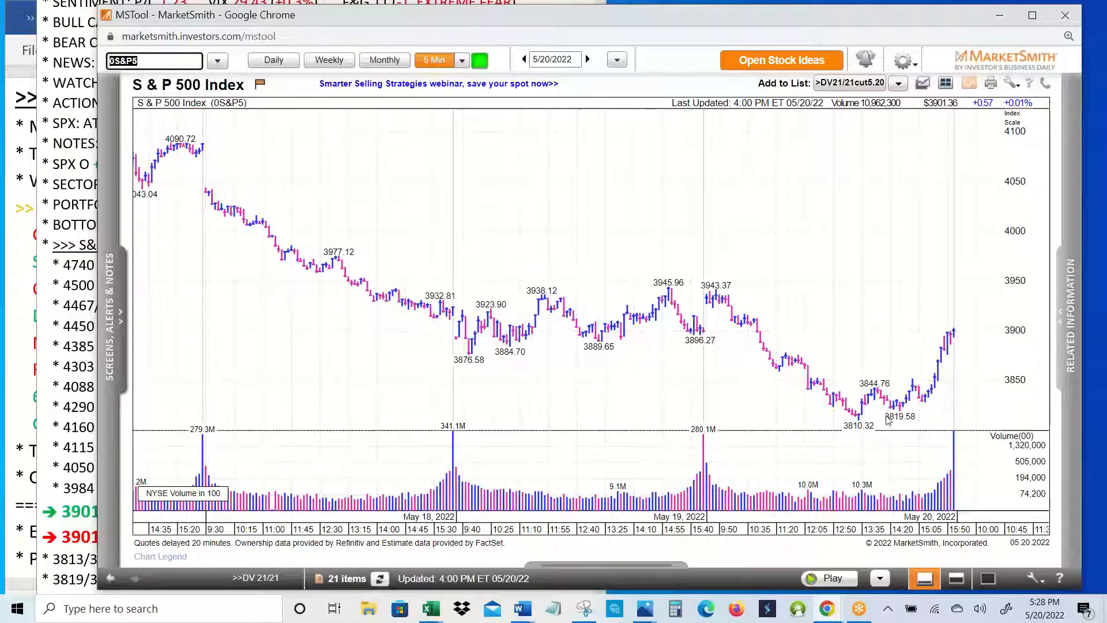
{"action": "mouse_move", "coordinate": [926, 406]}
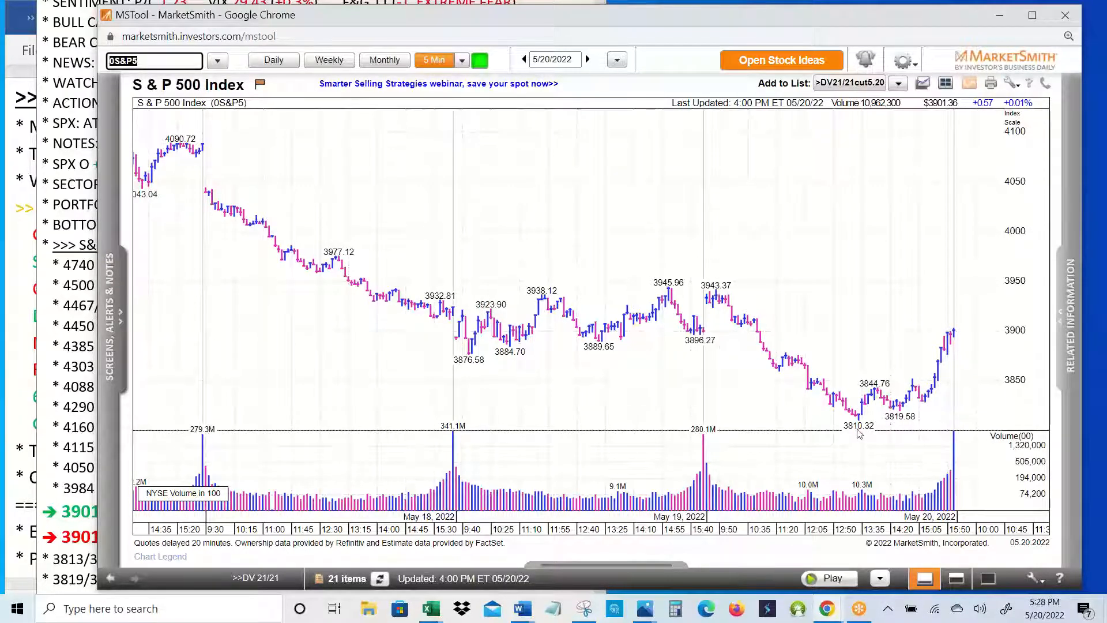
{"action": "mouse_move", "coordinate": [890, 424]}
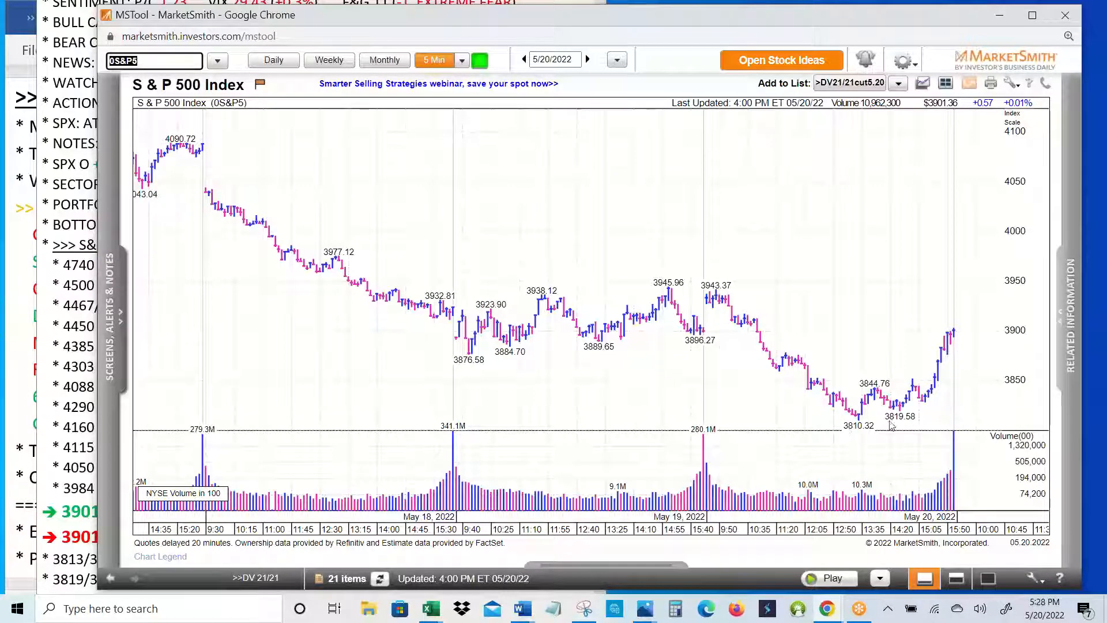
{"action": "mouse_move", "coordinate": [858, 418]}
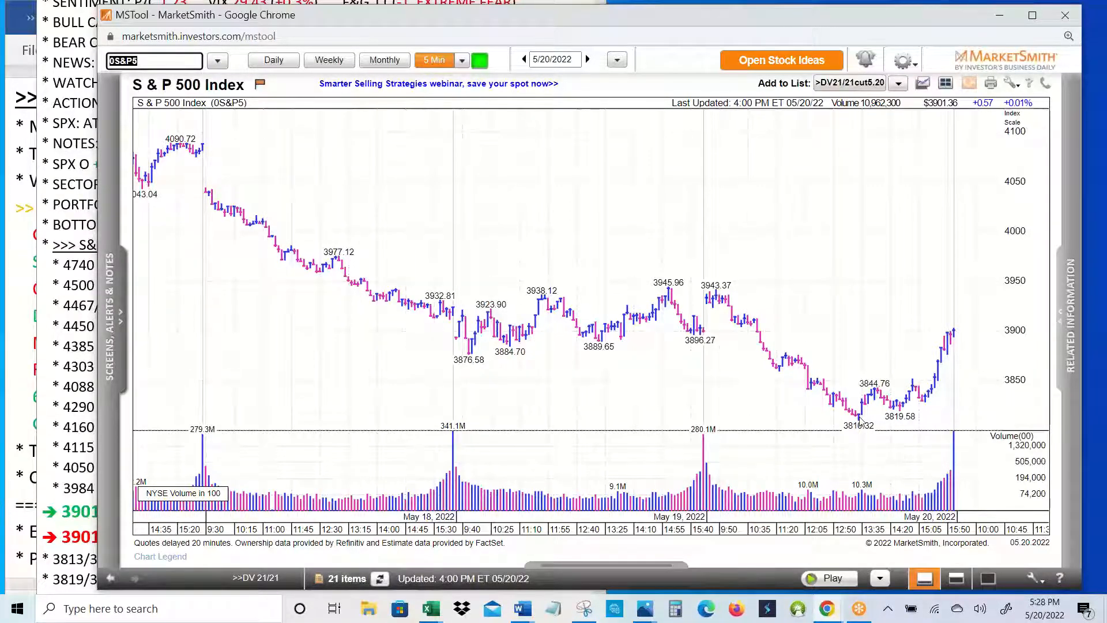
{"action": "mouse_move", "coordinate": [879, 392]}
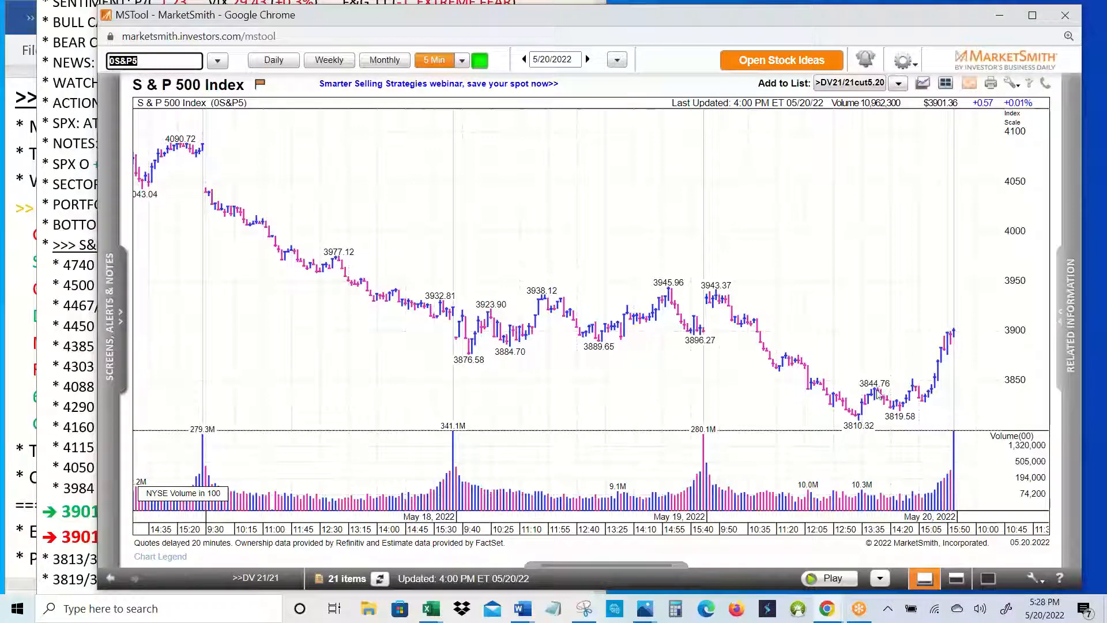
{"action": "mouse_move", "coordinate": [894, 406]}
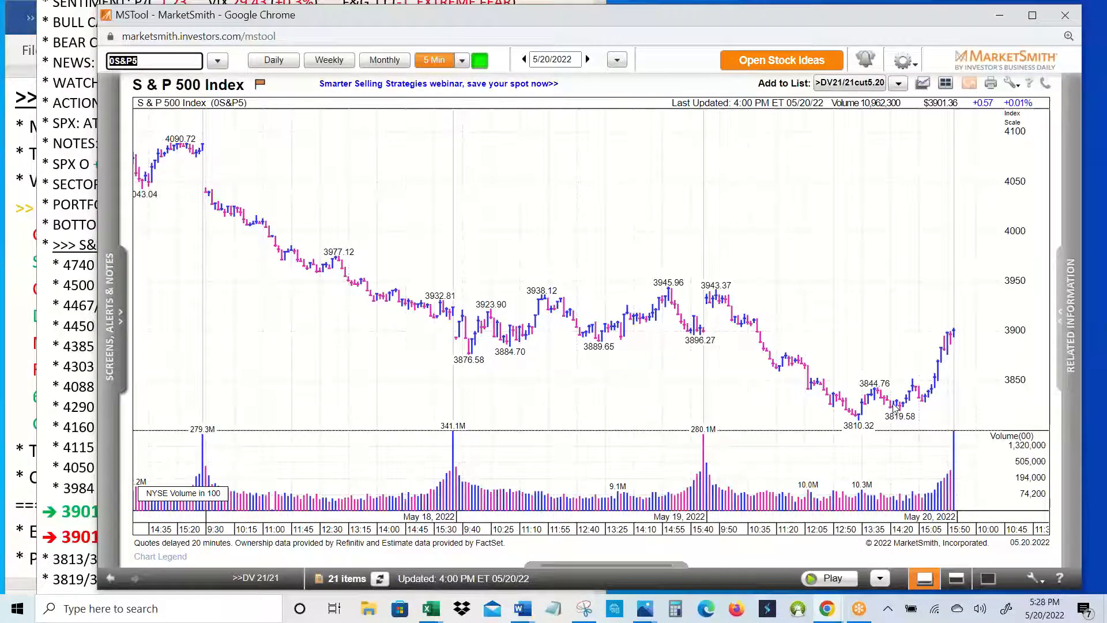
{"action": "mouse_move", "coordinate": [874, 411]}
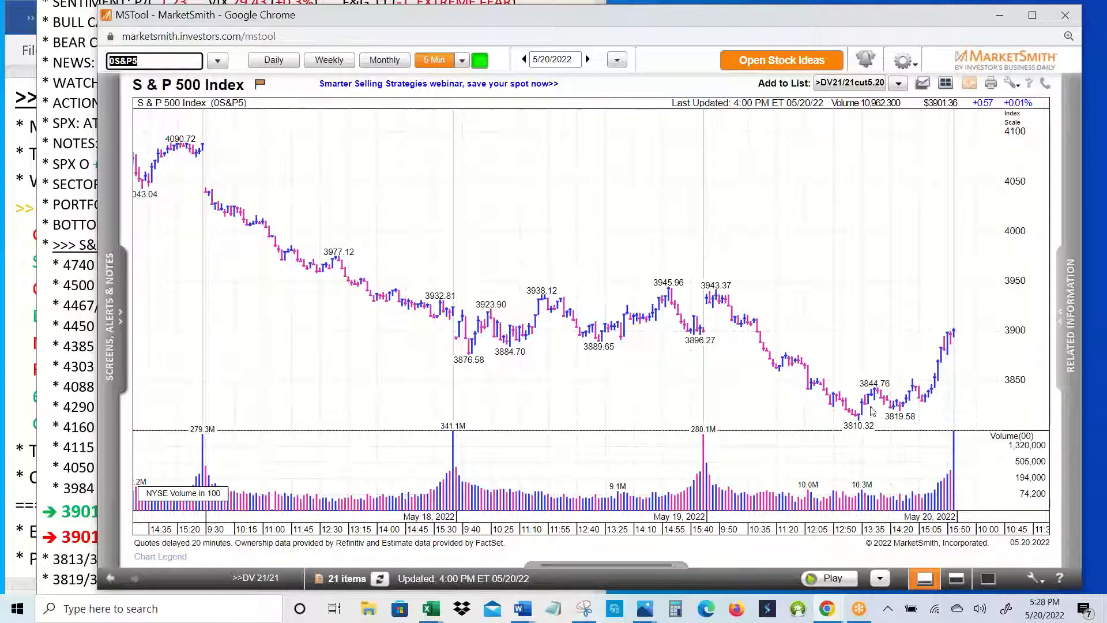
{"action": "mouse_move", "coordinate": [933, 391]}
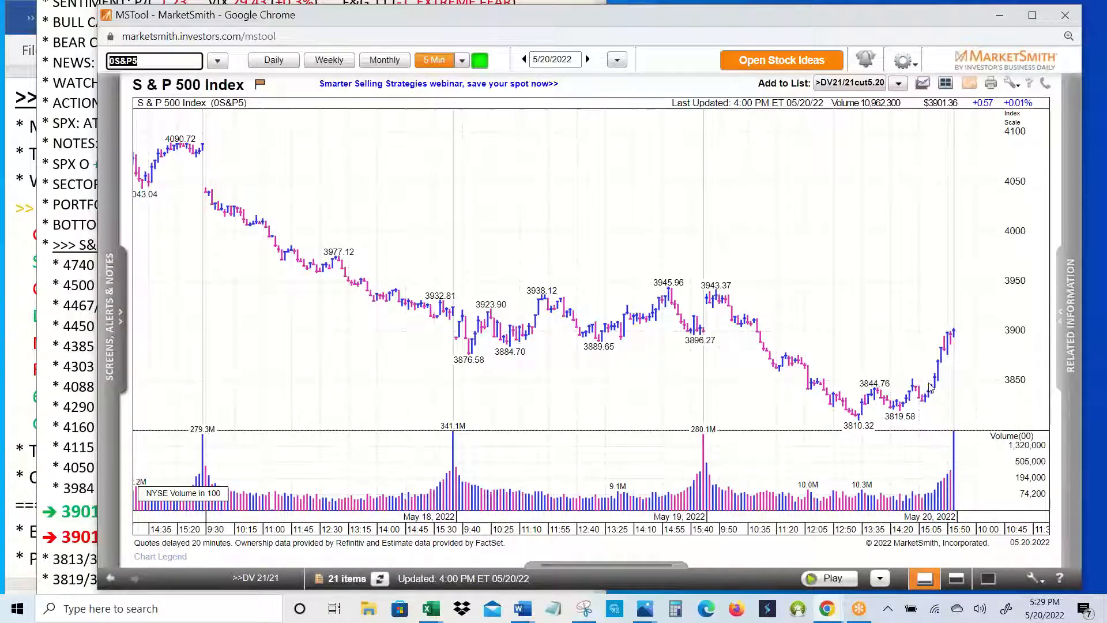
{"action": "mouse_move", "coordinate": [939, 390]}
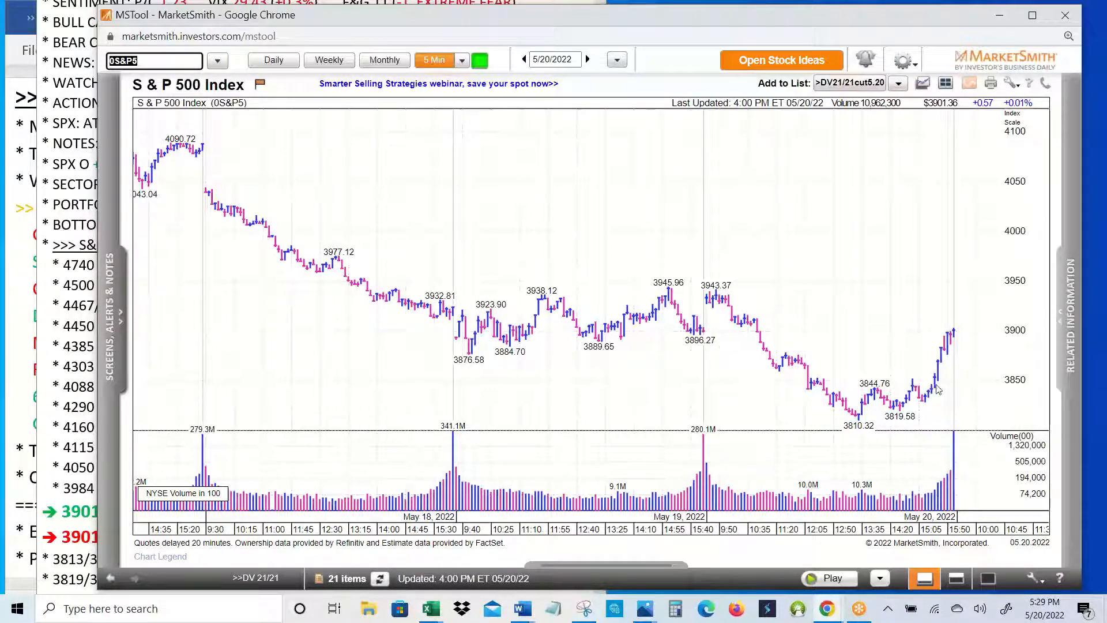
{"action": "mouse_move", "coordinate": [898, 272]}
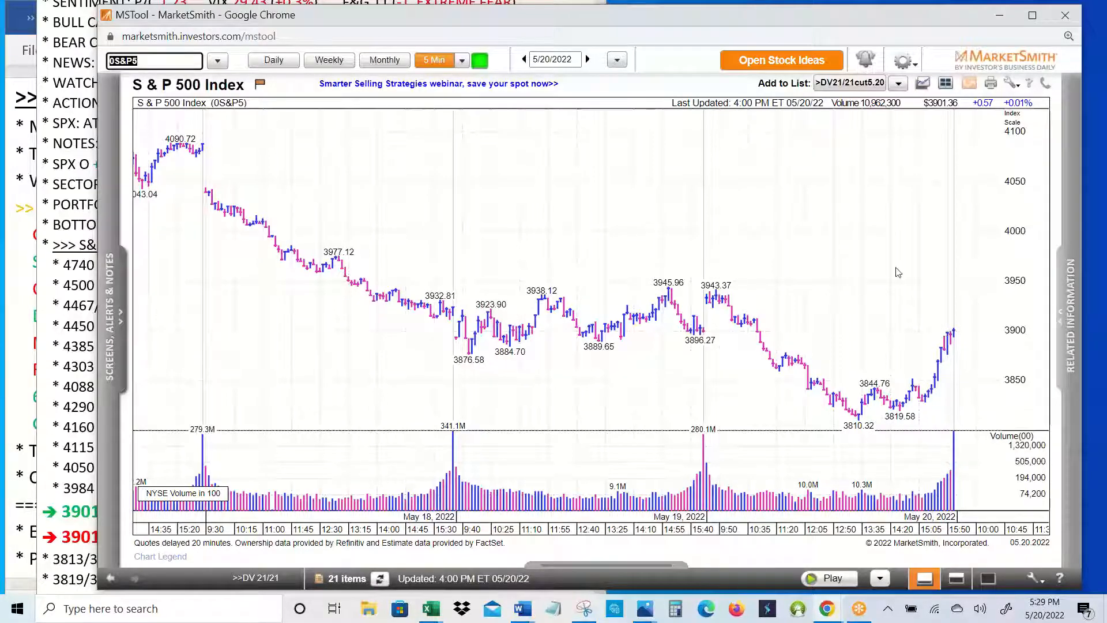
{"action": "mouse_move", "coordinate": [734, 189]}
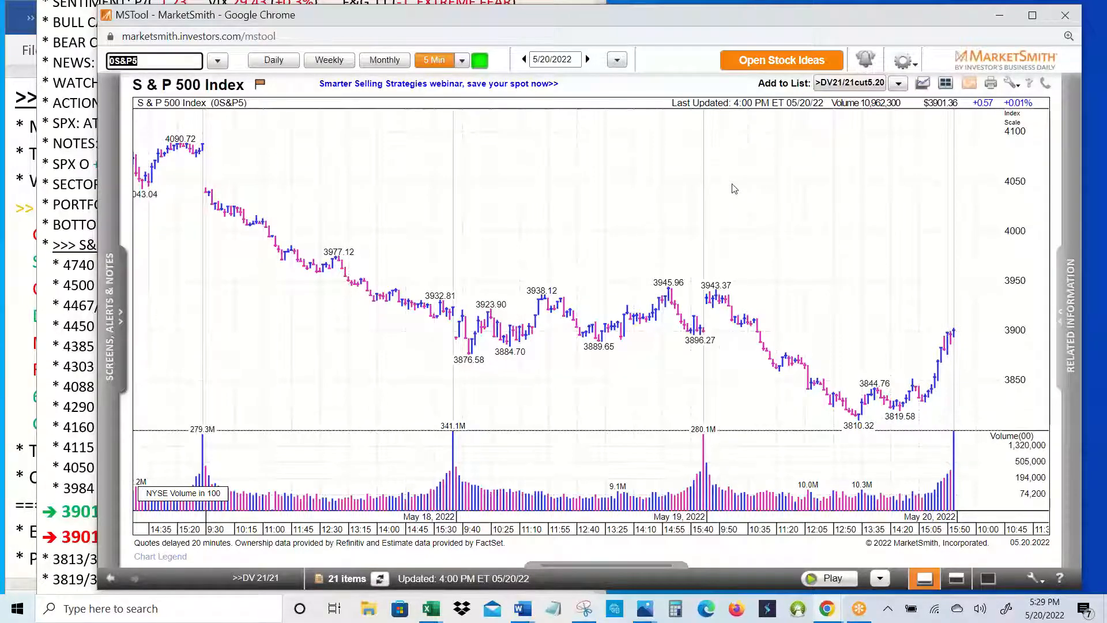
{"action": "mouse_move", "coordinate": [940, 440]}
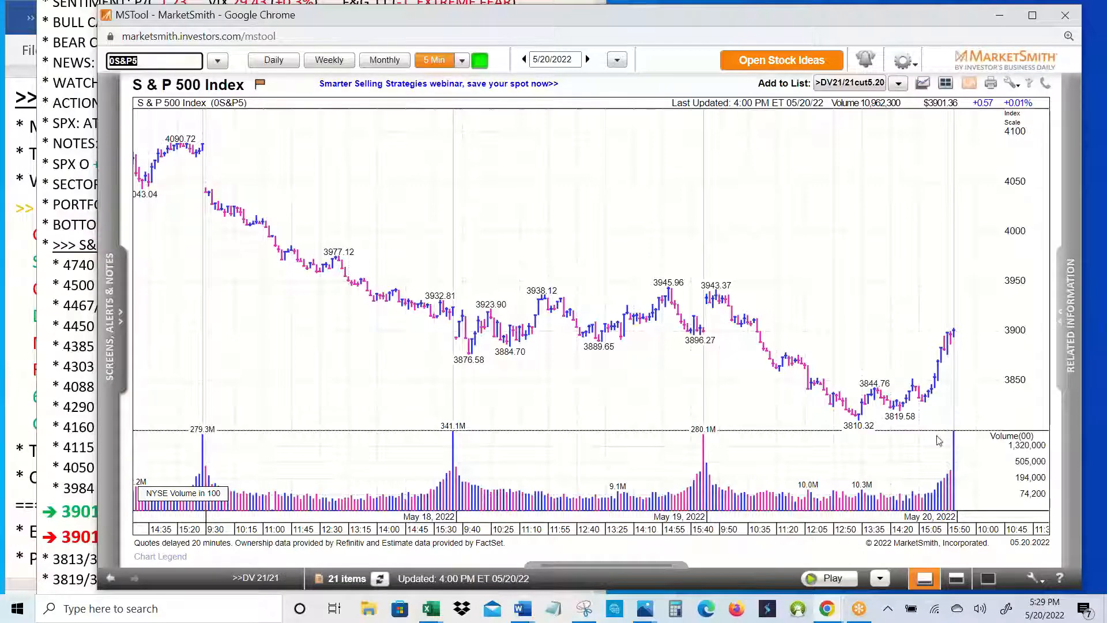
{"action": "mouse_move", "coordinate": [865, 423]}
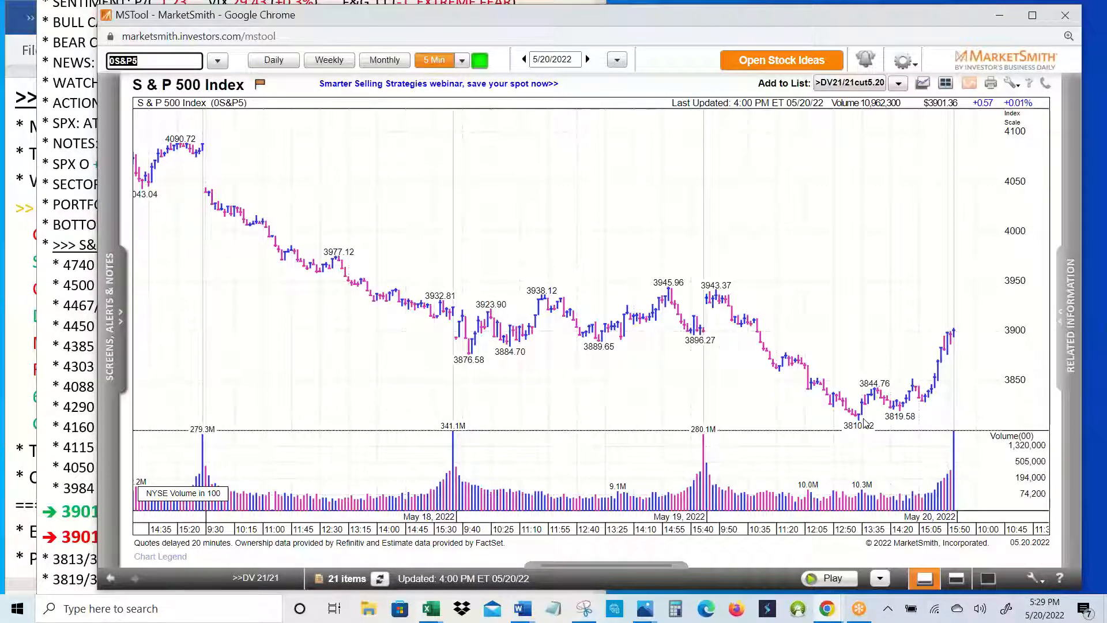
{"action": "mouse_move", "coordinate": [601, 213]}
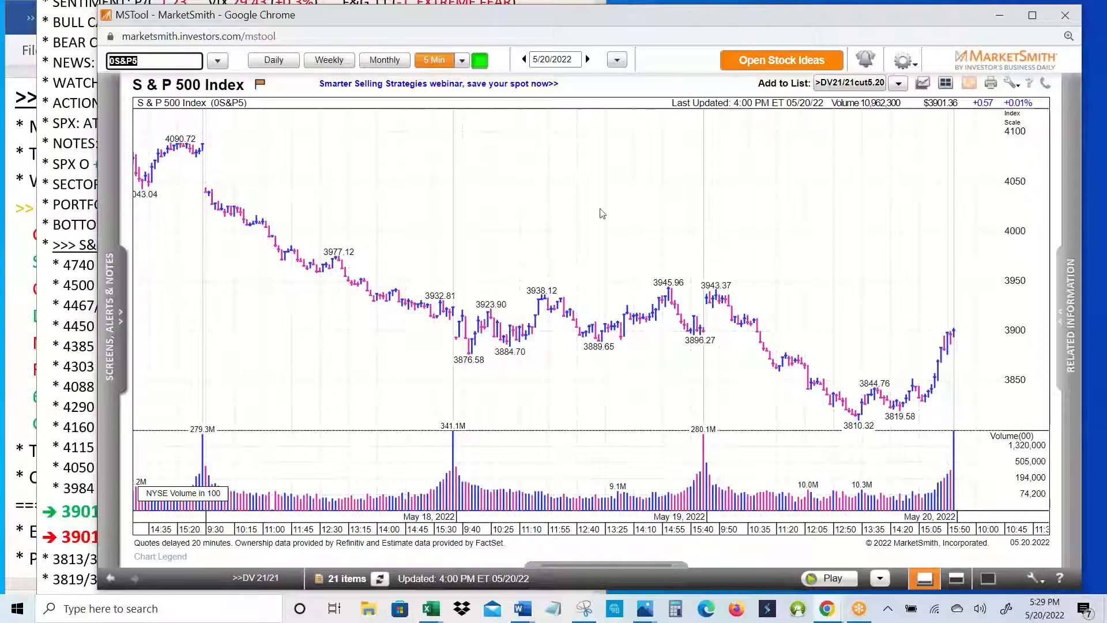
{"action": "mouse_move", "coordinate": [406, 146]}
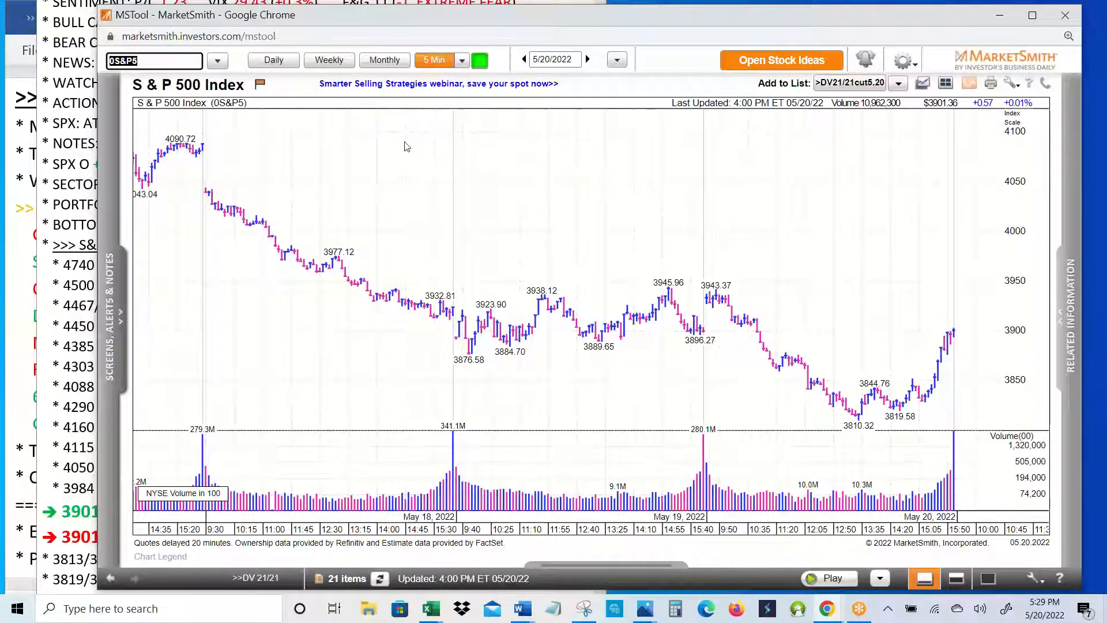
{"action": "mouse_move", "coordinate": [855, 424]}
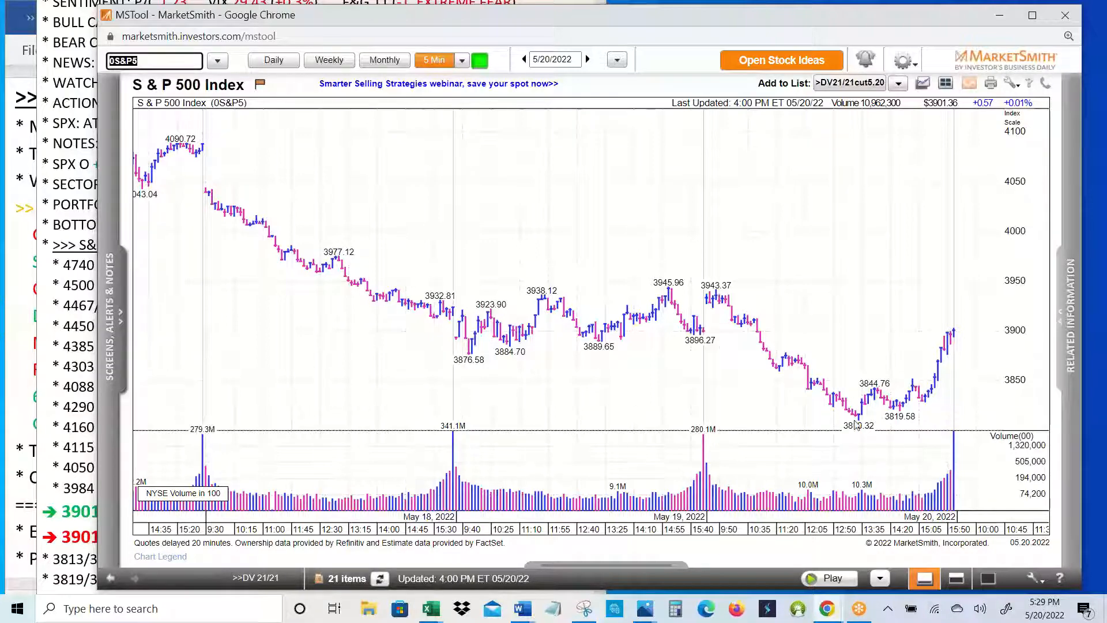
{"action": "mouse_move", "coordinate": [857, 429]}
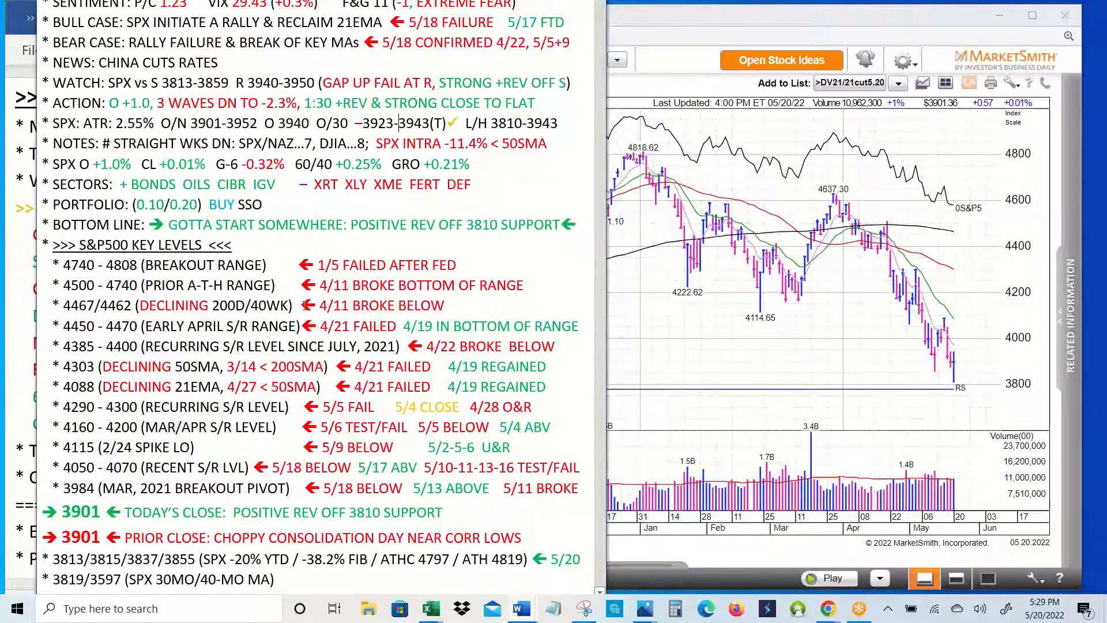
Bring the Word market notes with sentiment, actions and S&P 500 key levels forward.
{"action": "double_click", "coordinate": [238, 205]}
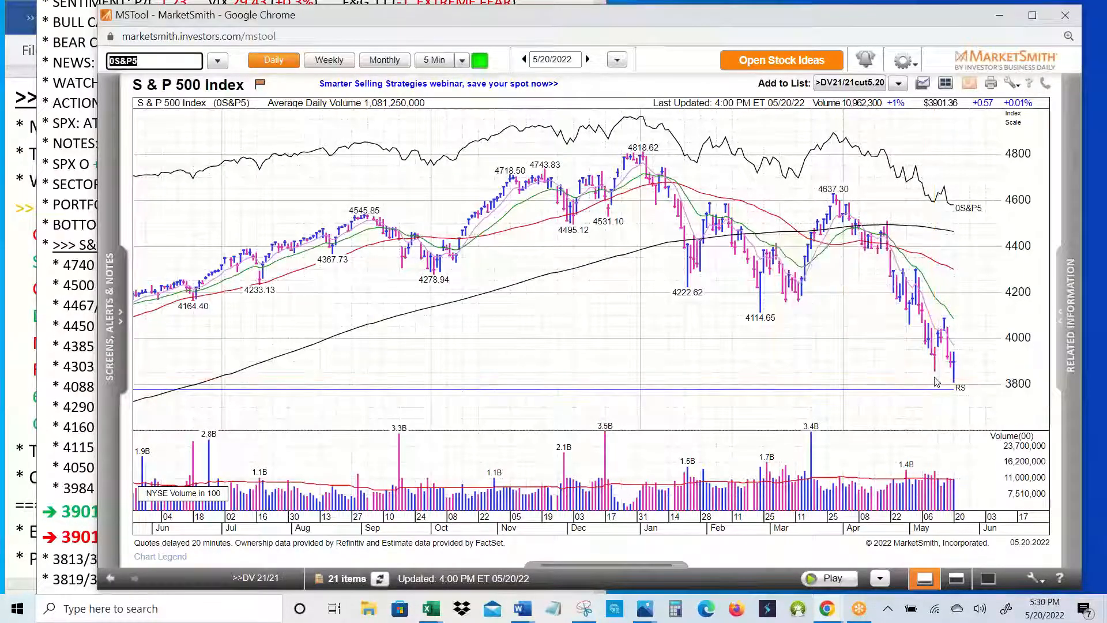
{"action": "mouse_move", "coordinate": [951, 339]}
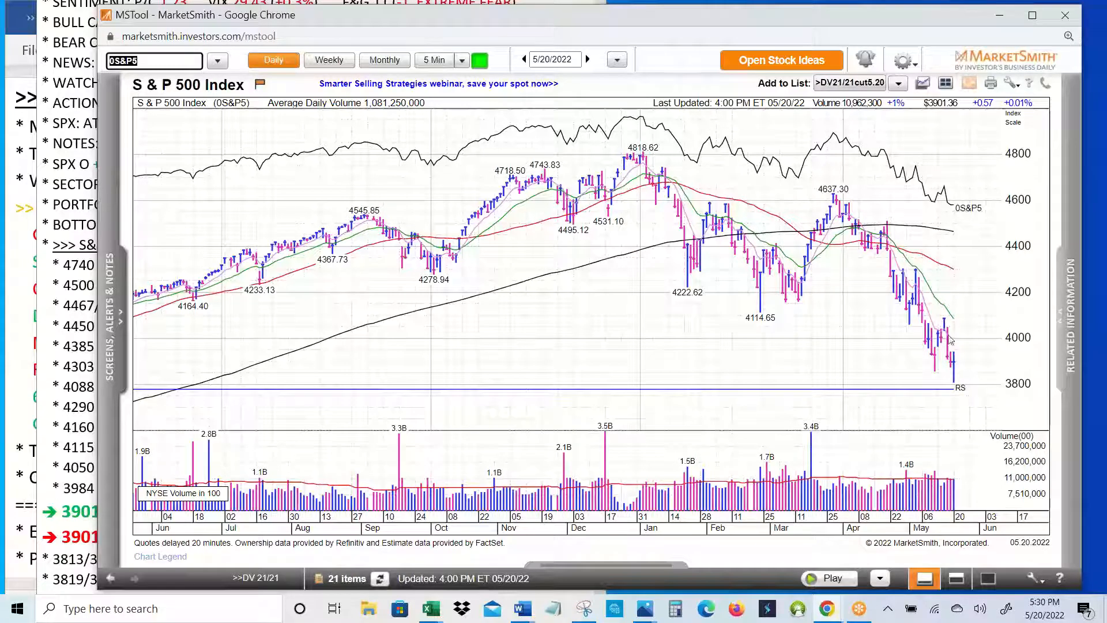
{"action": "mouse_move", "coordinate": [961, 369]}
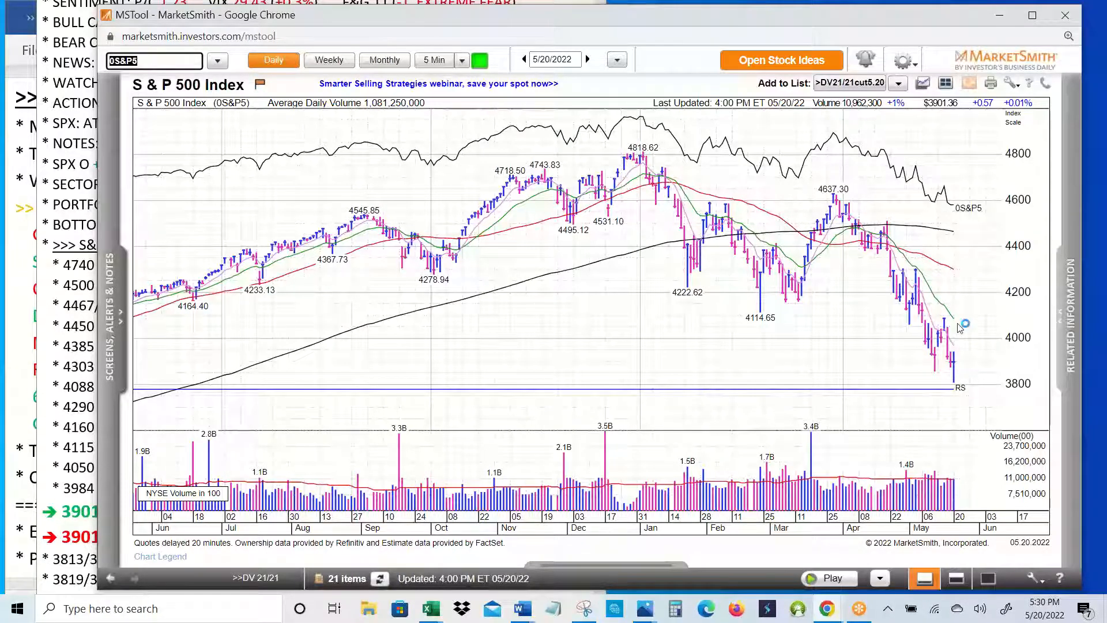
{"action": "mouse_move", "coordinate": [166, 371]}
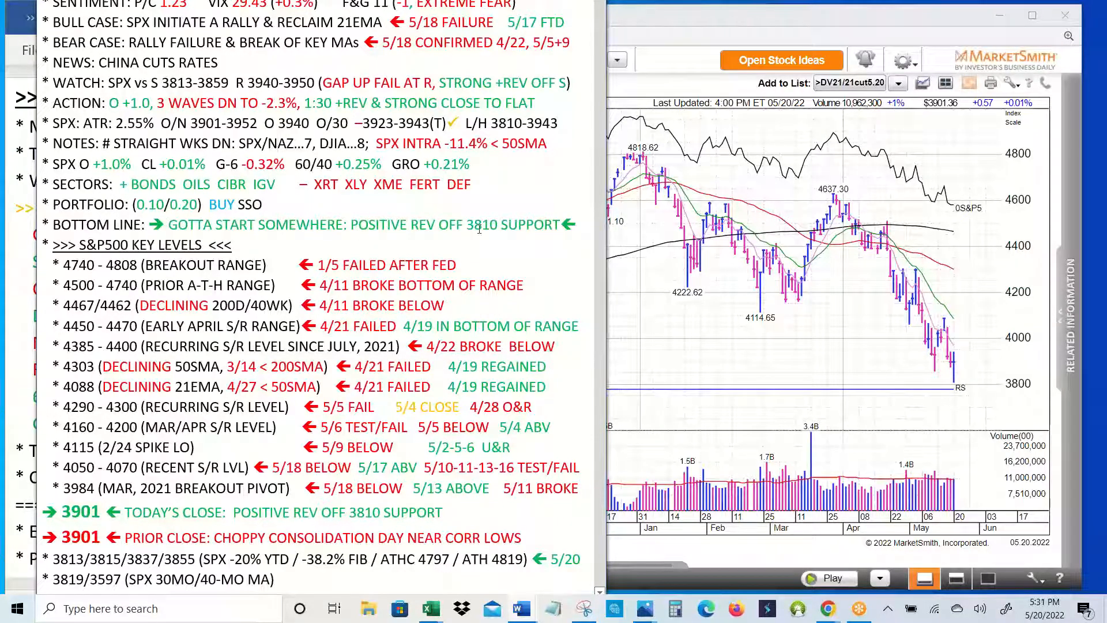
{"action": "mouse_move", "coordinate": [540, 226]}
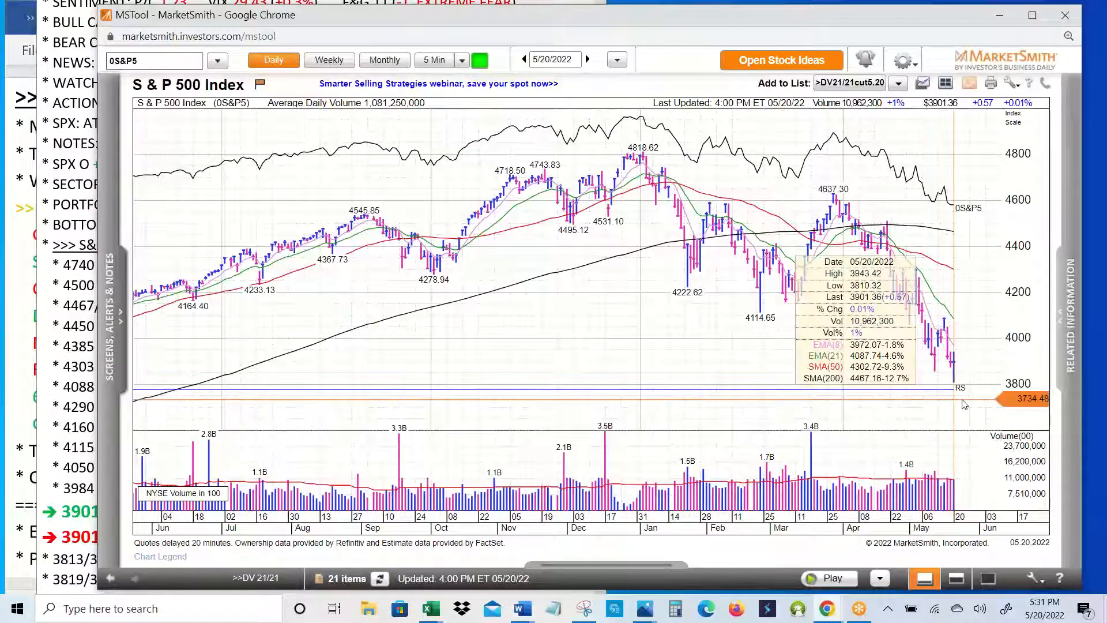
Return to MarketSmith's daily 0S&P5 chart with moving averages and NYSE volume.
{"action": "triple_click", "coordinate": [154, 60]}
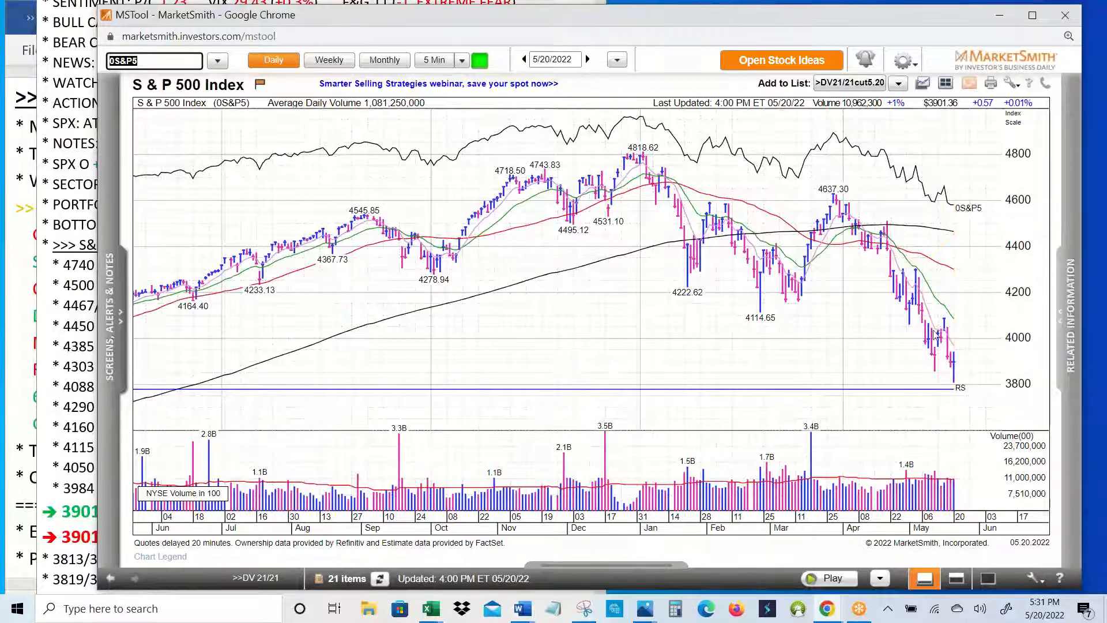
{"action": "mouse_move", "coordinate": [968, 361]}
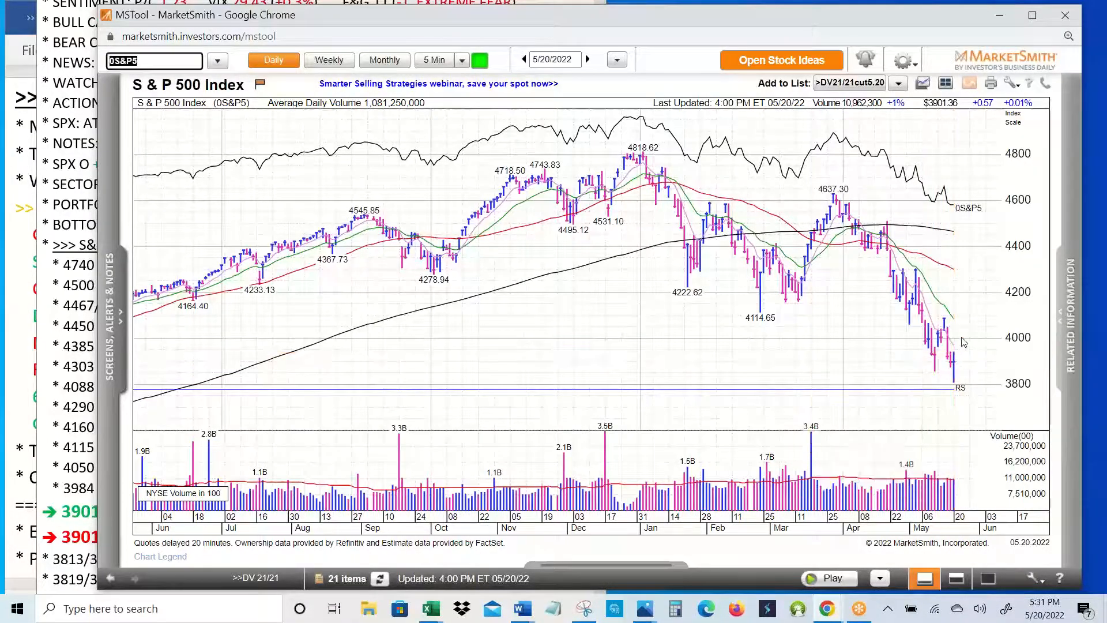
{"action": "mouse_move", "coordinate": [956, 325]}
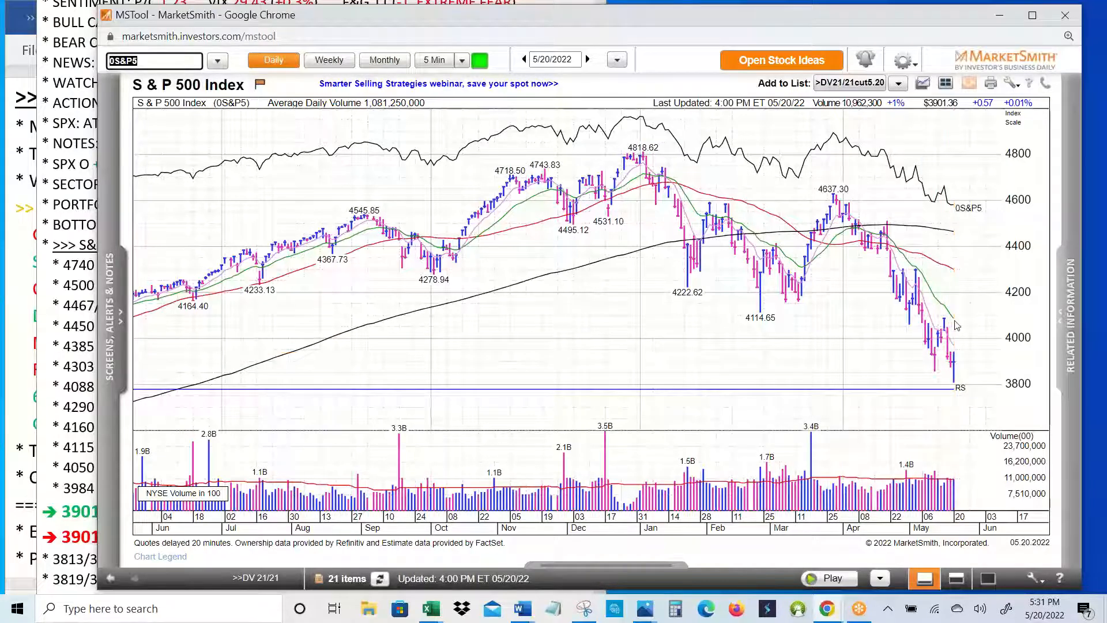
{"action": "mouse_move", "coordinate": [948, 327]}
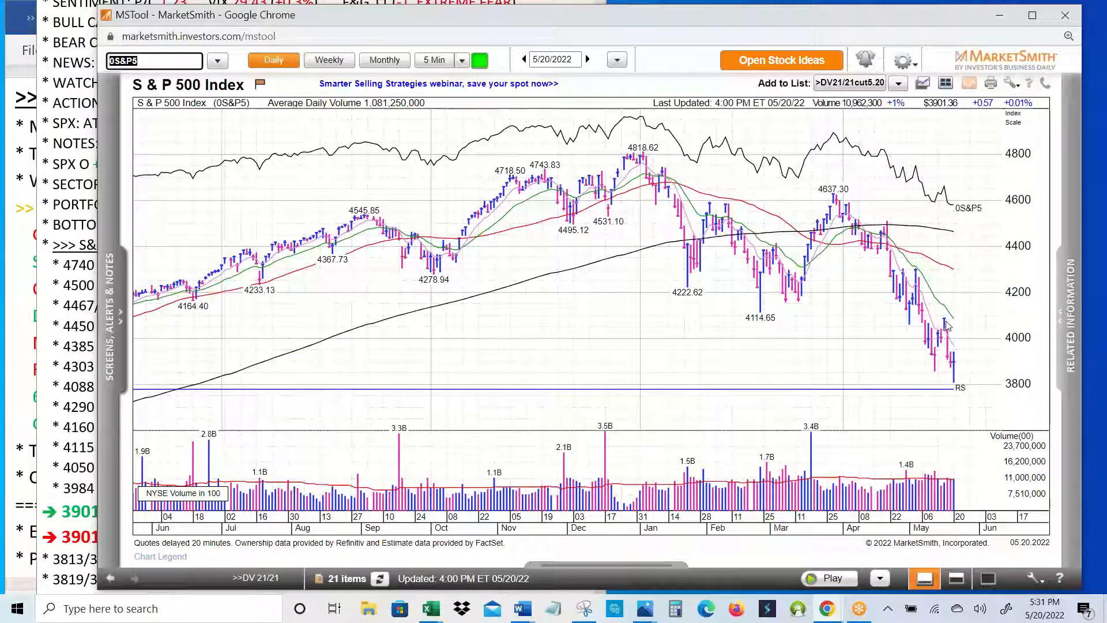
{"action": "mouse_move", "coordinate": [946, 324]}
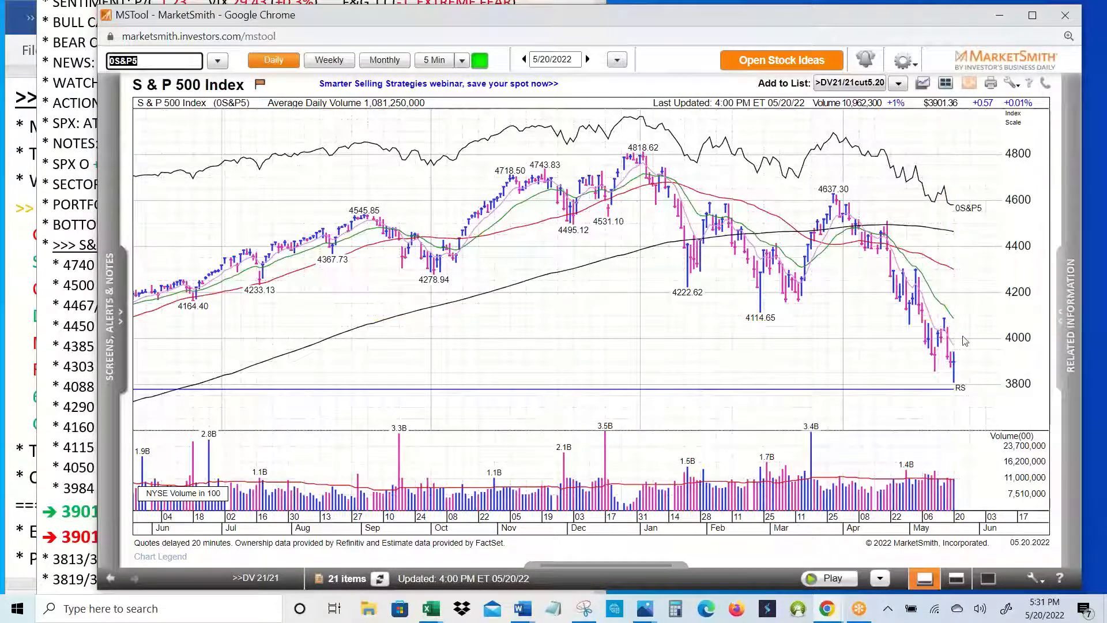
{"action": "mouse_move", "coordinate": [965, 338]}
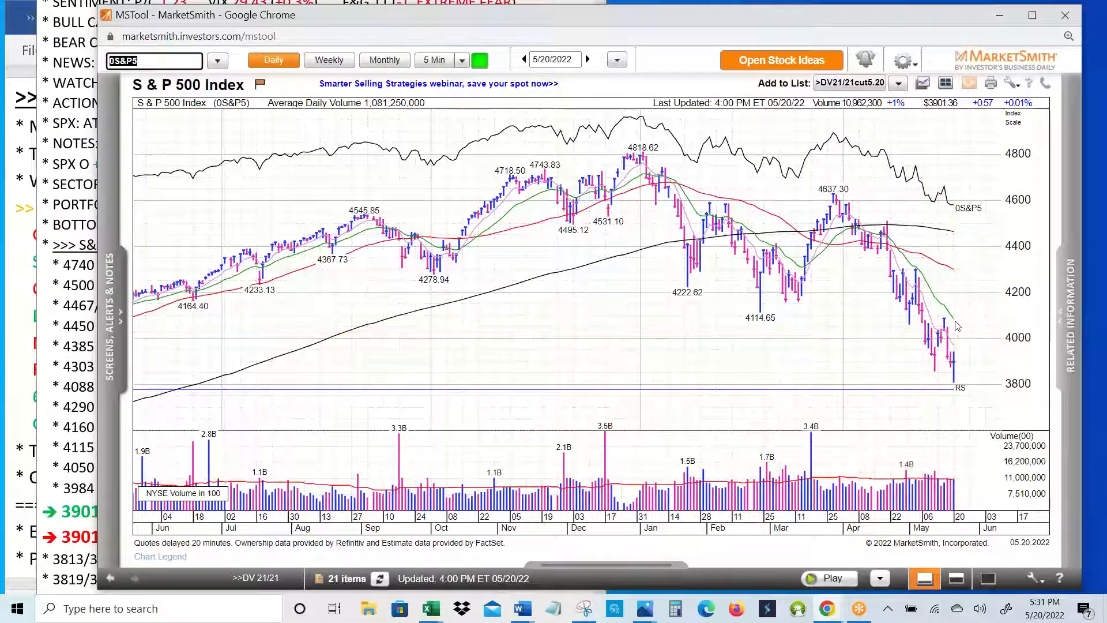
{"action": "mouse_move", "coordinate": [694, 307]}
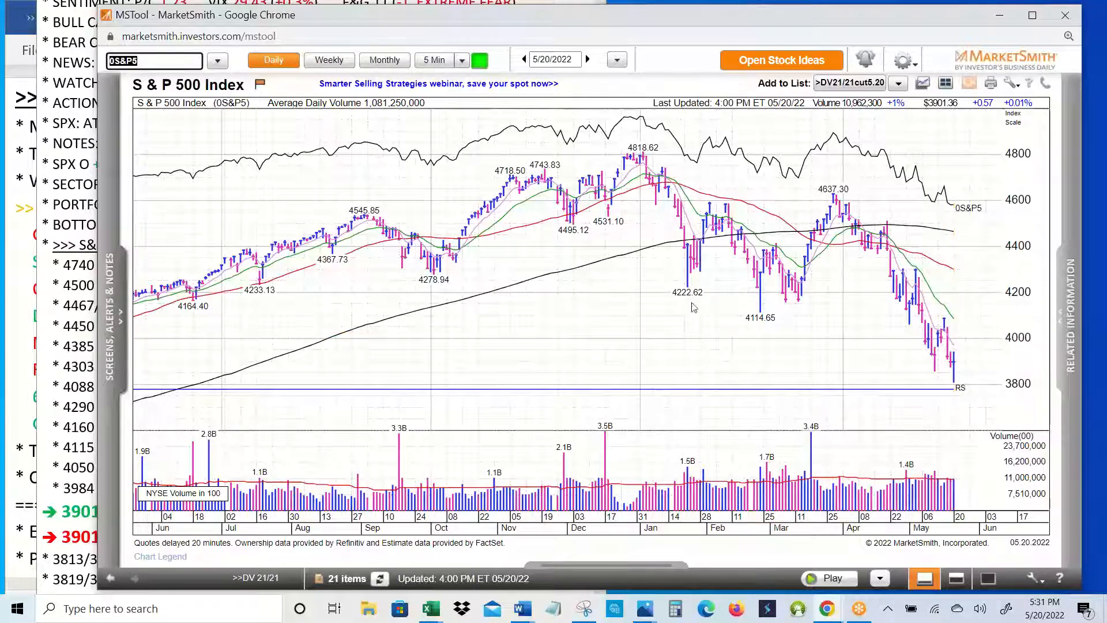
{"action": "mouse_move", "coordinate": [972, 335]}
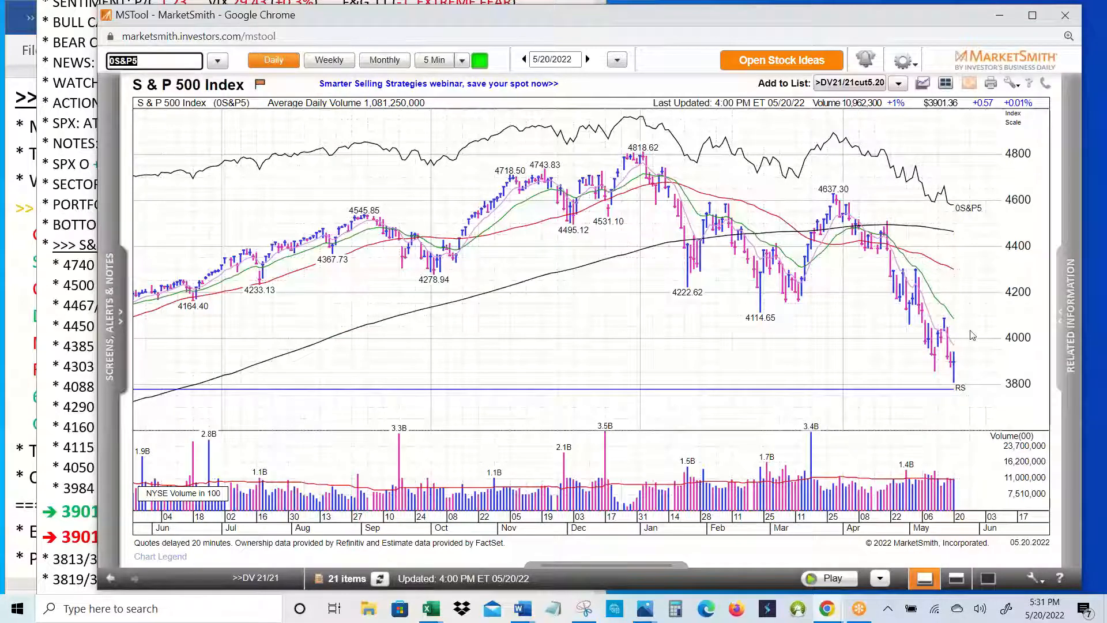
{"action": "mouse_move", "coordinate": [960, 331]}
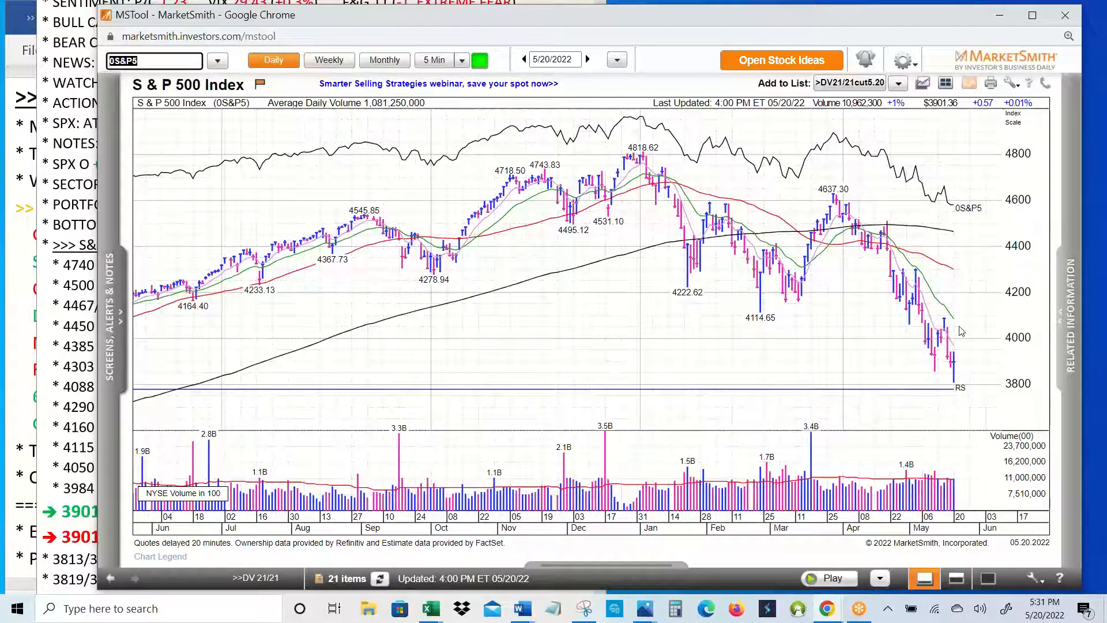
{"action": "mouse_move", "coordinate": [955, 415]}
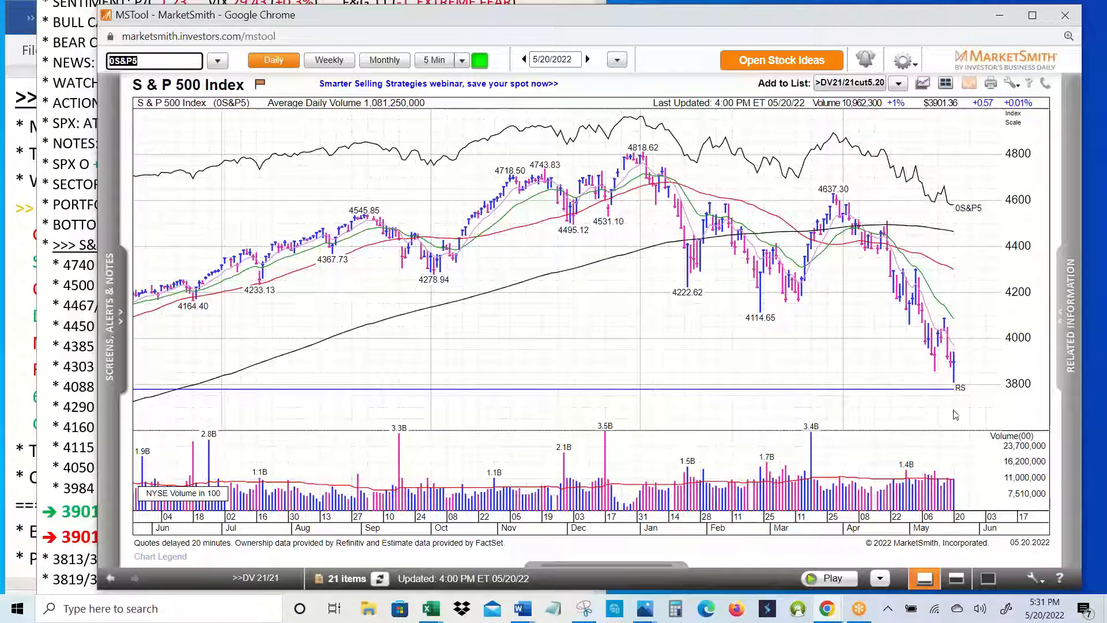
{"action": "mouse_move", "coordinate": [185, 111]}
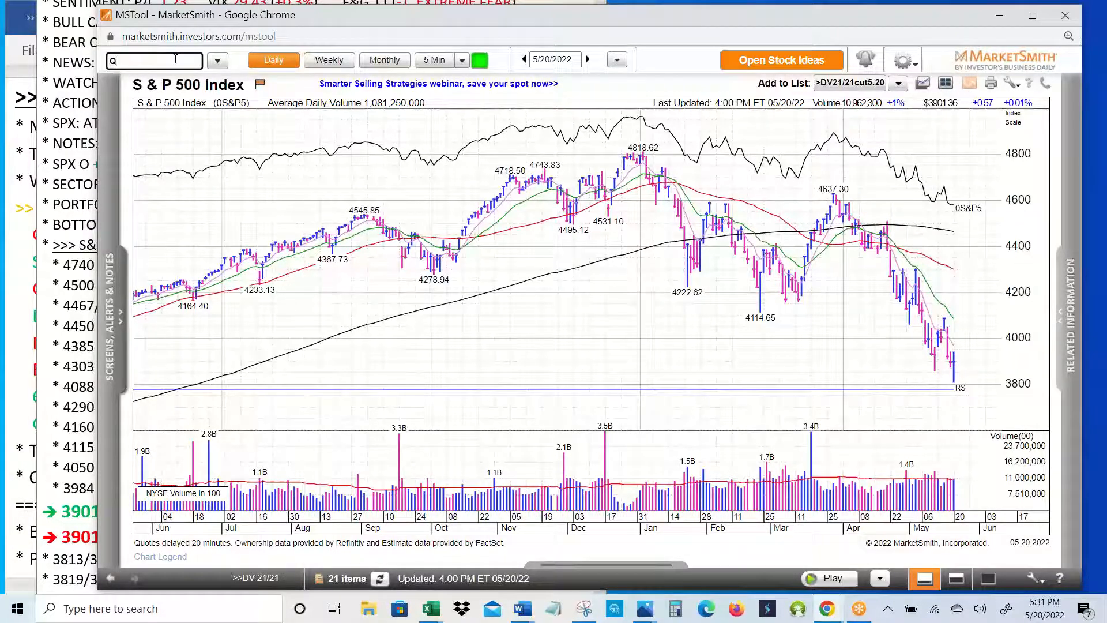
Load the Invesco QQQ Trust daily chart, then select the symbol box for the next index.
{"action": "type", "text": "QQQ"}
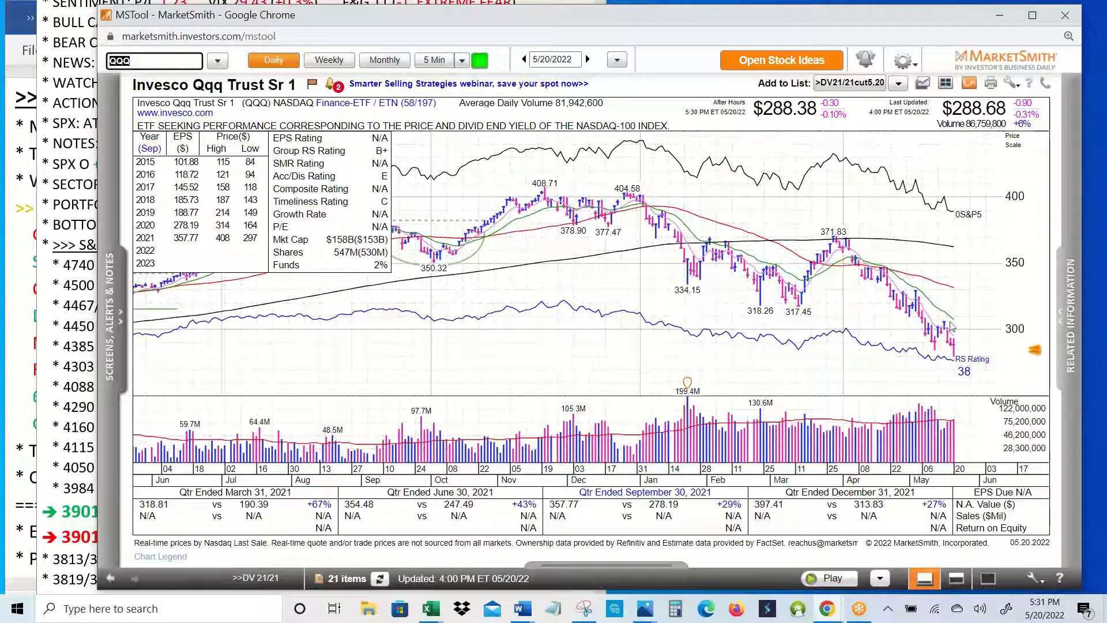
{"action": "mouse_move", "coordinate": [951, 364]}
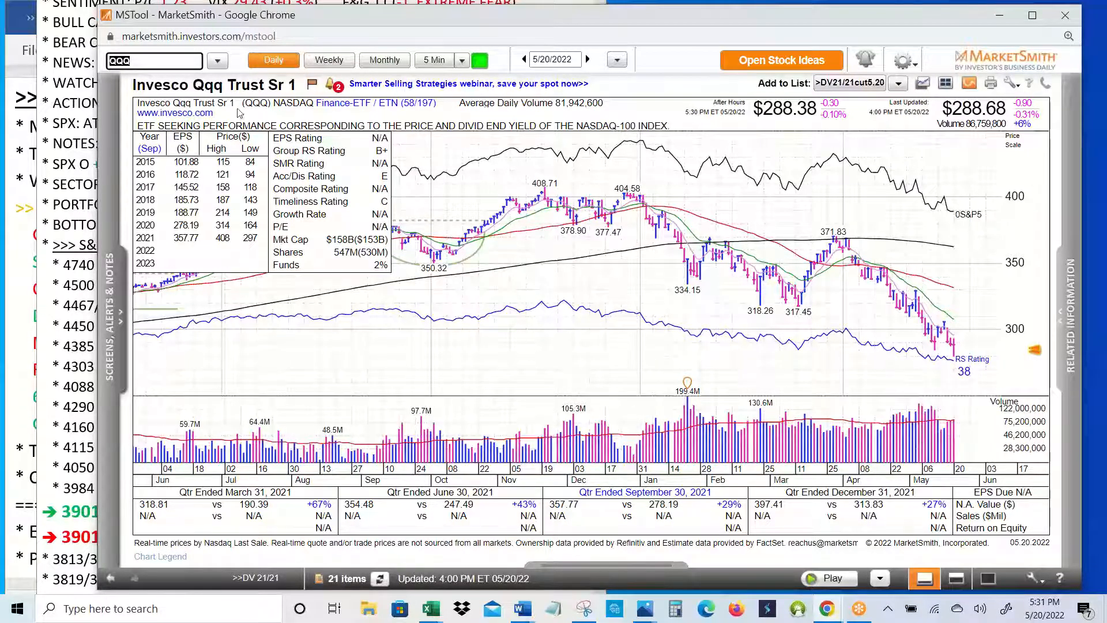
{"action": "left_click", "coordinate": [154, 60]}
{"action": "type", "text": "0DJIA"}
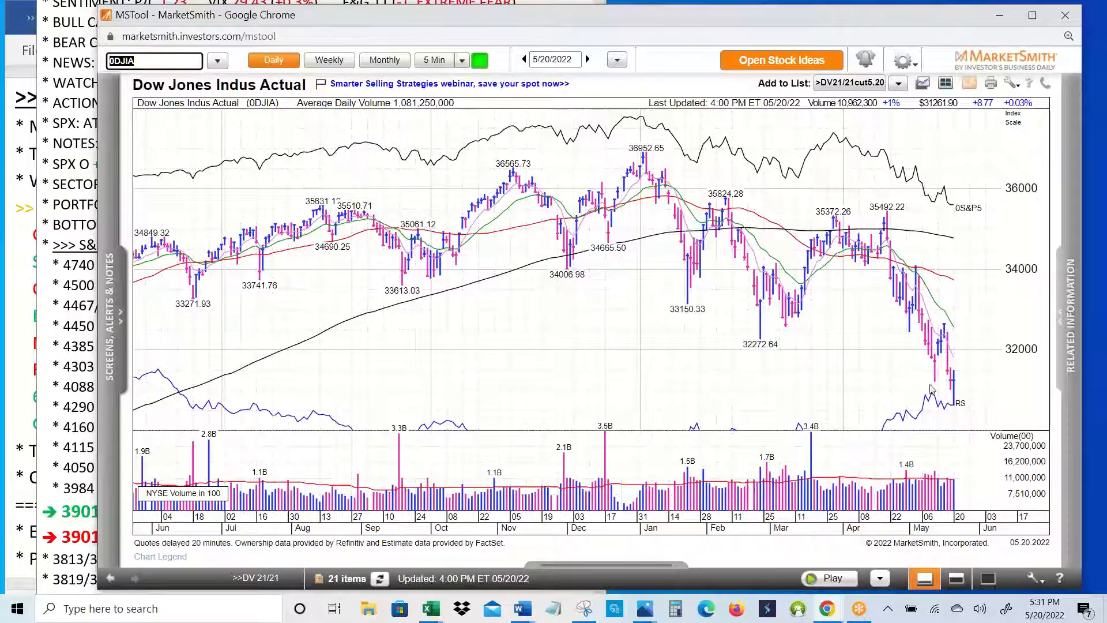
{"action": "mouse_move", "coordinate": [953, 389]}
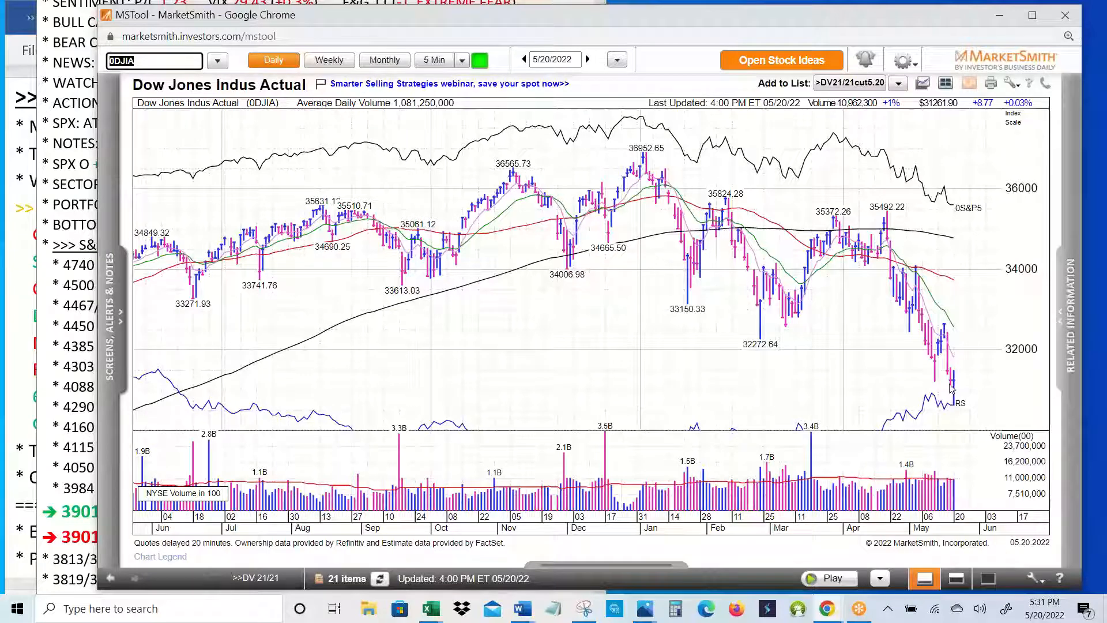
{"action": "mouse_move", "coordinate": [959, 352]}
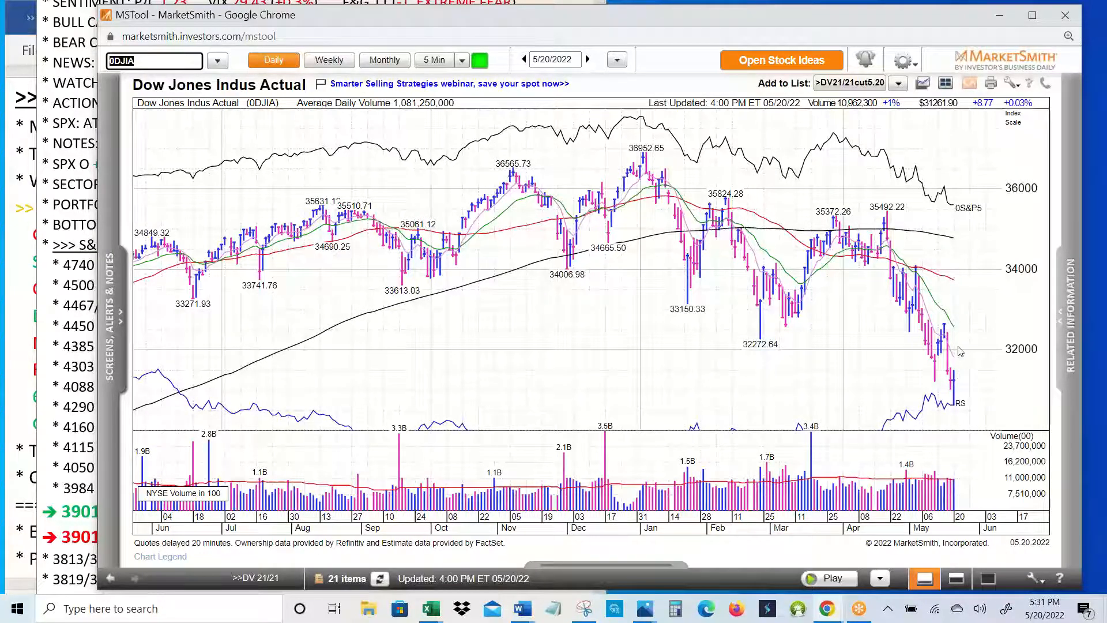
{"action": "mouse_move", "coordinate": [789, 377]}
{"action": "type", "text": "MDY"}
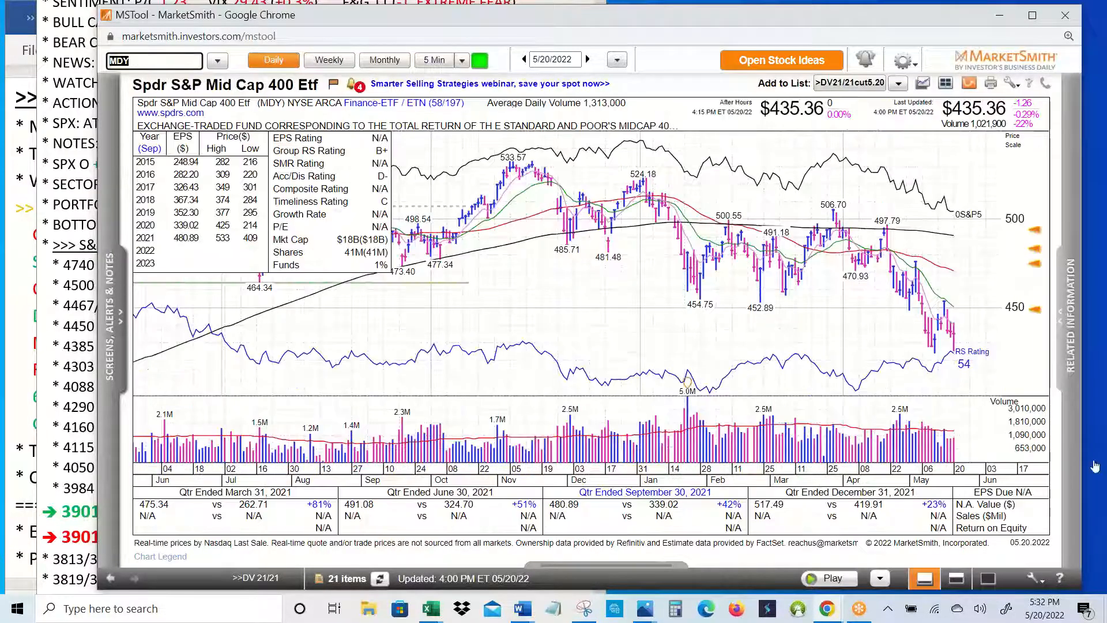
{"action": "mouse_move", "coordinate": [951, 375]}
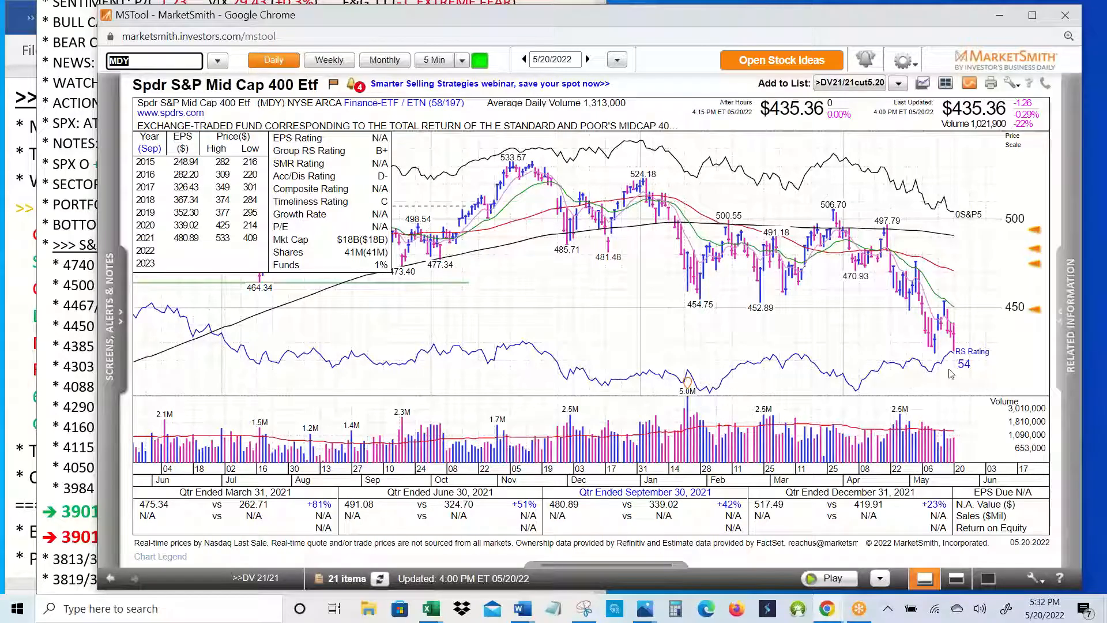
{"action": "mouse_move", "coordinate": [857, 402]}
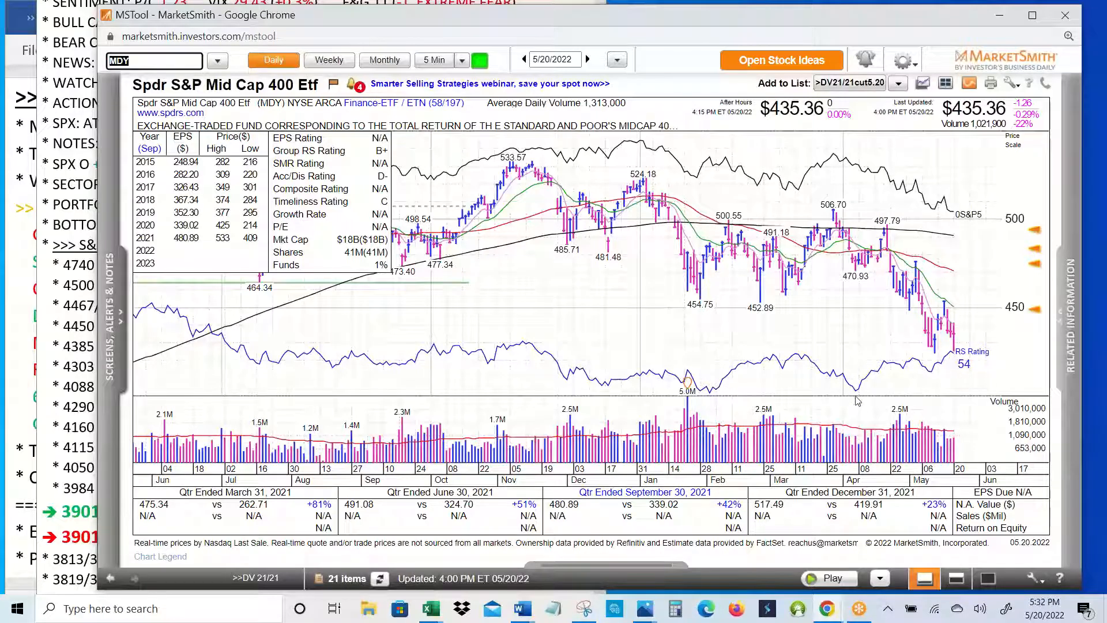
{"action": "mouse_move", "coordinate": [856, 398]}
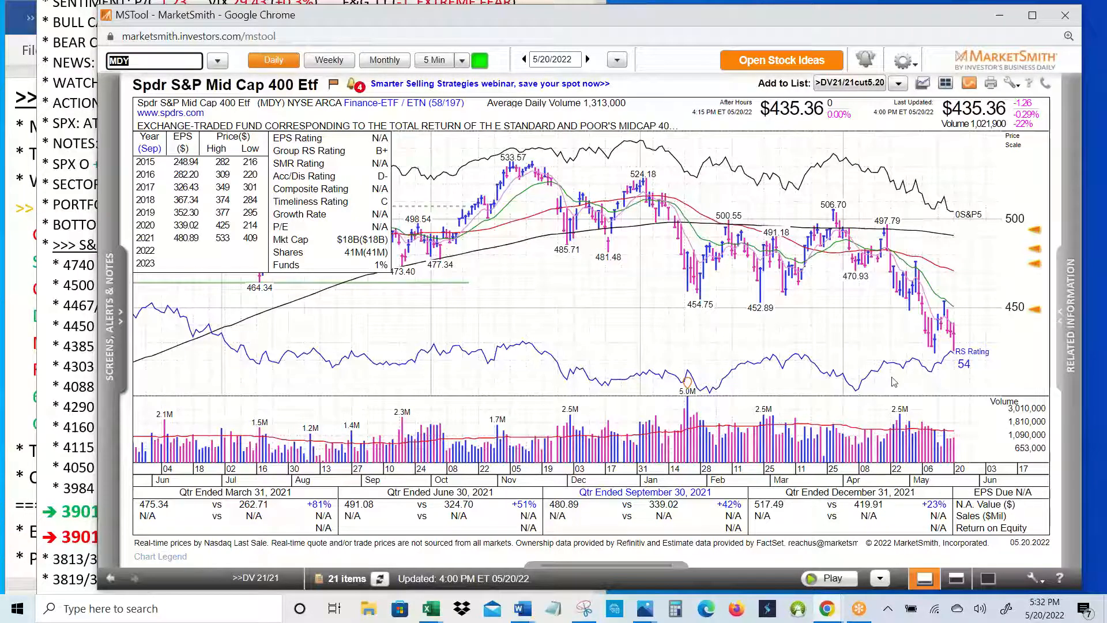
{"action": "mouse_move", "coordinate": [958, 383]}
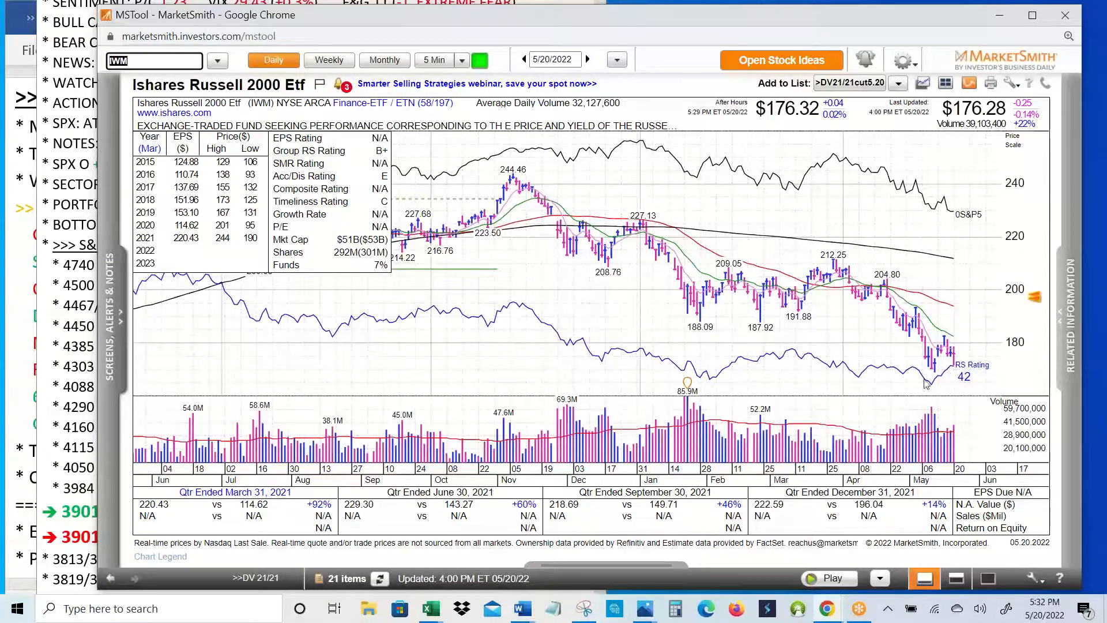
{"action": "mouse_move", "coordinate": [934, 394]}
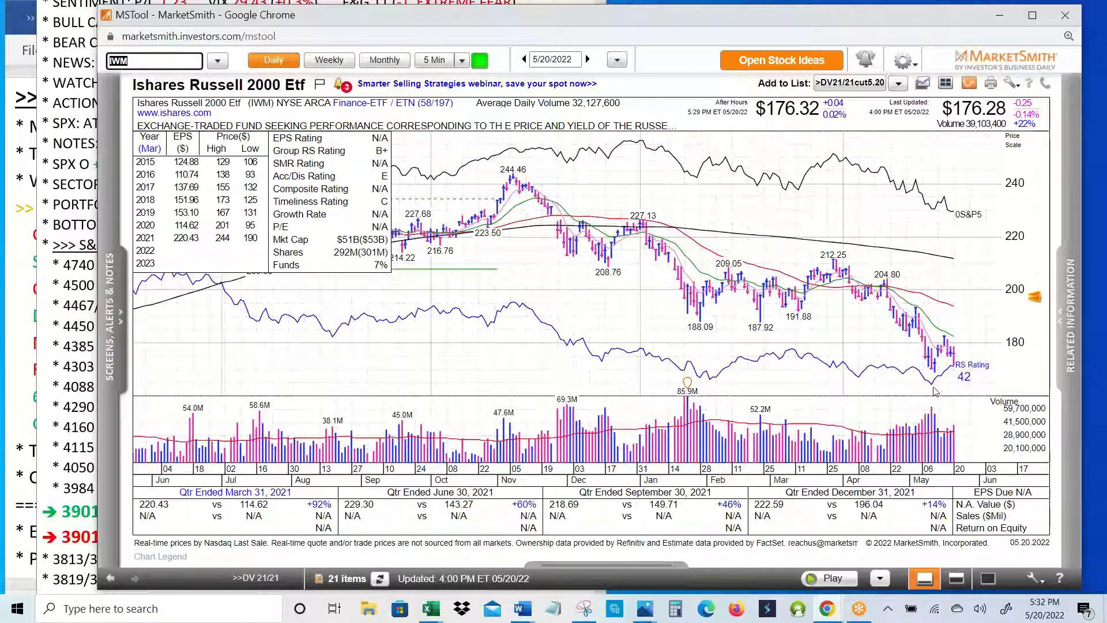
{"action": "mouse_move", "coordinate": [566, 293]}
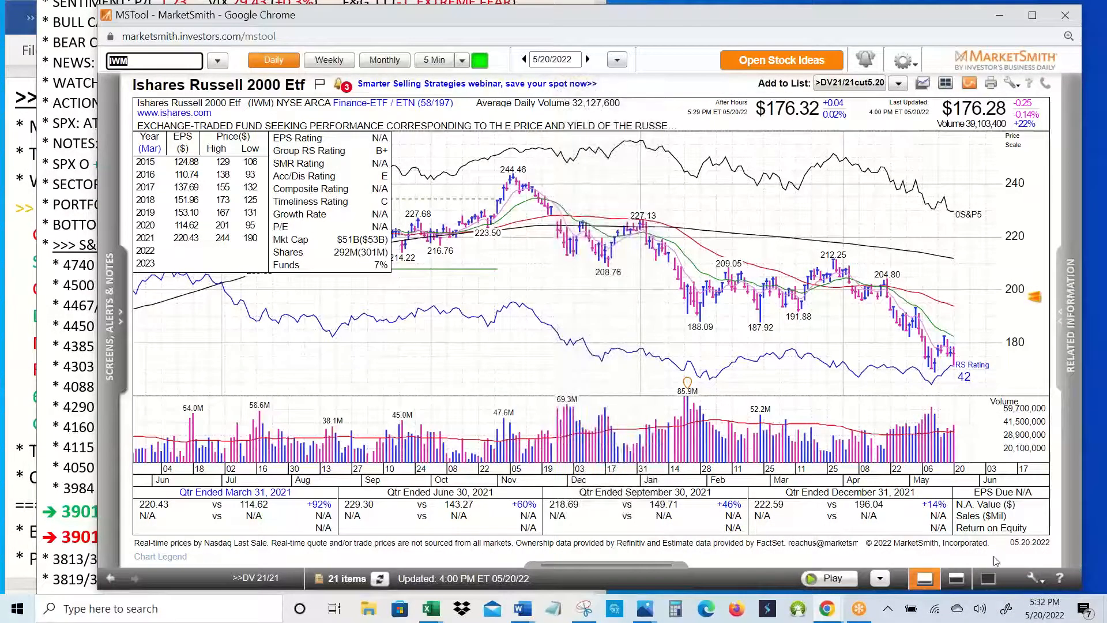
{"action": "mouse_move", "coordinate": [975, 572]}
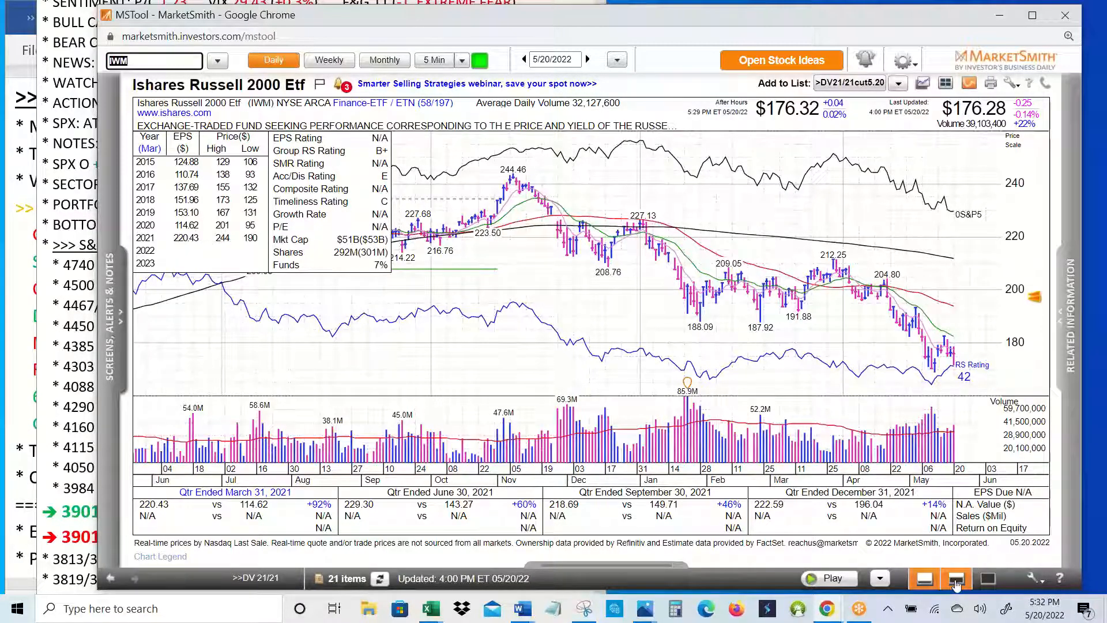
Show the 19-item DV21/21cut5.20 watchlist below the chart and select T-Mobile US.
{"action": "left_click", "coordinate": [956, 578]}
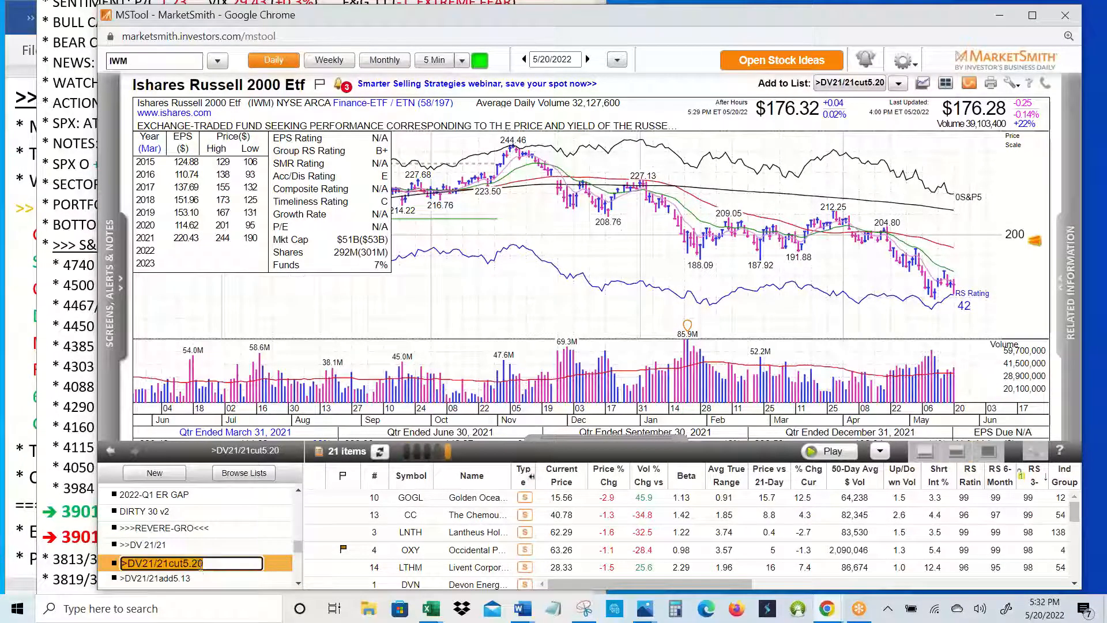
{"action": "mouse_move", "coordinate": [854, 476]}
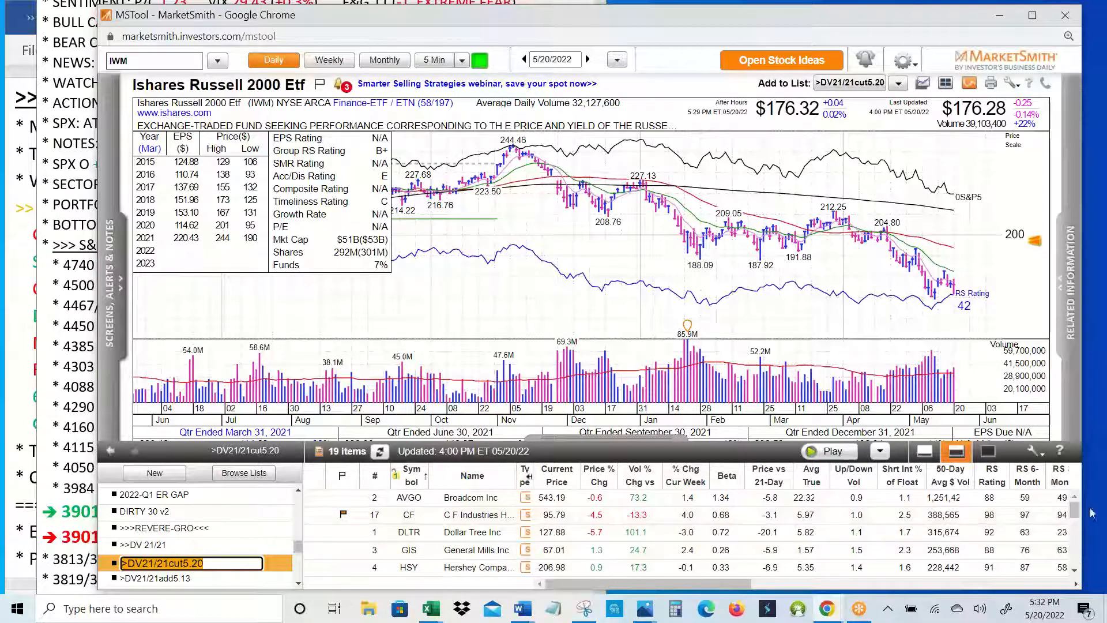
{"action": "mouse_move", "coordinate": [639, 475]}
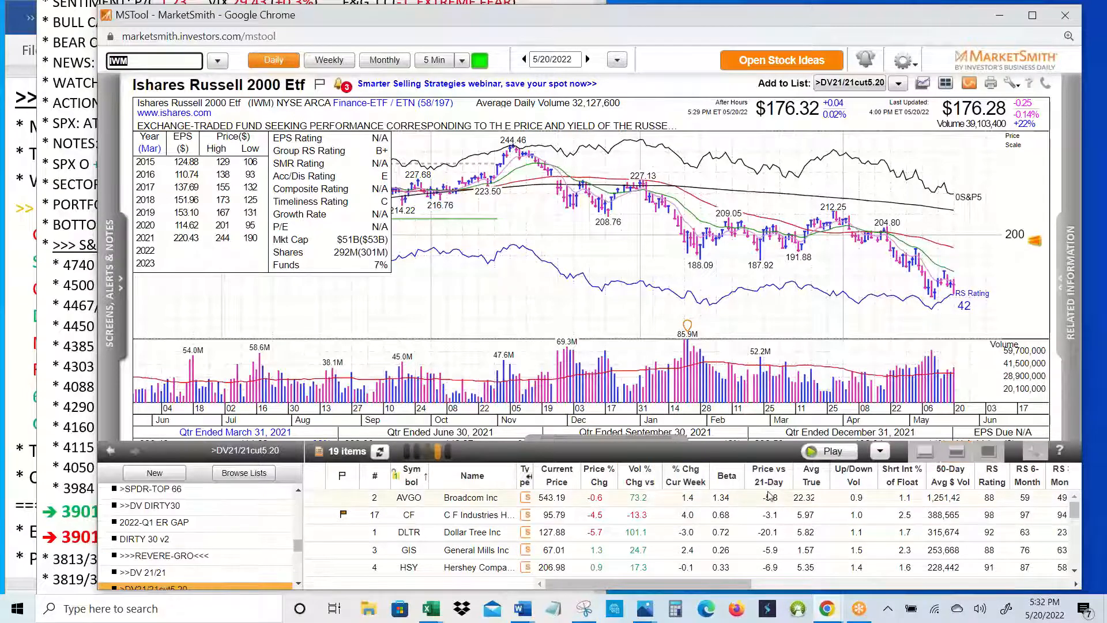
{"action": "left_click", "coordinate": [685, 476]}
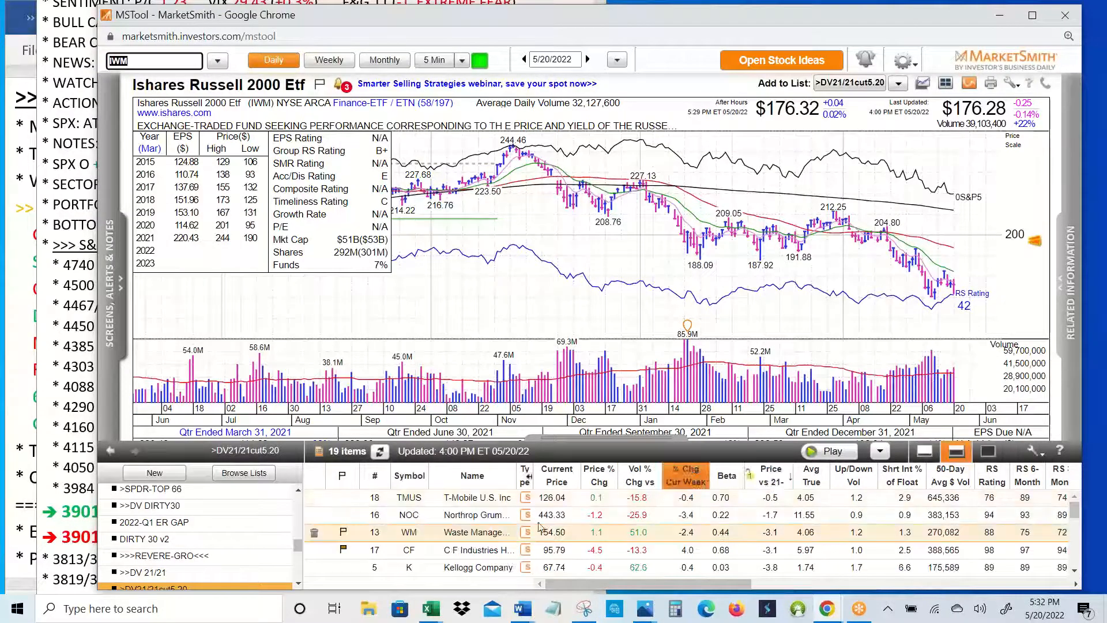
{"action": "left_click", "coordinate": [472, 497]}
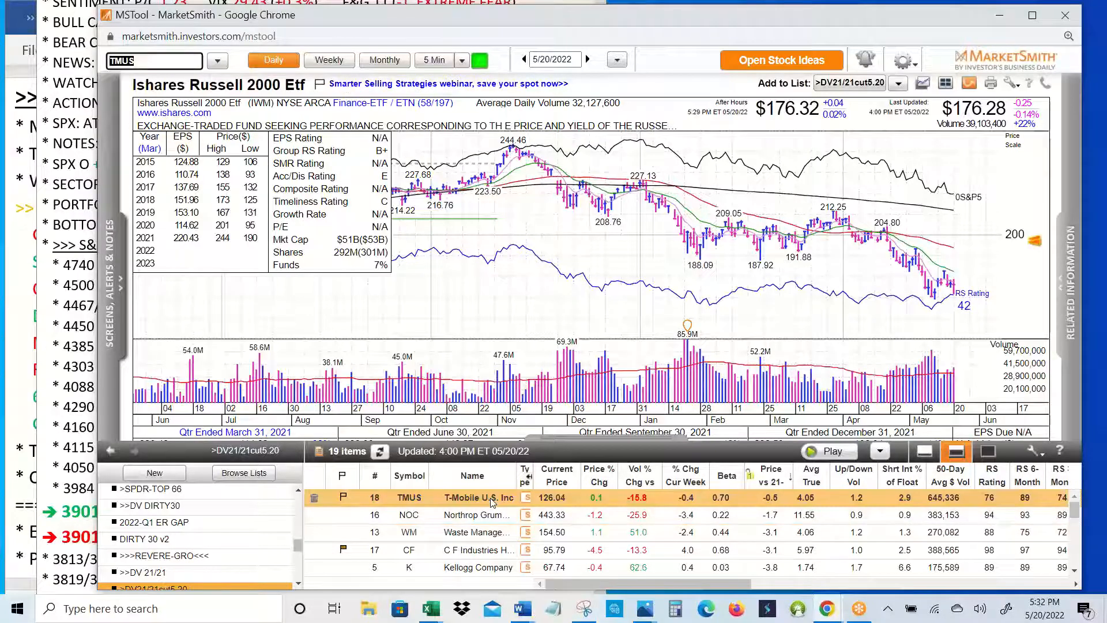
Load T-Mobile US's daily chart showing a cup-with-handle base with a $135.15 pivot.
{"action": "left_click", "coordinate": [478, 497]}
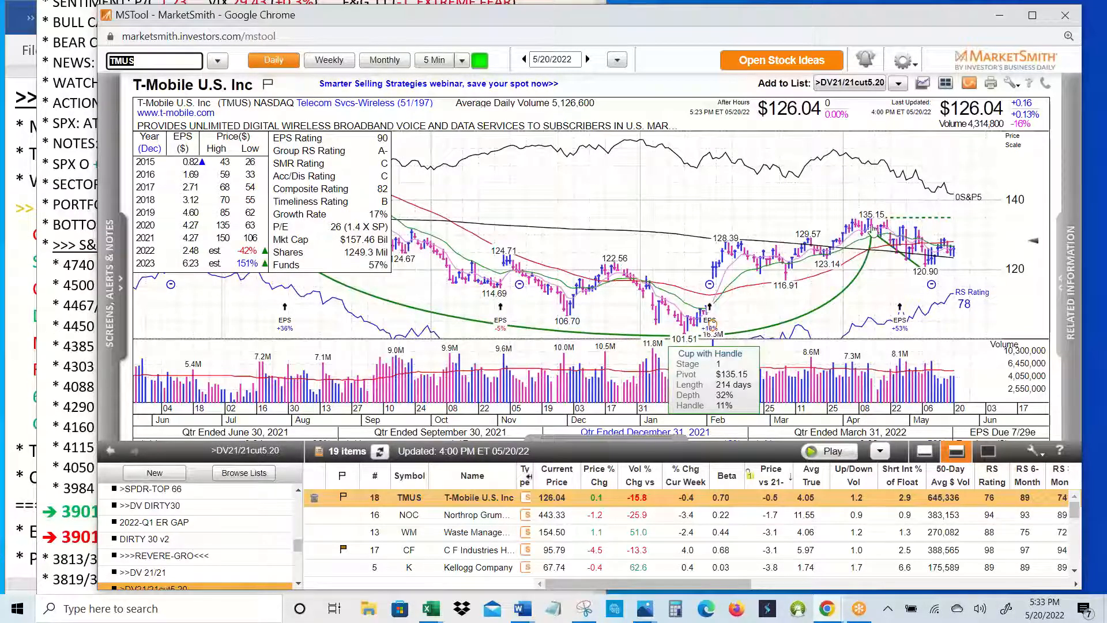
{"action": "mouse_move", "coordinate": [1034, 244]}
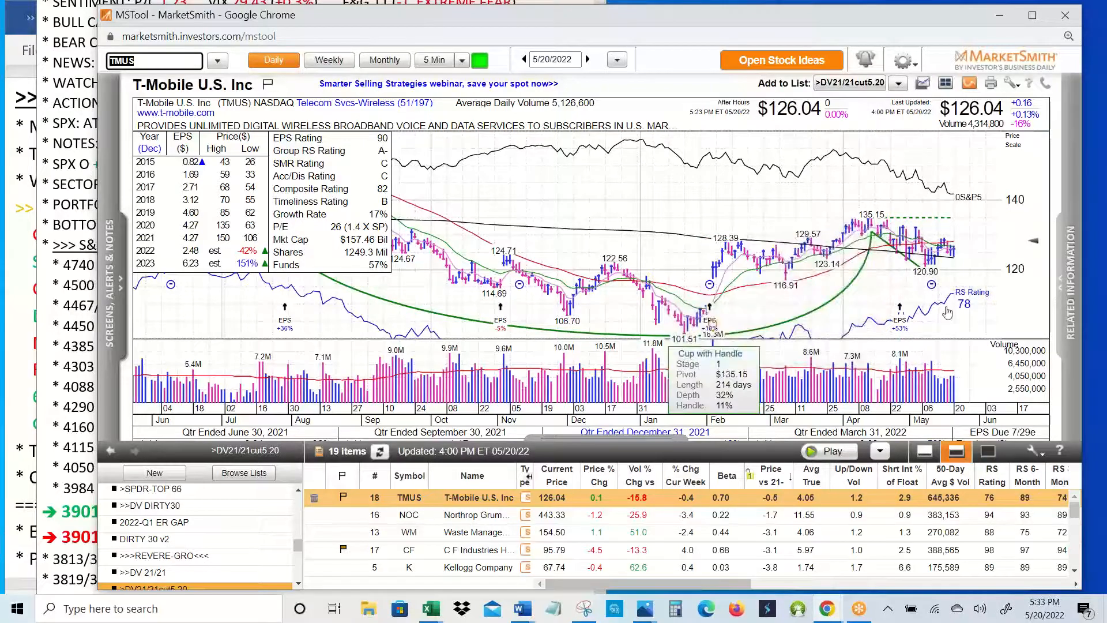
{"action": "mouse_move", "coordinate": [943, 323]}
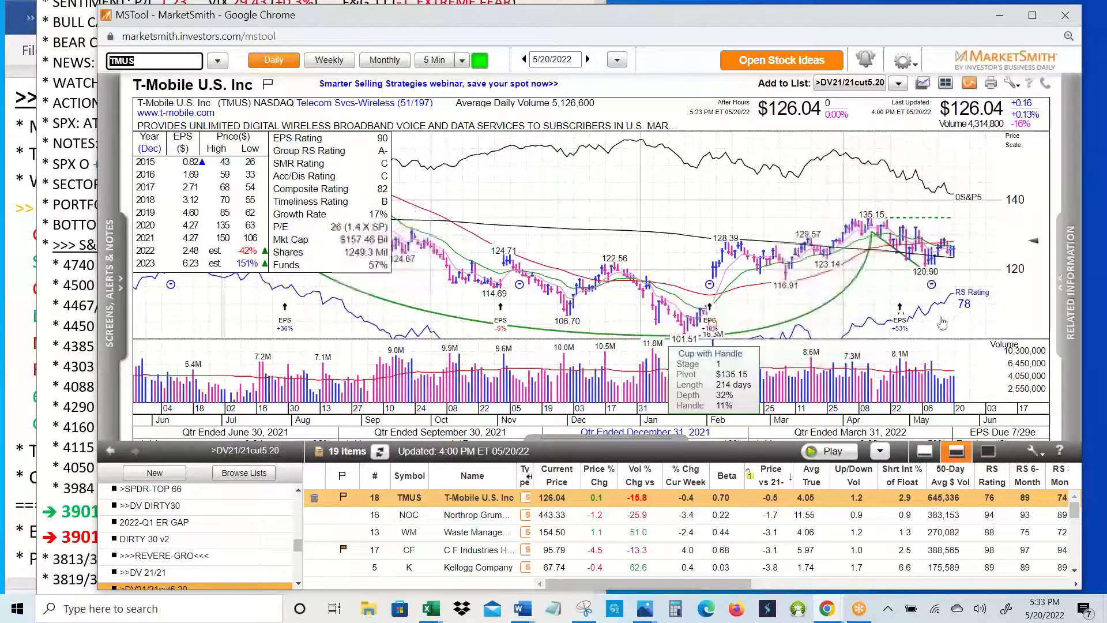
{"action": "mouse_move", "coordinate": [918, 355]}
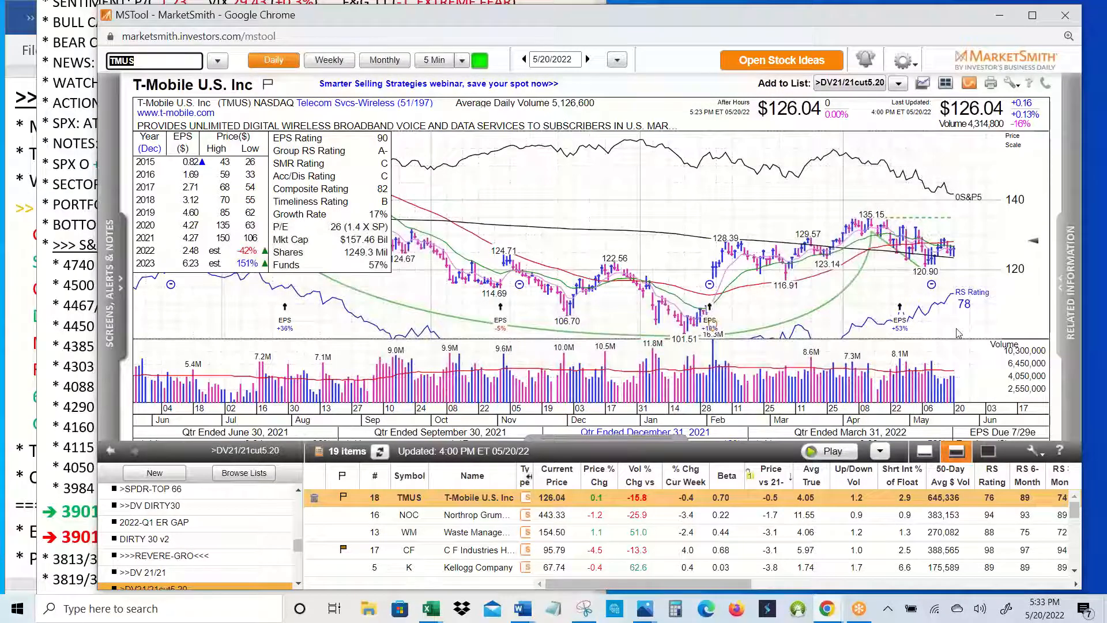
Step through the Northrop Grumman and Waste Management charts, then pick CF Industries.
{"action": "left_click", "coordinate": [408, 514]}
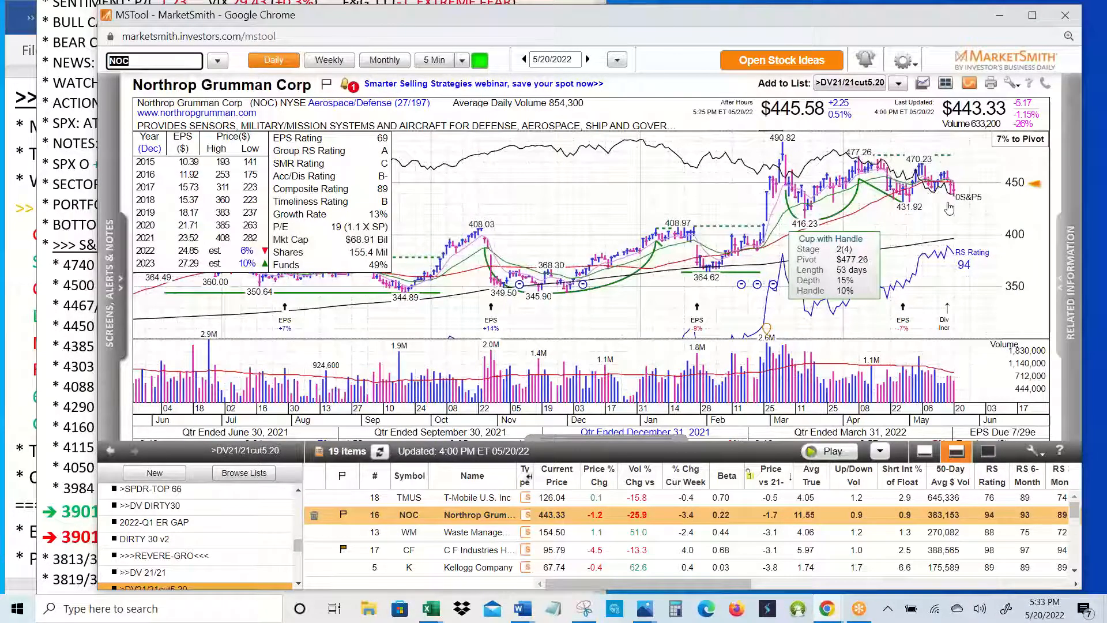
{"action": "mouse_move", "coordinate": [1012, 207]}
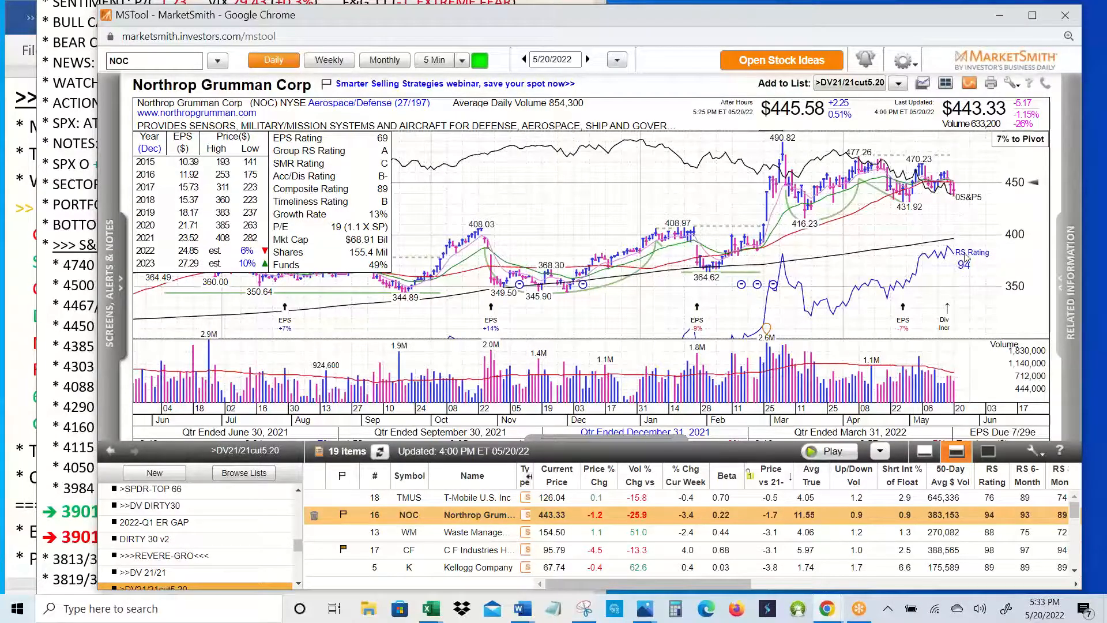
{"action": "mouse_move", "coordinate": [968, 305]}
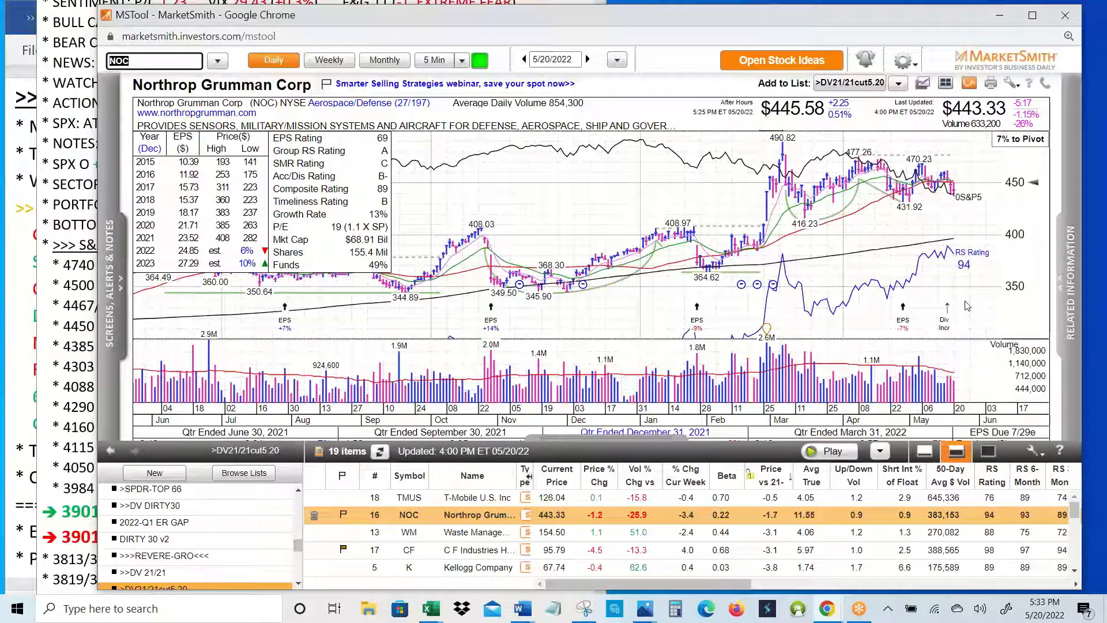
{"action": "mouse_move", "coordinate": [726, 454]}
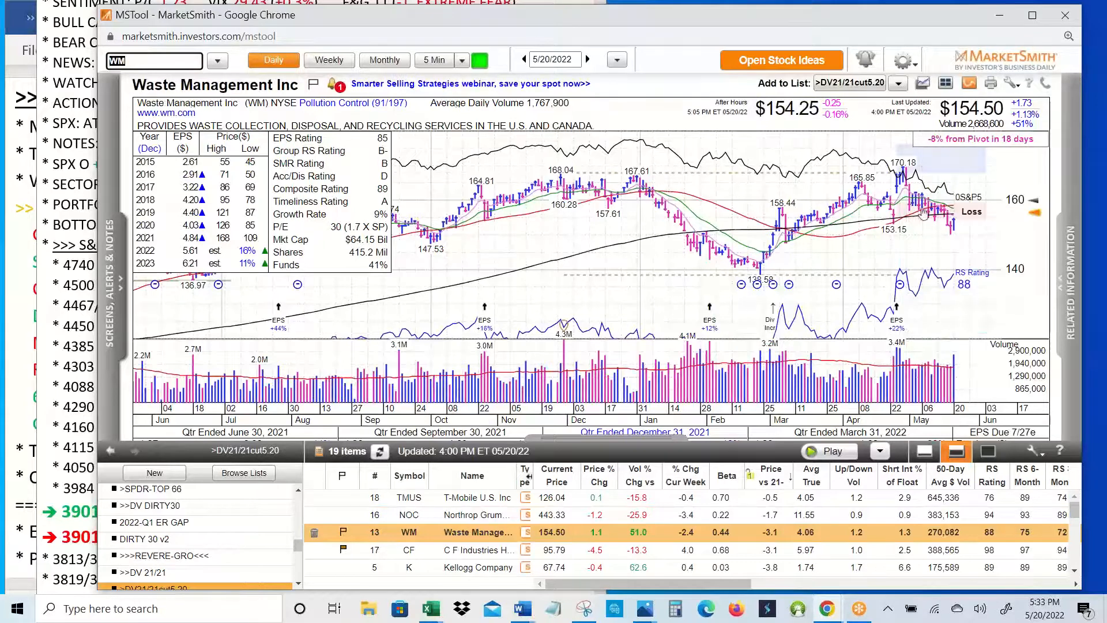
{"action": "mouse_move", "coordinate": [1032, 215]}
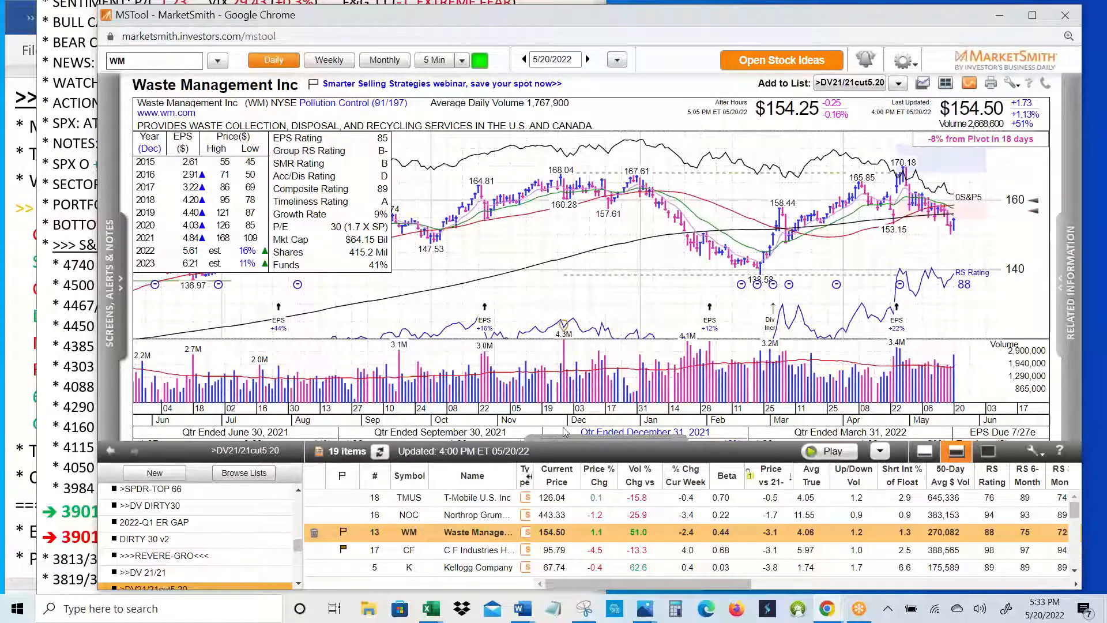
{"action": "left_click", "coordinate": [408, 549]}
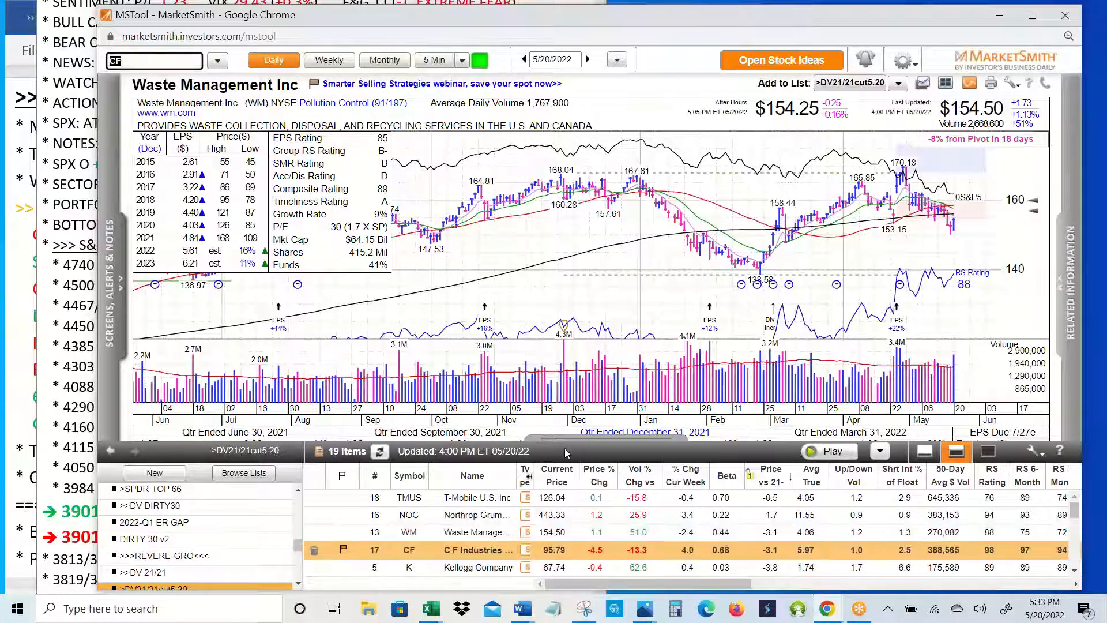
View CF Industries' daily chart and advance the watchlist to Kellogg Company.
{"action": "left_click", "coordinate": [473, 549]}
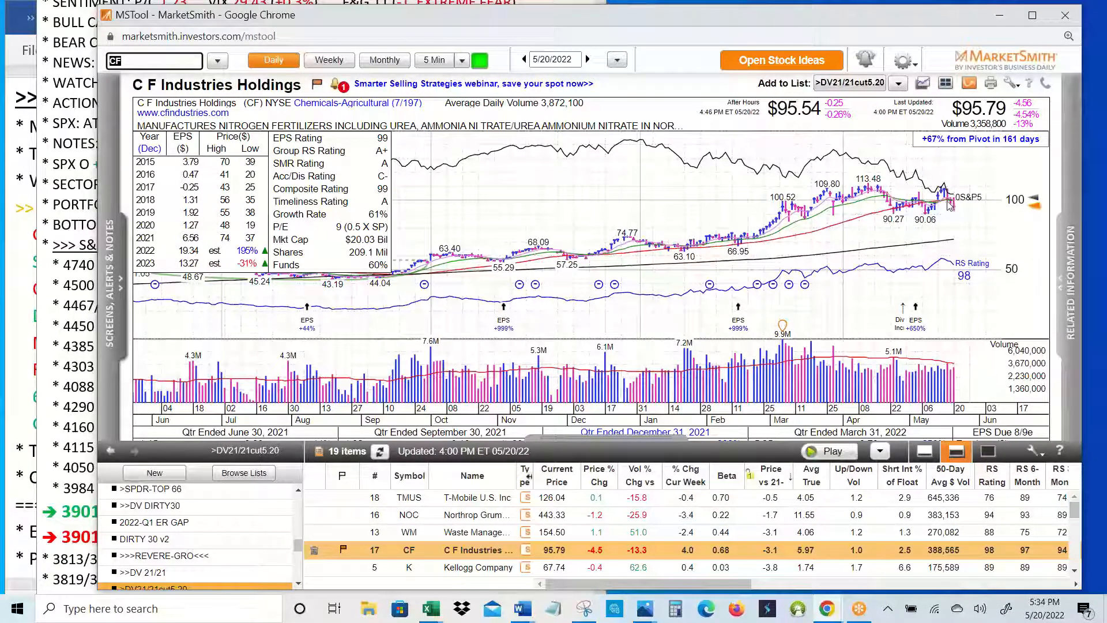
{"action": "mouse_move", "coordinate": [950, 208]}
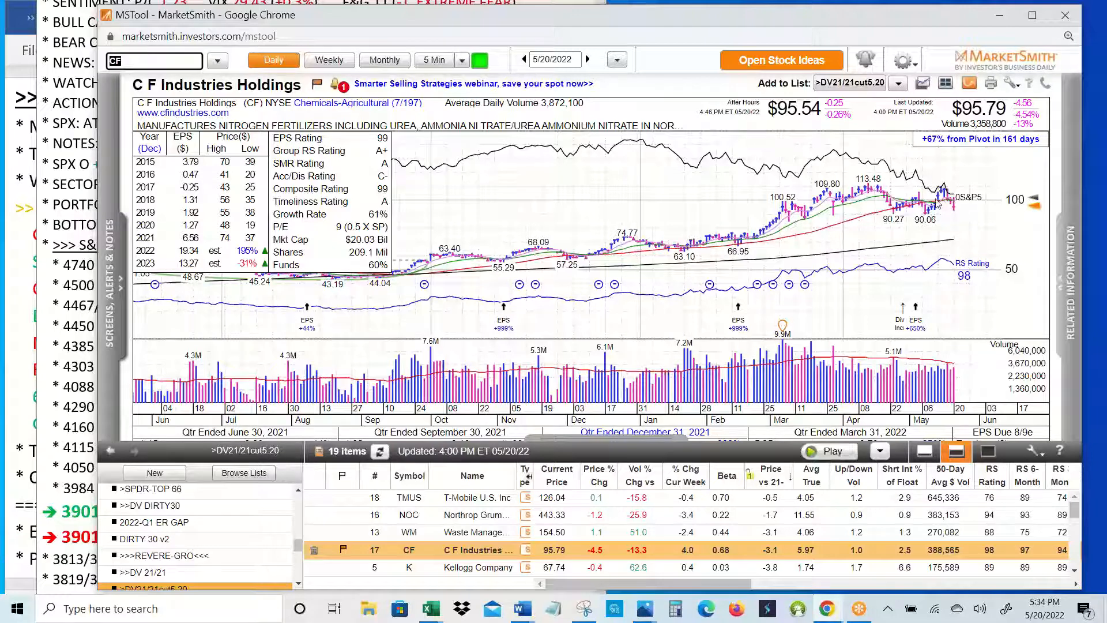
{"action": "mouse_move", "coordinate": [953, 212]}
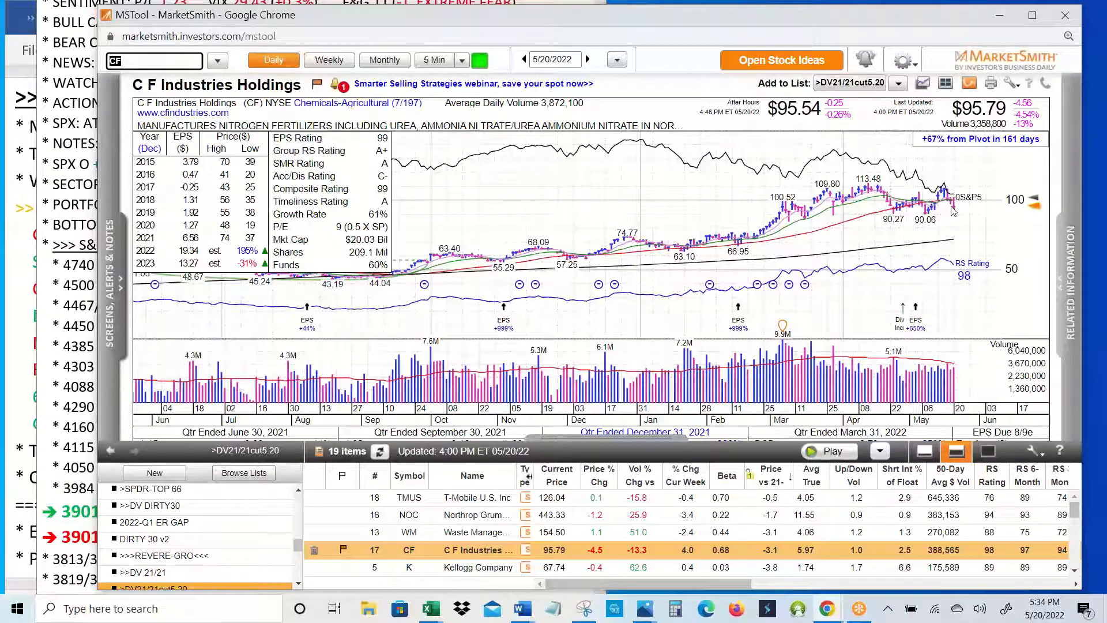
{"action": "mouse_move", "coordinate": [953, 221]}
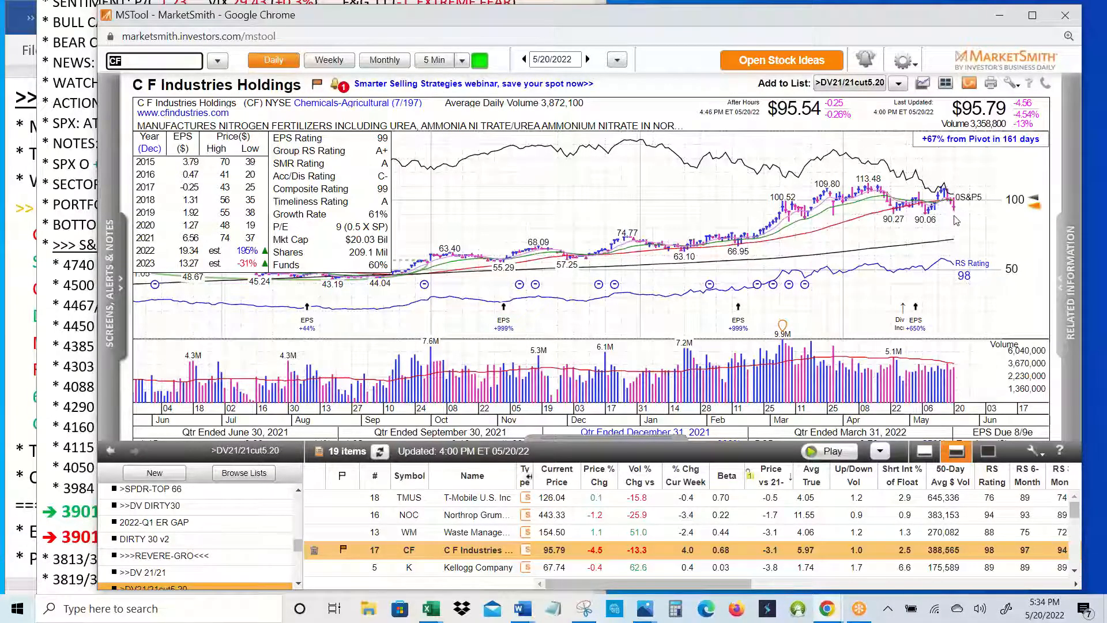
{"action": "mouse_move", "coordinate": [1036, 210]}
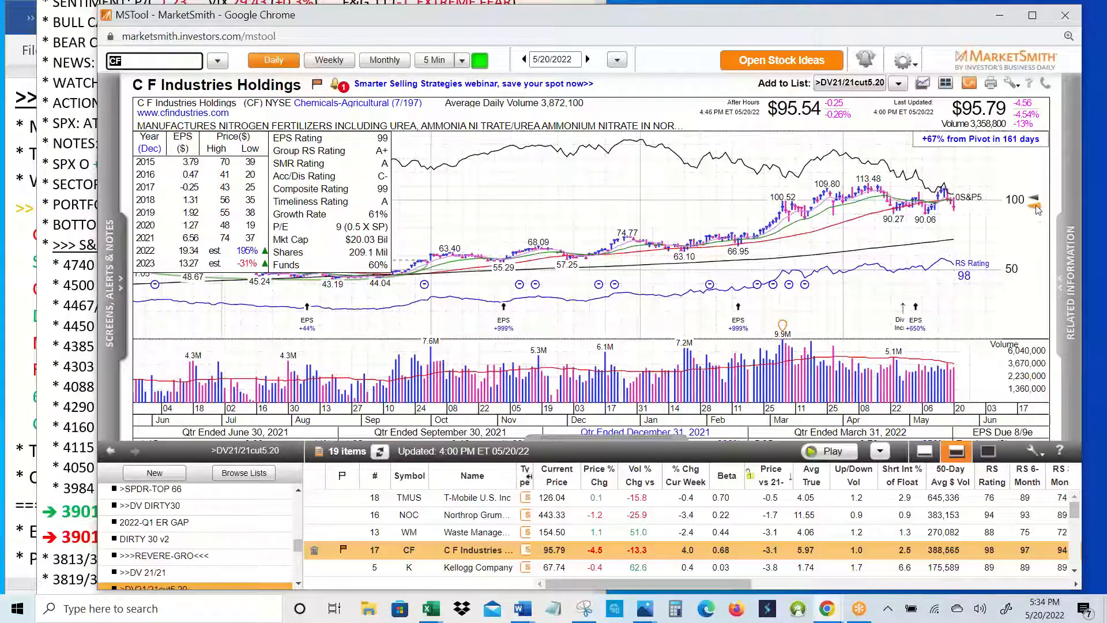
{"action": "right_click", "coordinate": [1035, 201]}
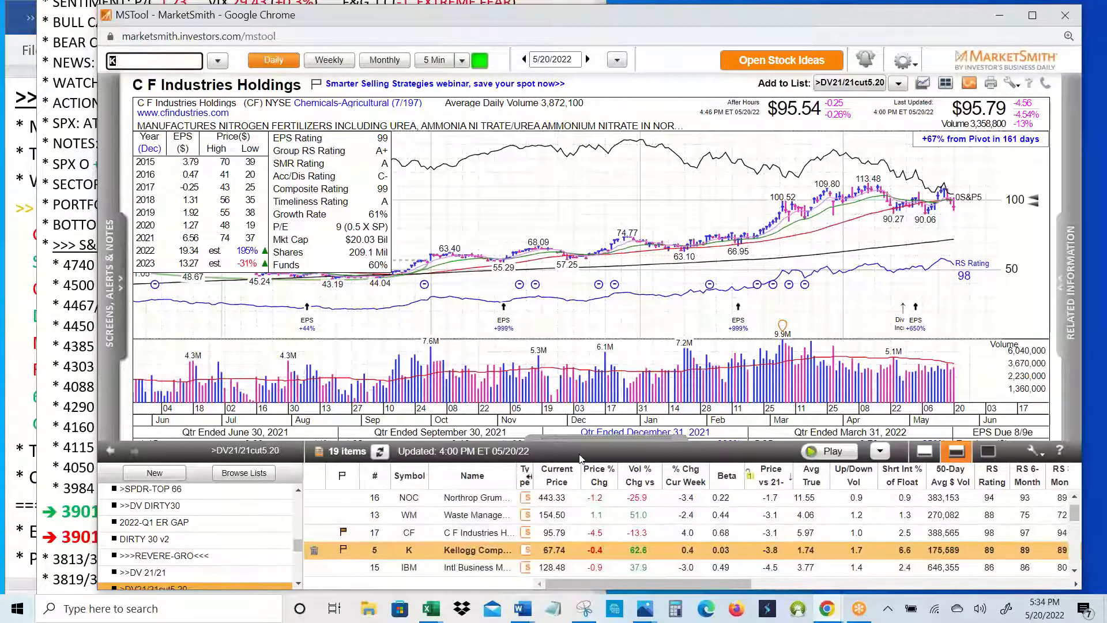
Display Kellogg Company's daily chart, then Intl Business Machines, from the watchlist.
{"action": "left_click", "coordinate": [477, 550]}
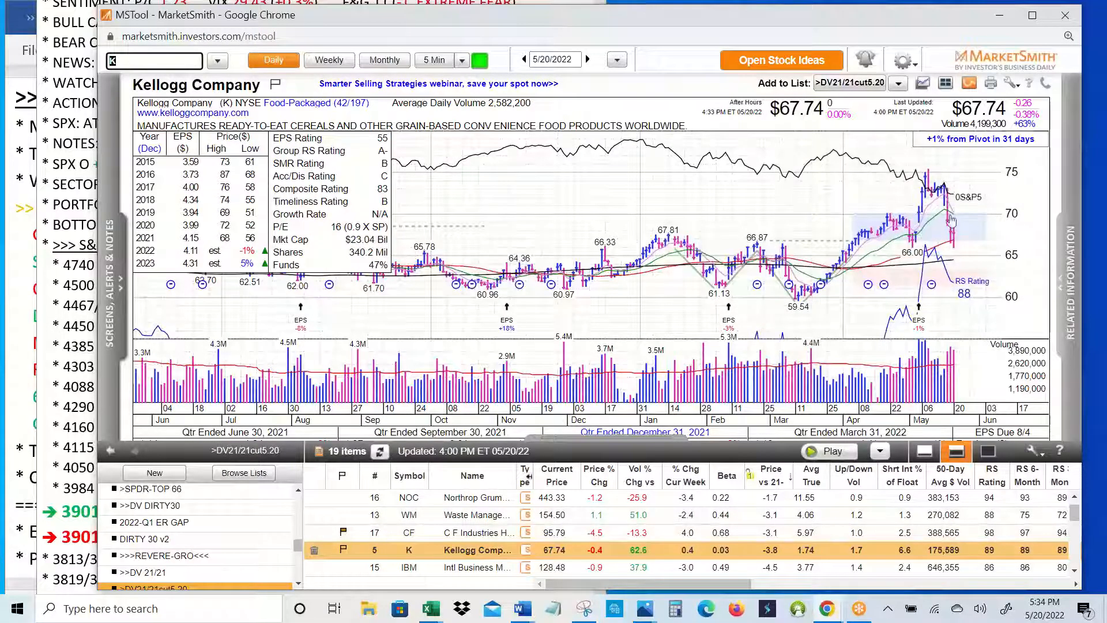
{"action": "mouse_move", "coordinate": [953, 258]}
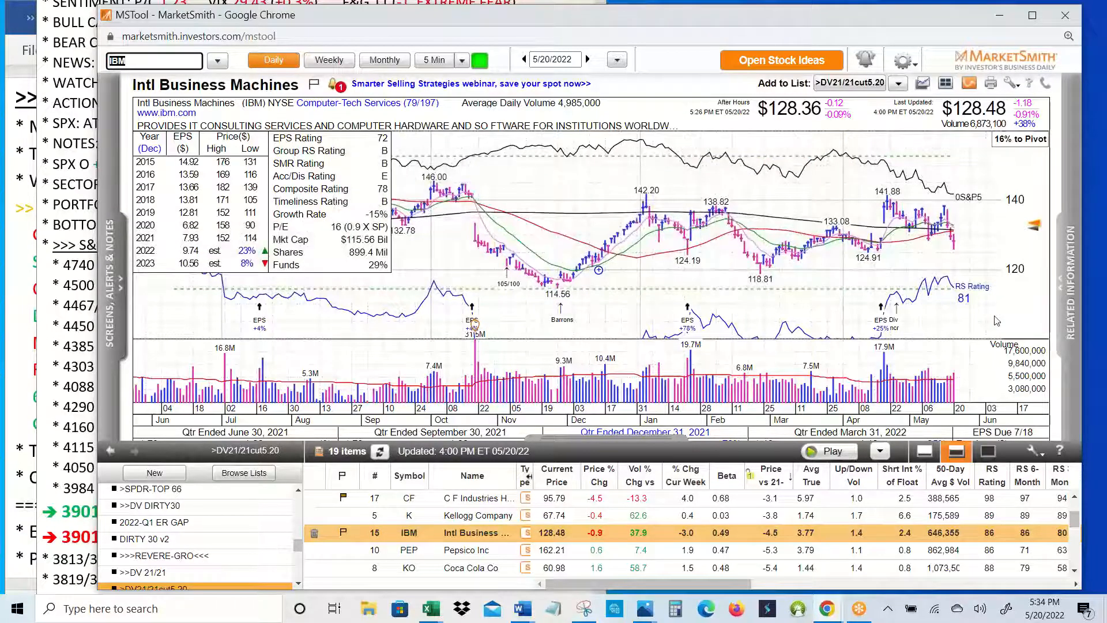
{"action": "mouse_move", "coordinate": [915, 312]}
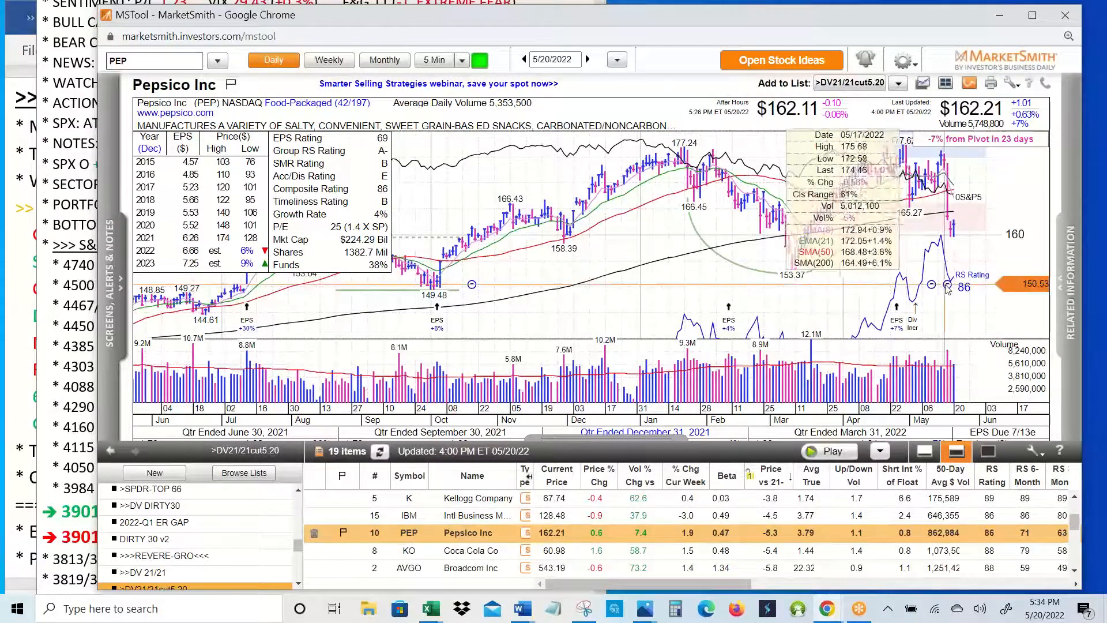
{"action": "mouse_move", "coordinate": [950, 296]}
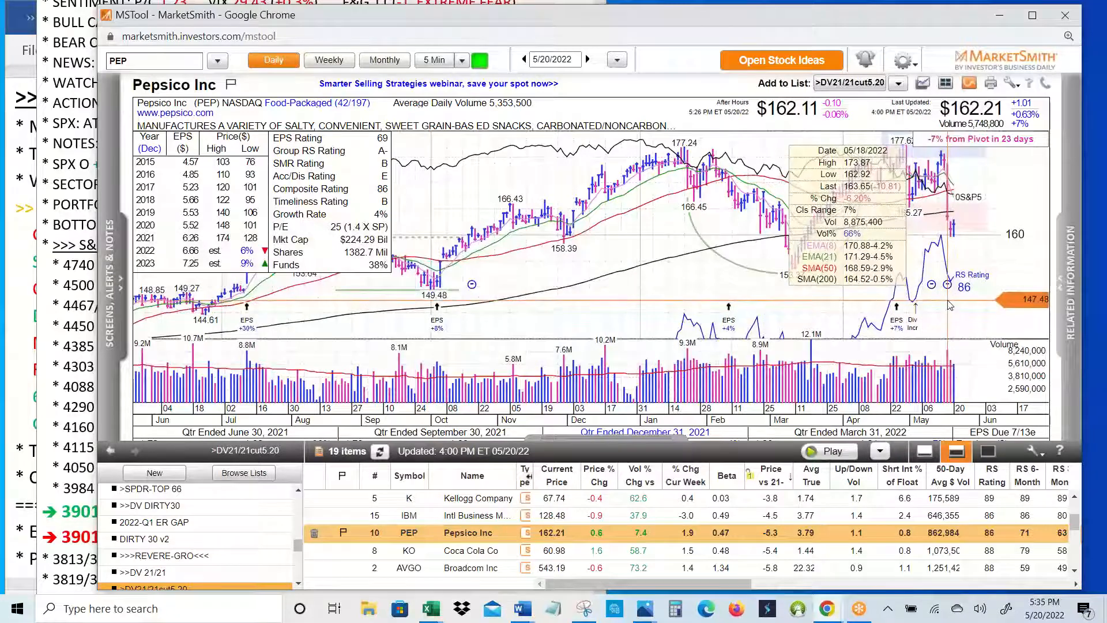
{"action": "mouse_move", "coordinate": [949, 307]}
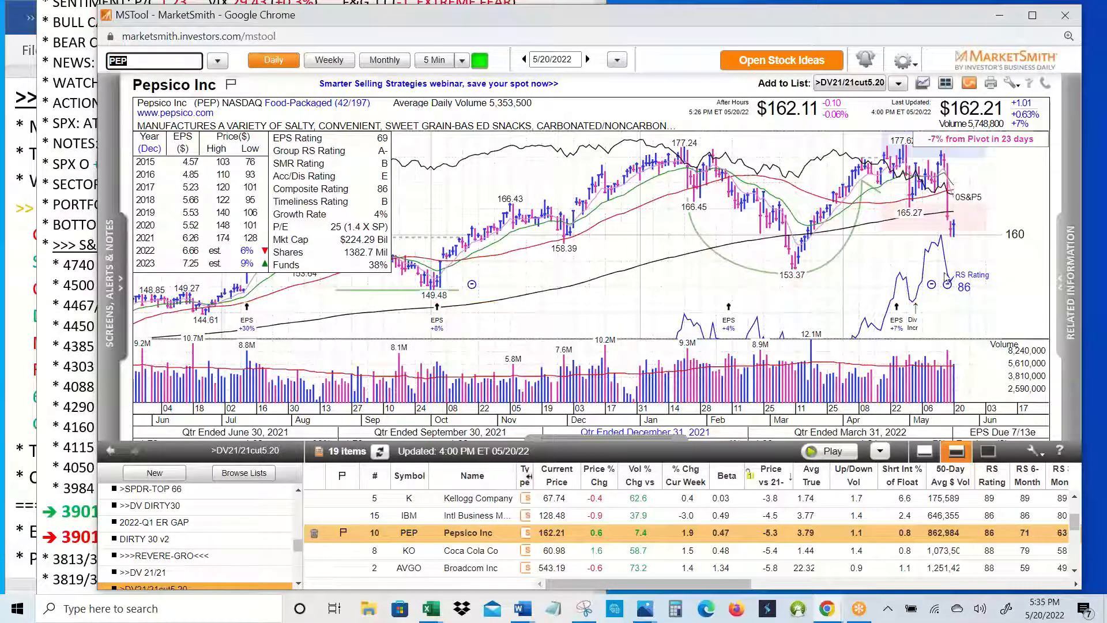
{"action": "mouse_move", "coordinate": [1024, 295]}
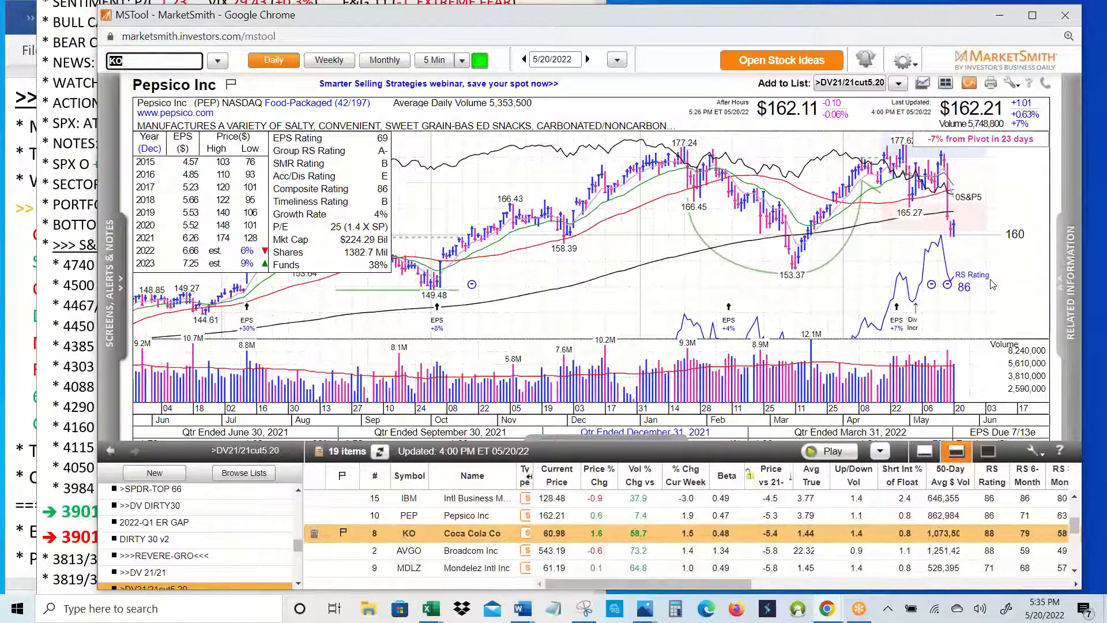
Step through PepsiCo, Coca-Cola, Broadcom and Mondelez charts to reach Hershey Company.
{"action": "left_click", "coordinate": [472, 533]}
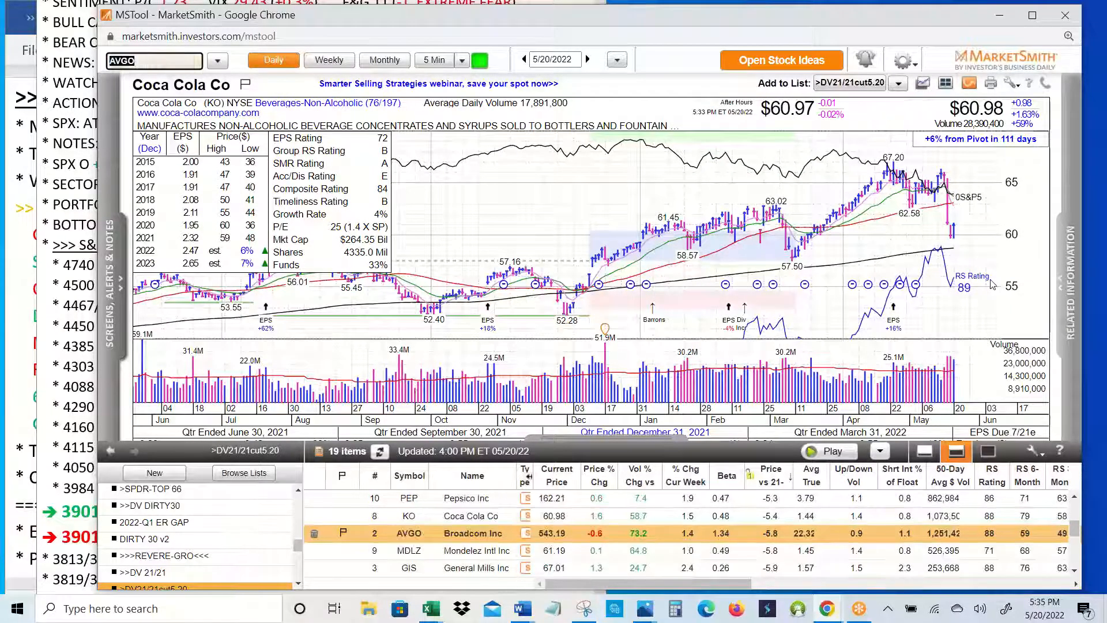
{"action": "left_click", "coordinate": [472, 532]}
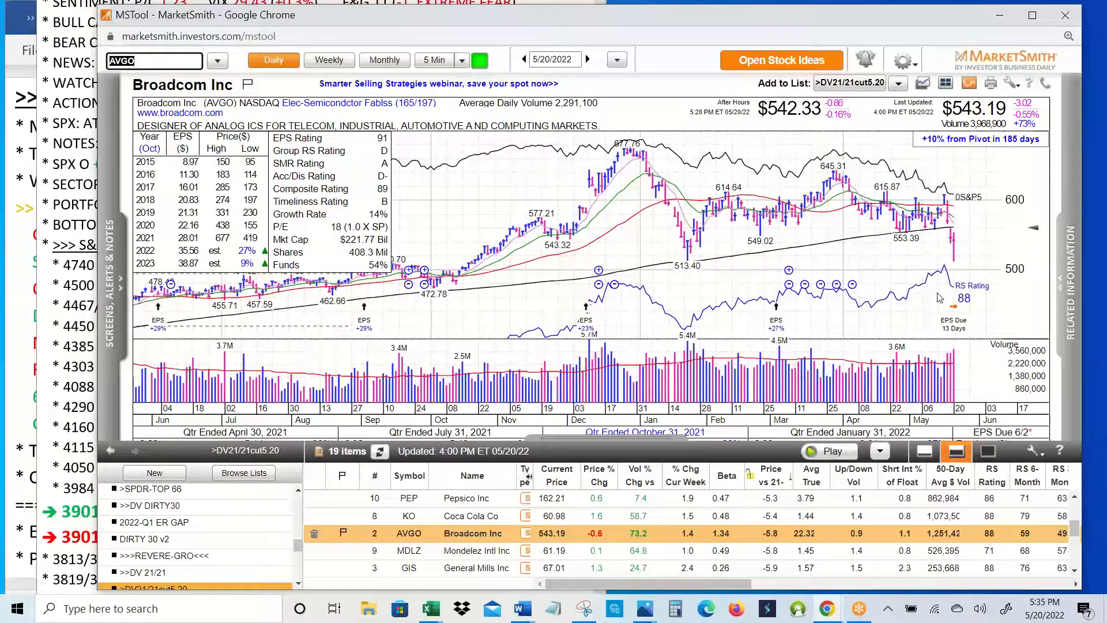
{"action": "mouse_move", "coordinate": [950, 270]}
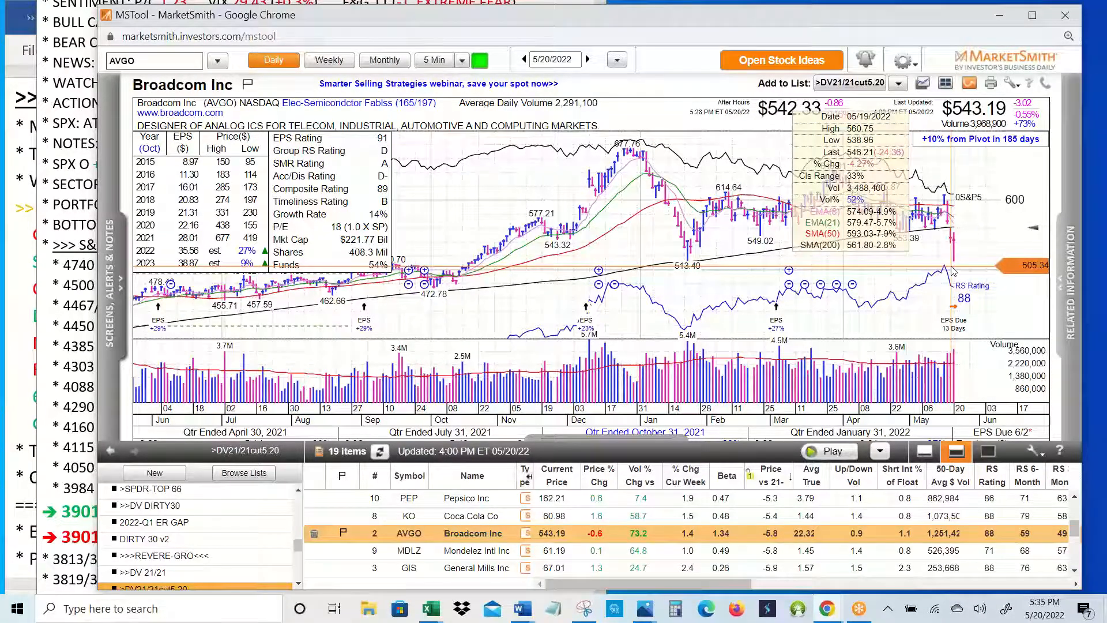
{"action": "mouse_move", "coordinate": [957, 271]}
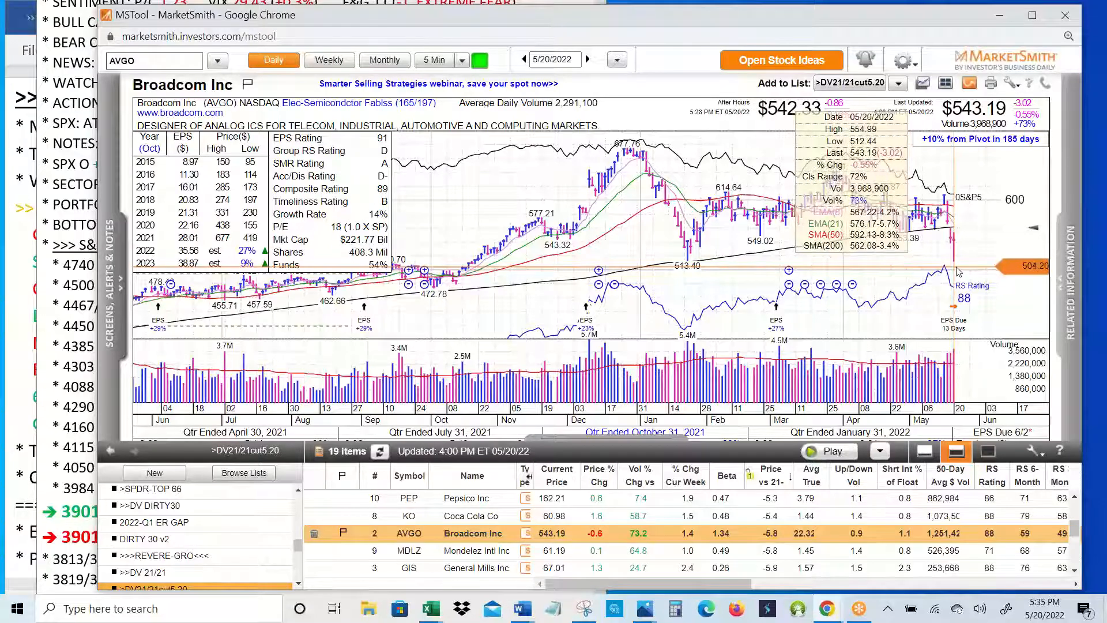
{"action": "mouse_move", "coordinate": [957, 272]}
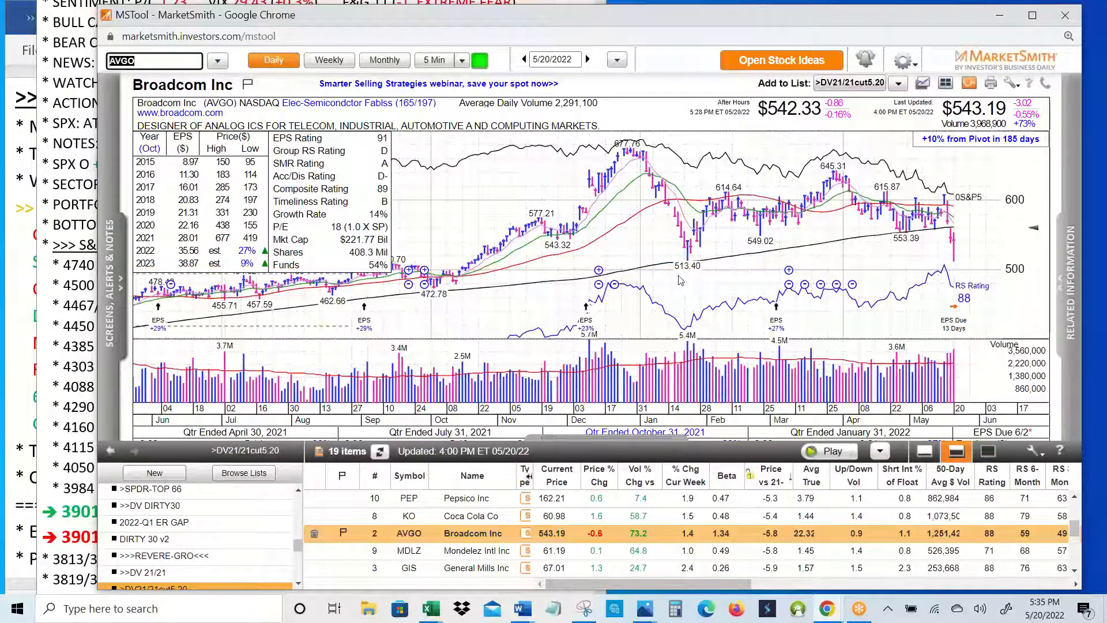
{"action": "mouse_move", "coordinate": [959, 265]}
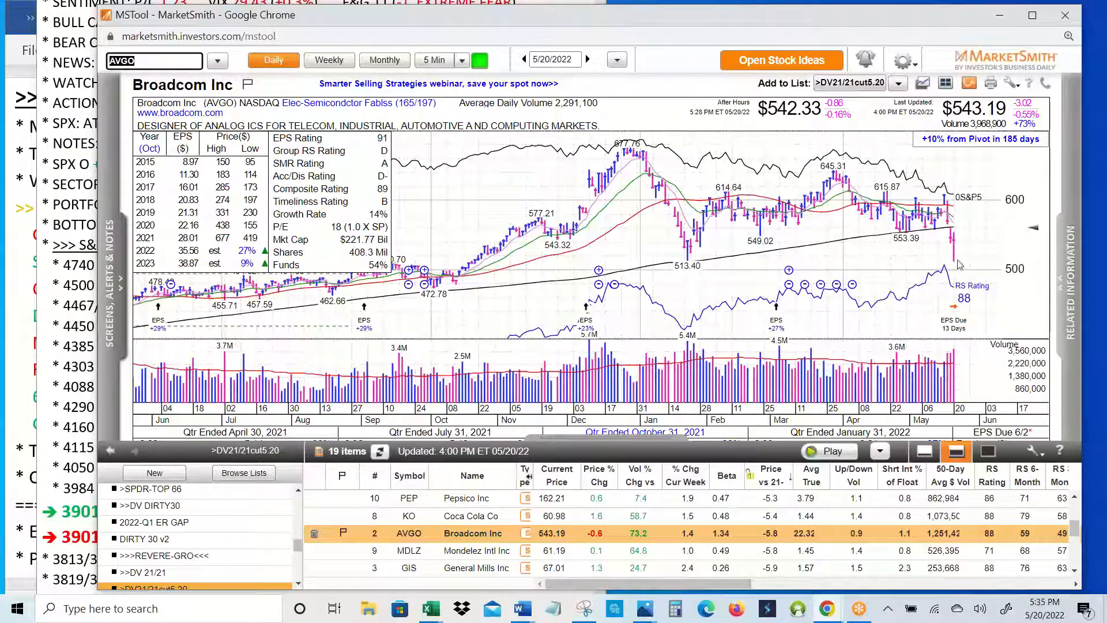
{"action": "mouse_move", "coordinate": [516, 336]}
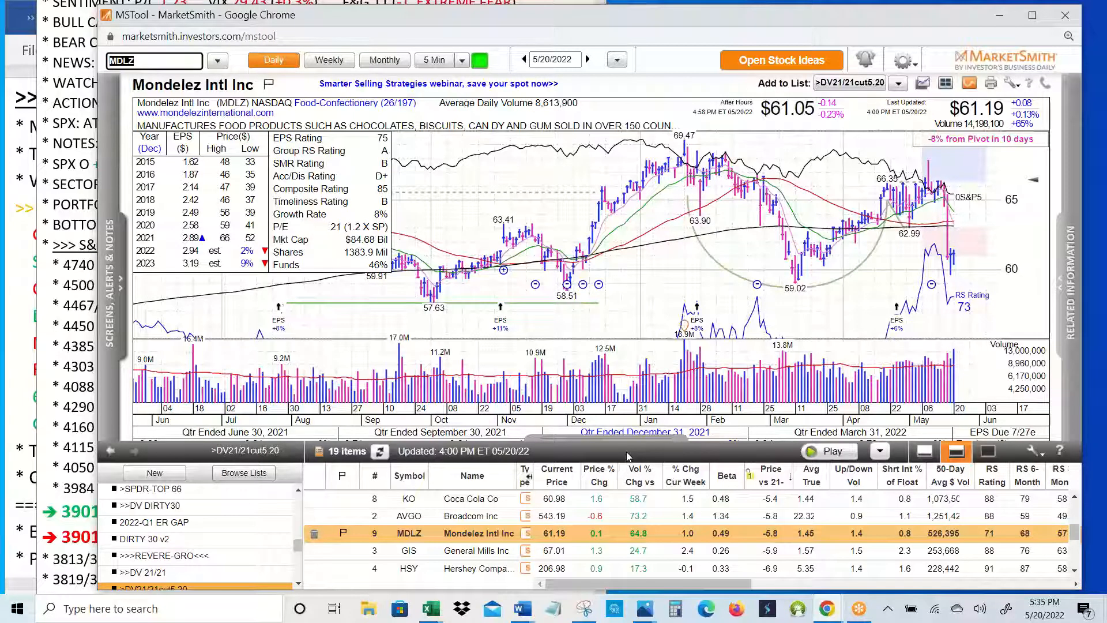
{"action": "mouse_move", "coordinate": [949, 312]}
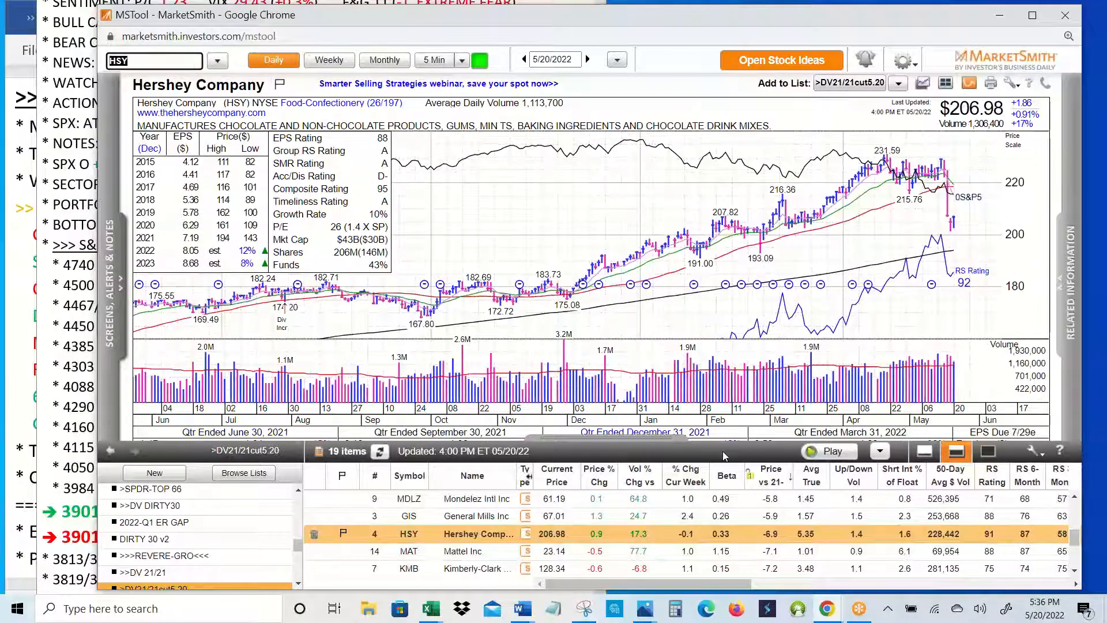
Step through the Kimberly-Clark, Louisiana Pacific and Dollar Tree charts, then switch to the >>DV 21/21 watchlist.
{"action": "left_click", "coordinate": [408, 533]}
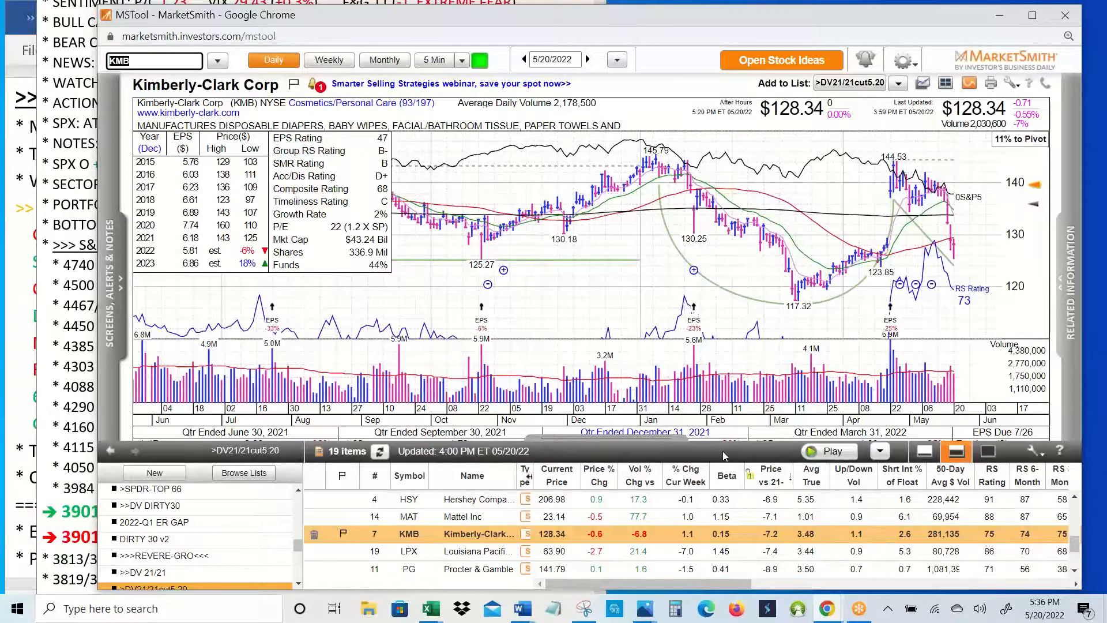
{"action": "left_click", "coordinate": [409, 551]}
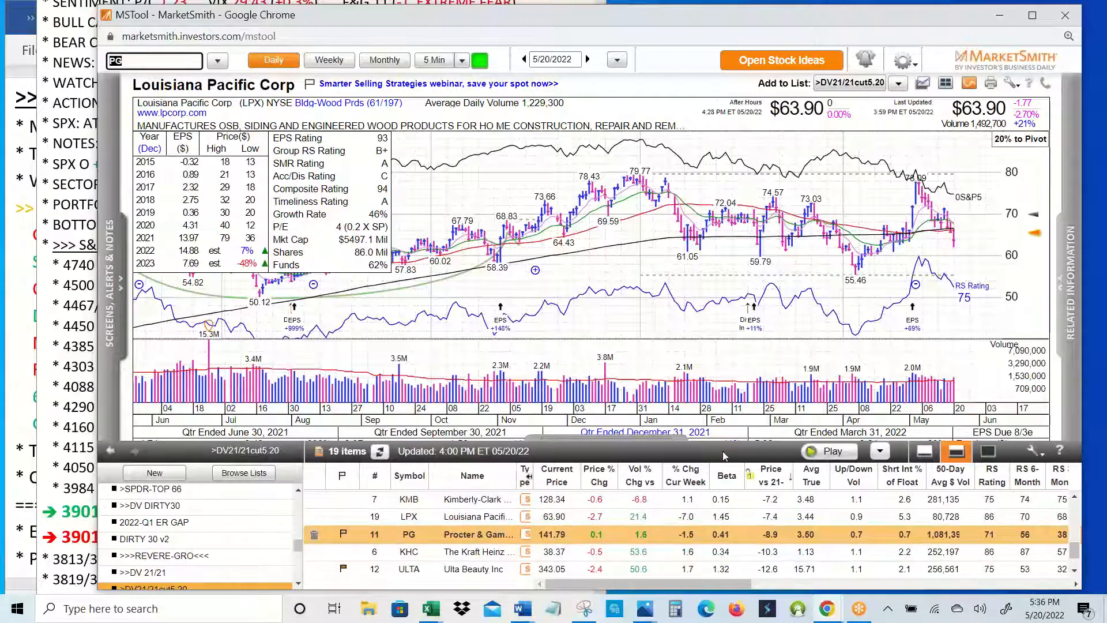
{"action": "left_click", "coordinate": [408, 534]}
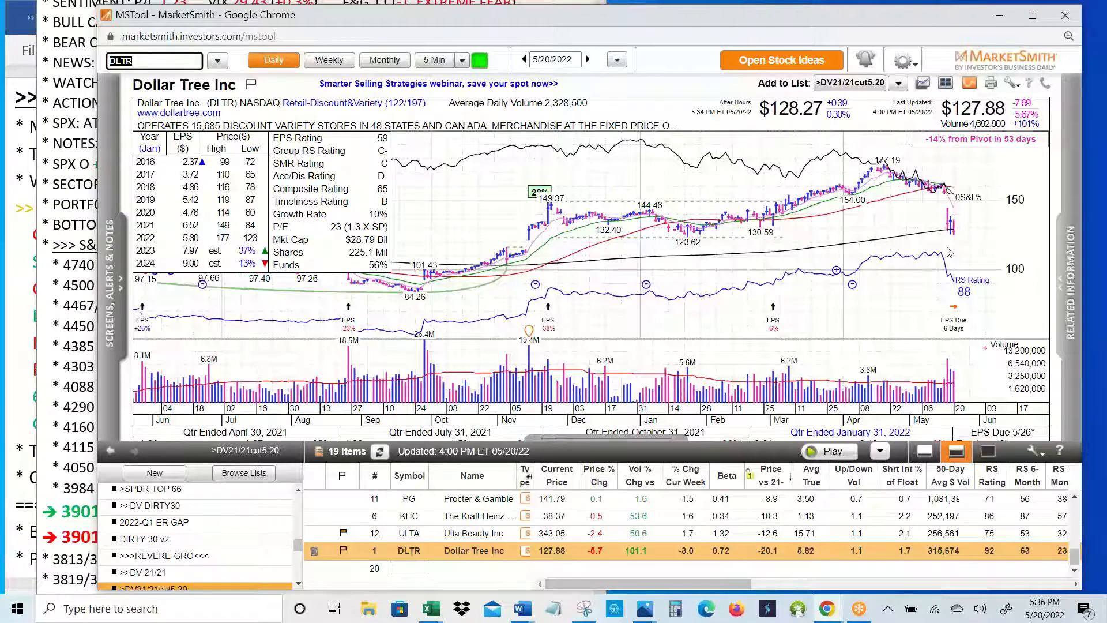
{"action": "mouse_move", "coordinate": [971, 191]}
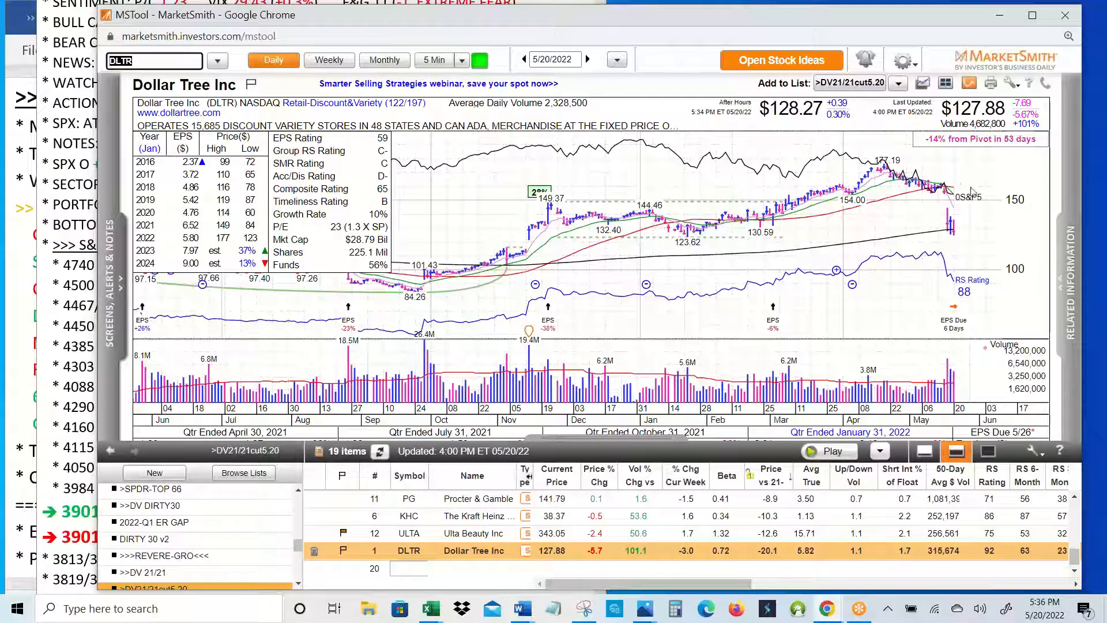
{"action": "mouse_move", "coordinate": [888, 258]}
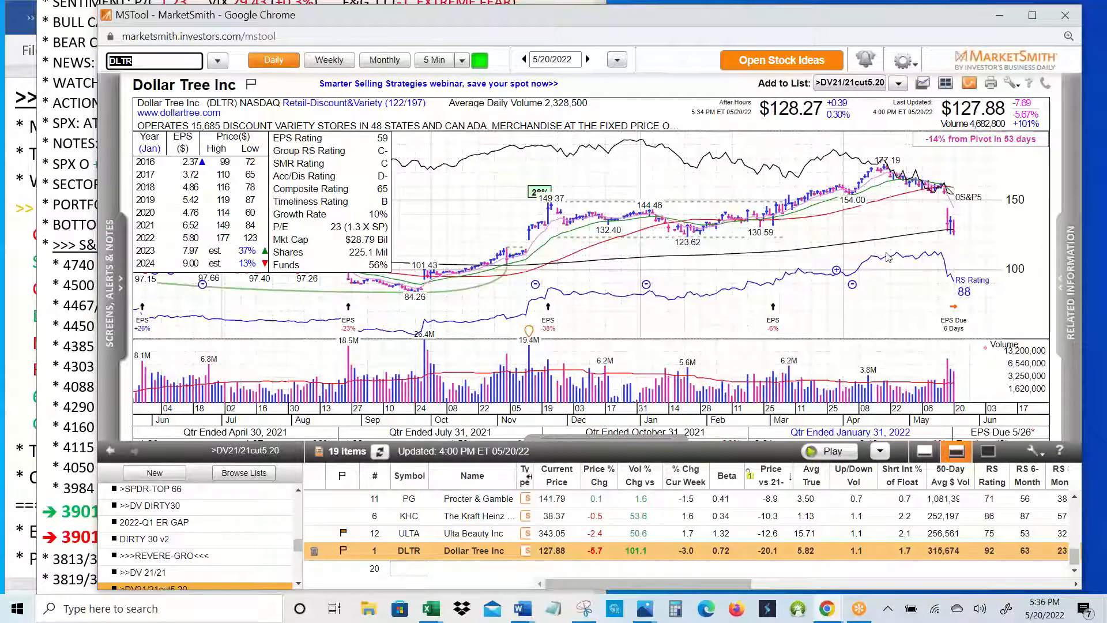
{"action": "left_click", "coordinate": [151, 572]}
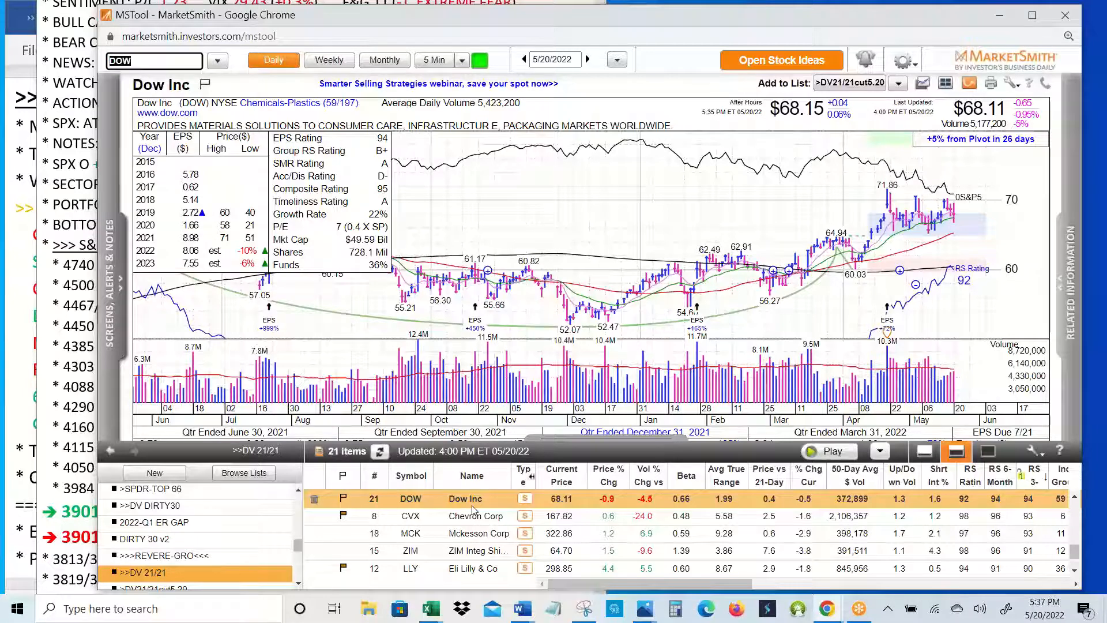
{"action": "mouse_move", "coordinate": [947, 297]}
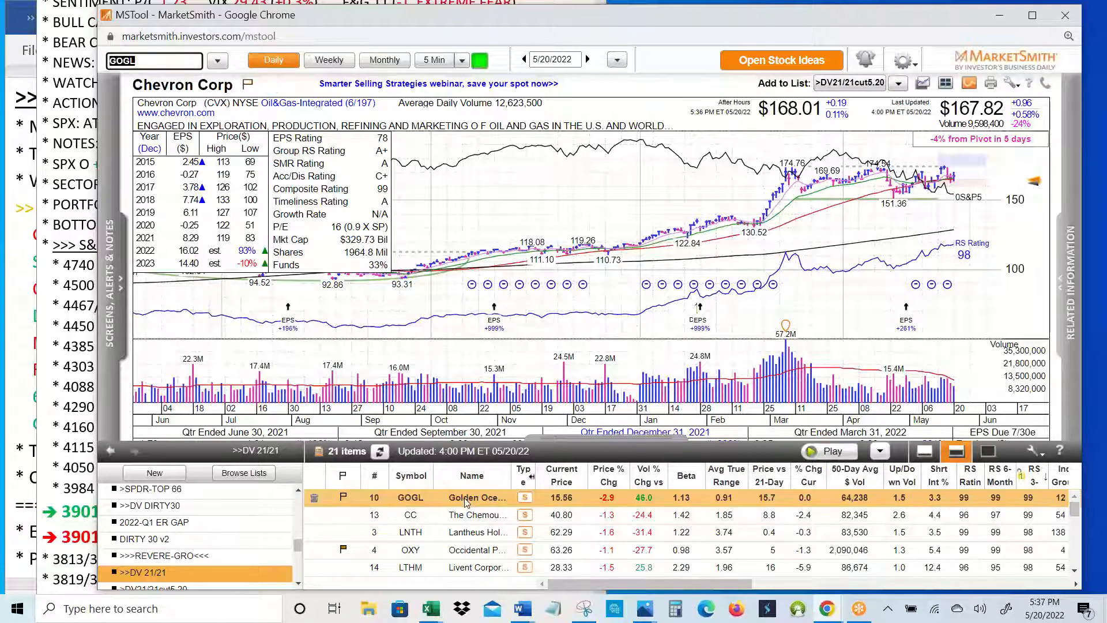
Page through the Golden Ocean Group and Devon Energy charts, on to Olin Corp.
{"action": "left_click", "coordinate": [477, 497]}
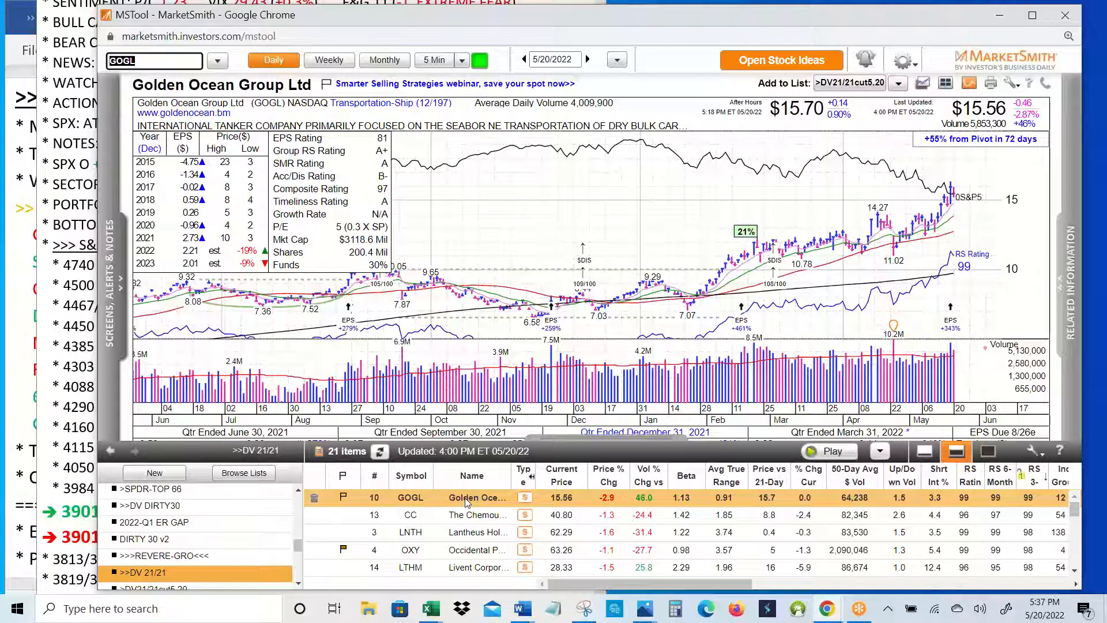
{"action": "left_click", "coordinate": [411, 514]}
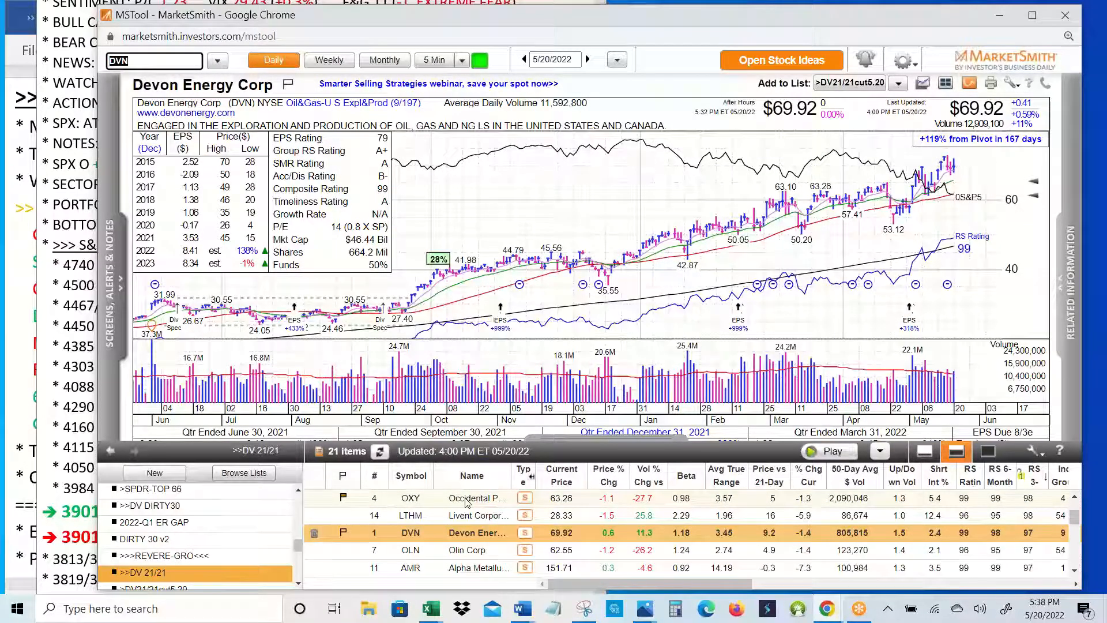
{"action": "left_click", "coordinate": [411, 549]}
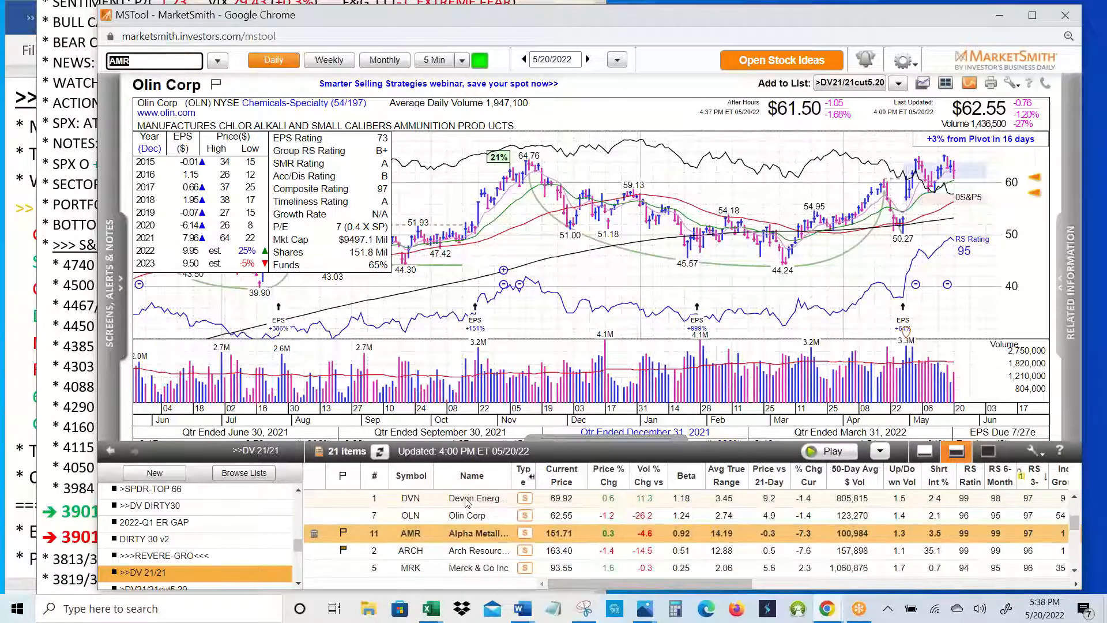
Page through the Merck, Star Bulk Carriers and AT&T charts to ON Semiconductor.
{"action": "left_click", "coordinate": [410, 532]}
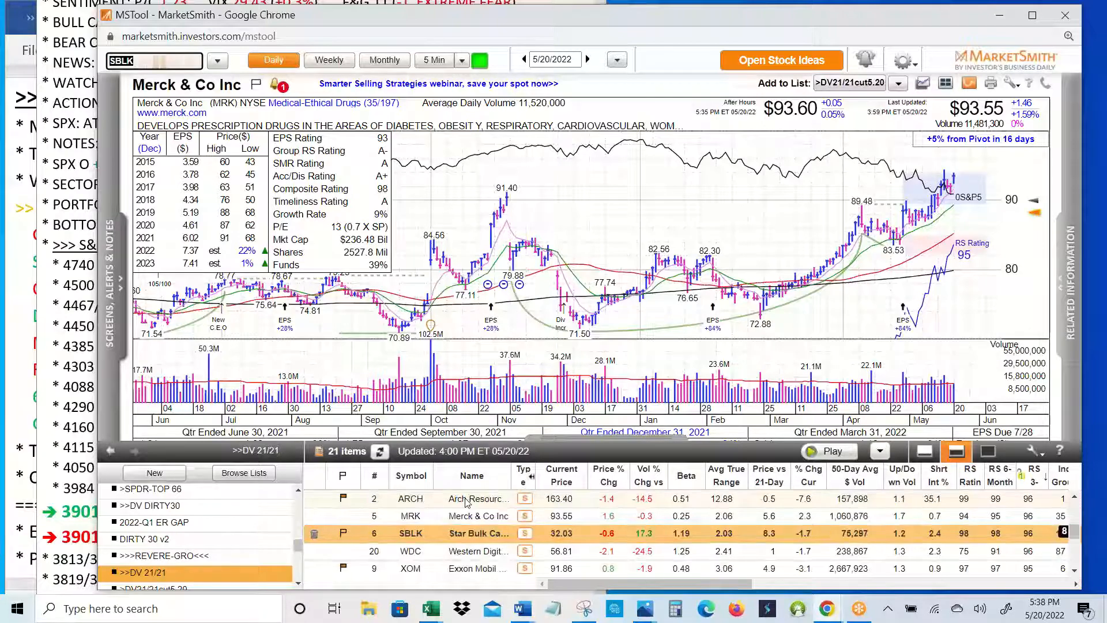
{"action": "left_click", "coordinate": [410, 533]}
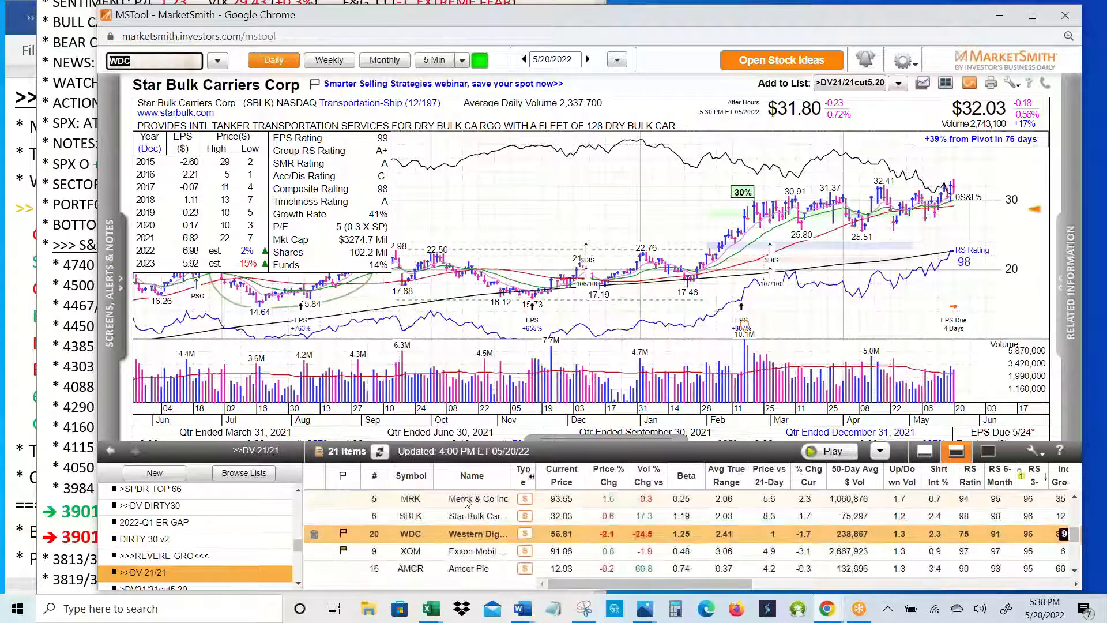
{"action": "left_click", "coordinate": [409, 533]}
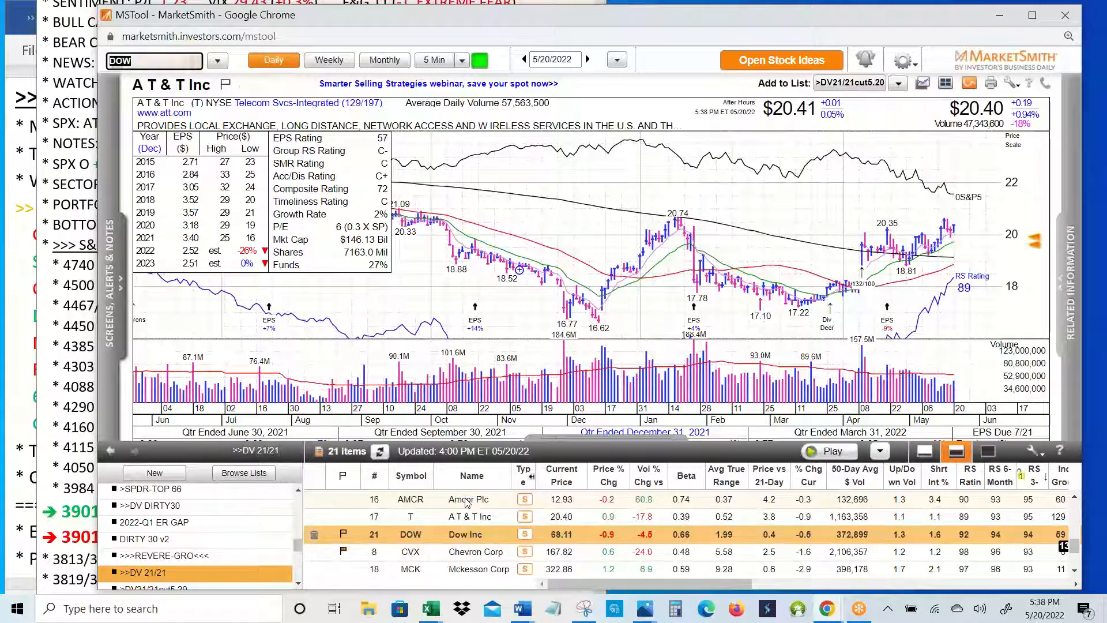
{"action": "left_click", "coordinate": [411, 534]}
{"action": "type", "text": "SOXX"}
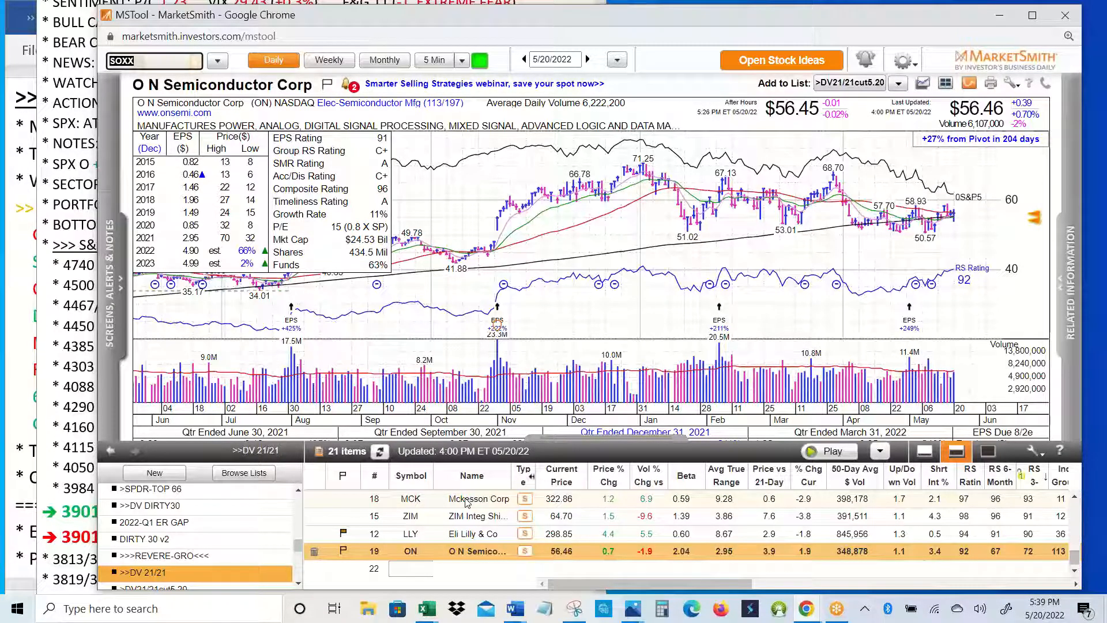
{"action": "mouse_move", "coordinate": [887, 290]}
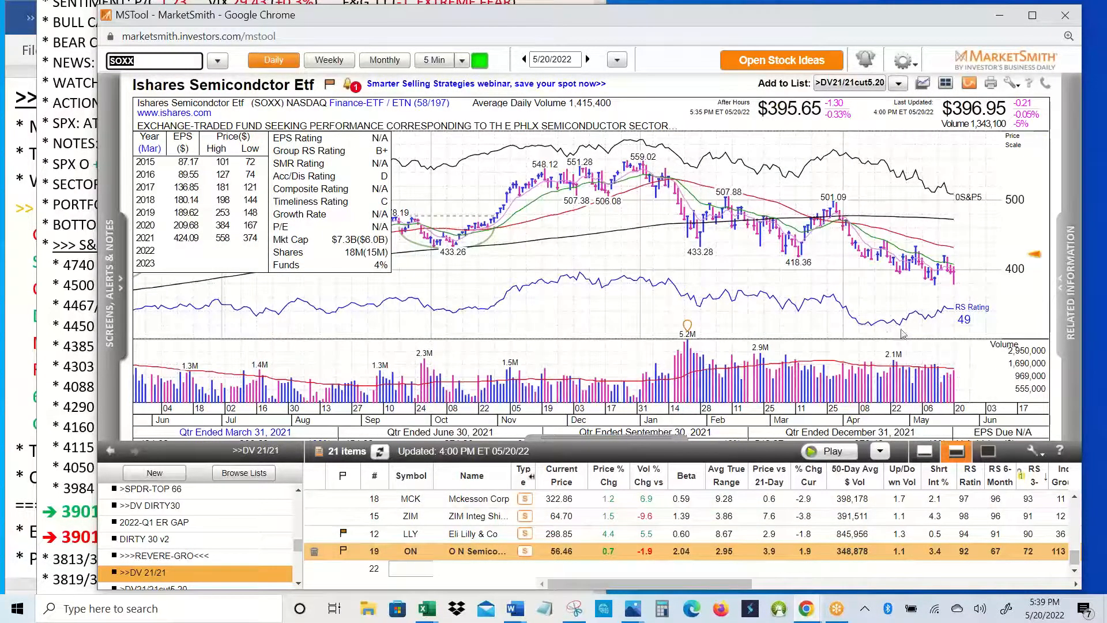
{"action": "mouse_move", "coordinate": [946, 318]}
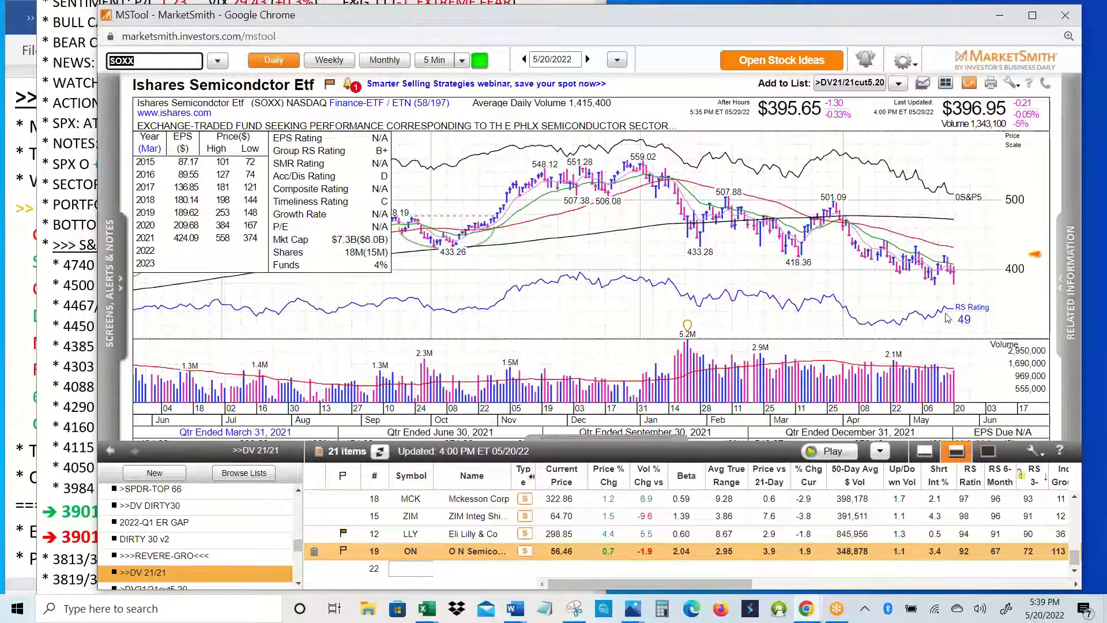
{"action": "mouse_move", "coordinate": [904, 330]}
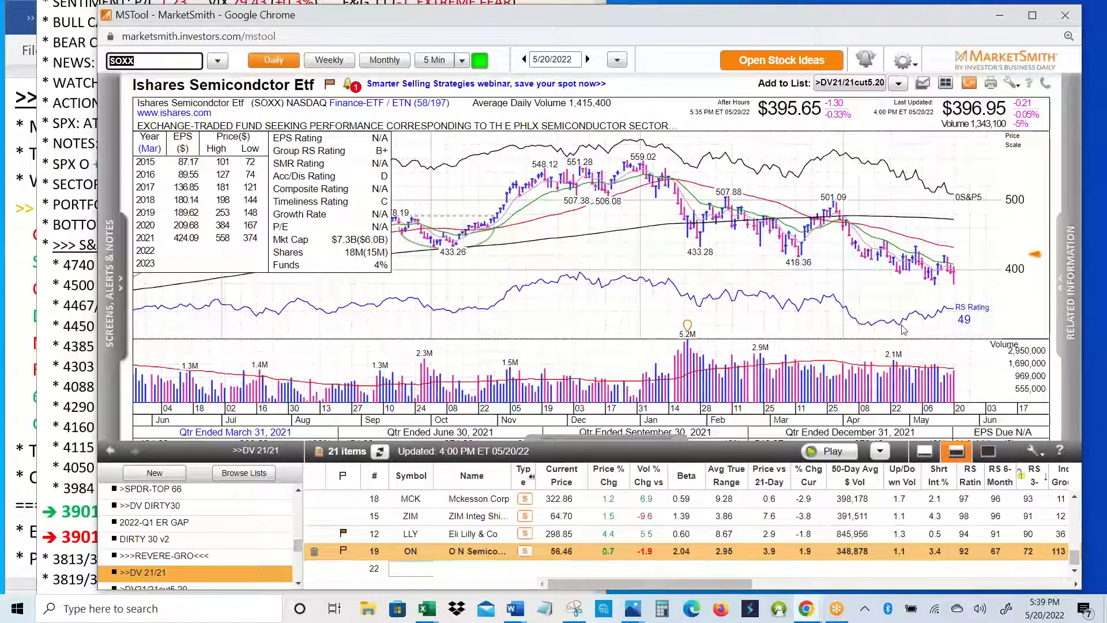
{"action": "mouse_move", "coordinate": [922, 297]}
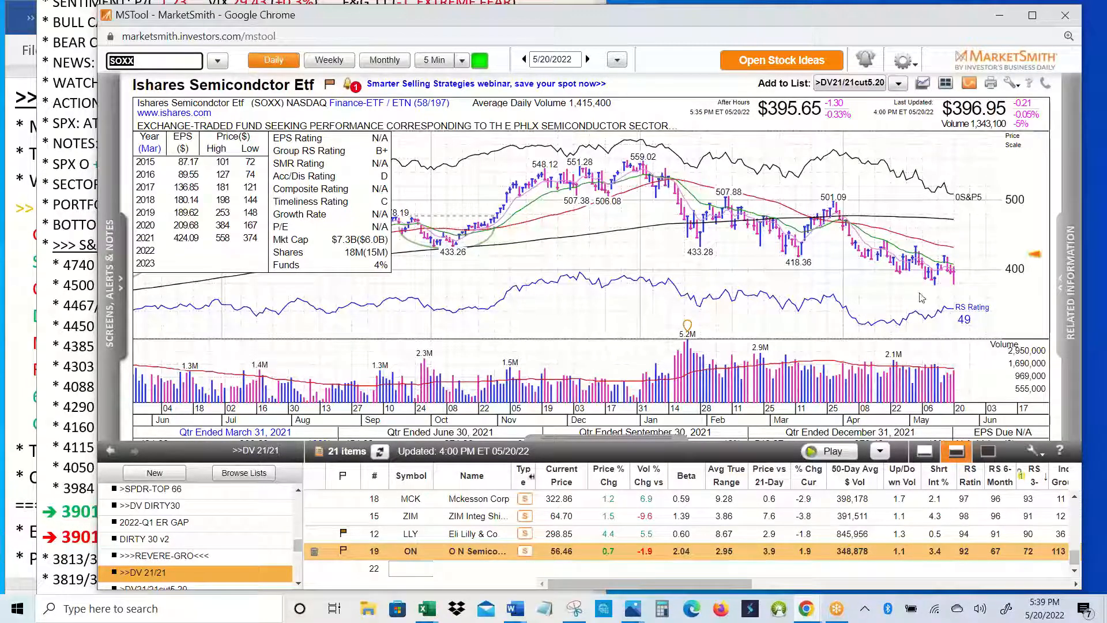
{"action": "mouse_move", "coordinate": [937, 293]}
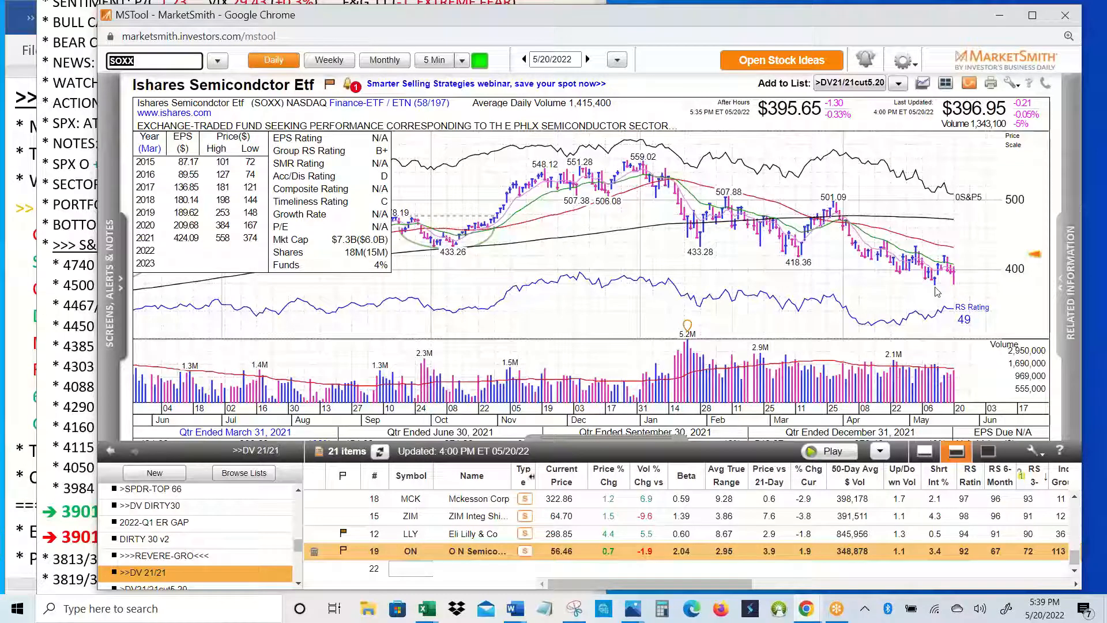
{"action": "mouse_move", "coordinate": [962, 296]}
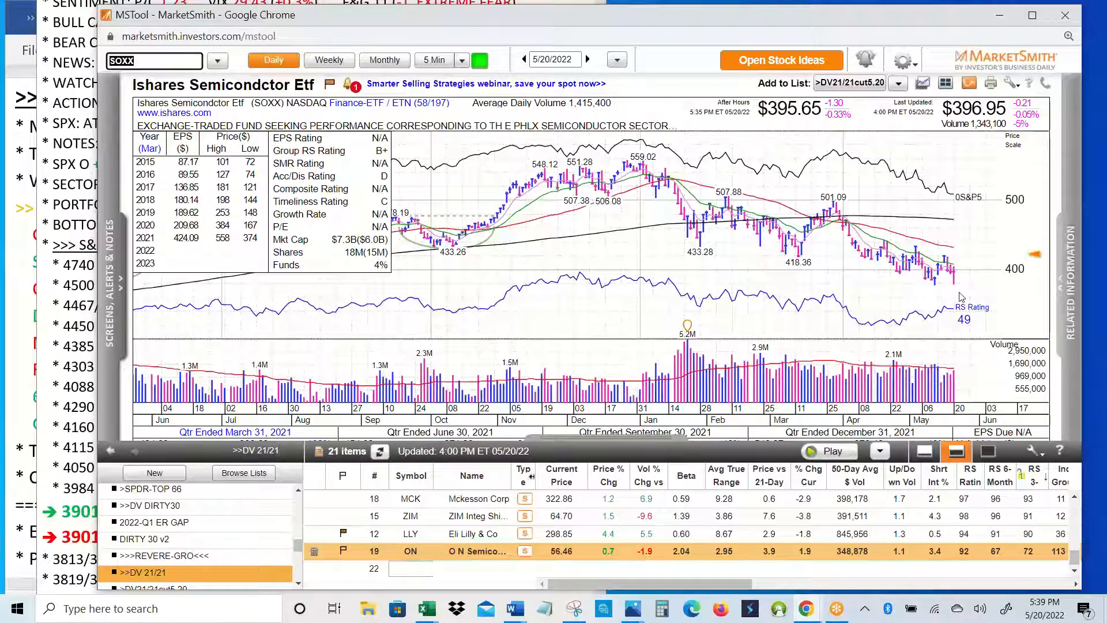
{"action": "mouse_move", "coordinate": [947, 281]}
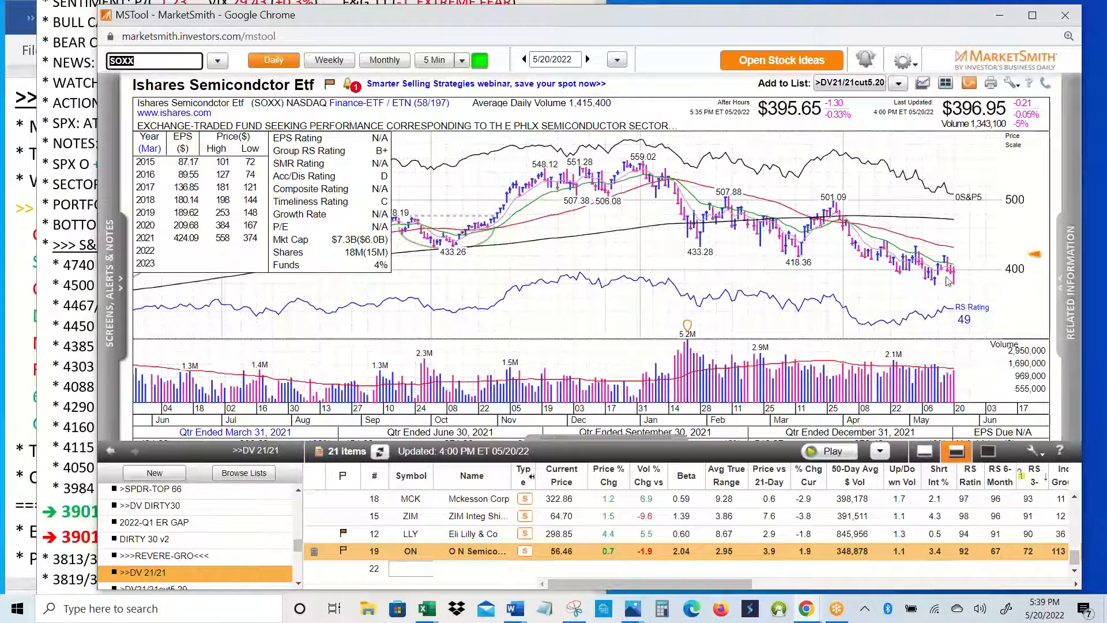
{"action": "mouse_move", "coordinate": [972, 298]}
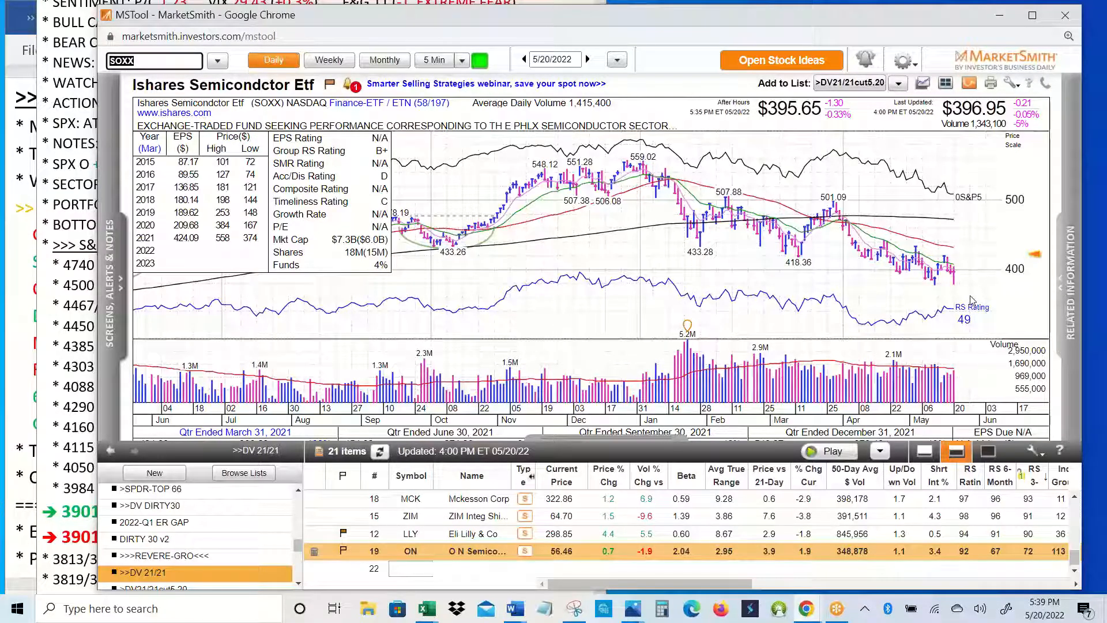
{"action": "mouse_move", "coordinate": [973, 300]}
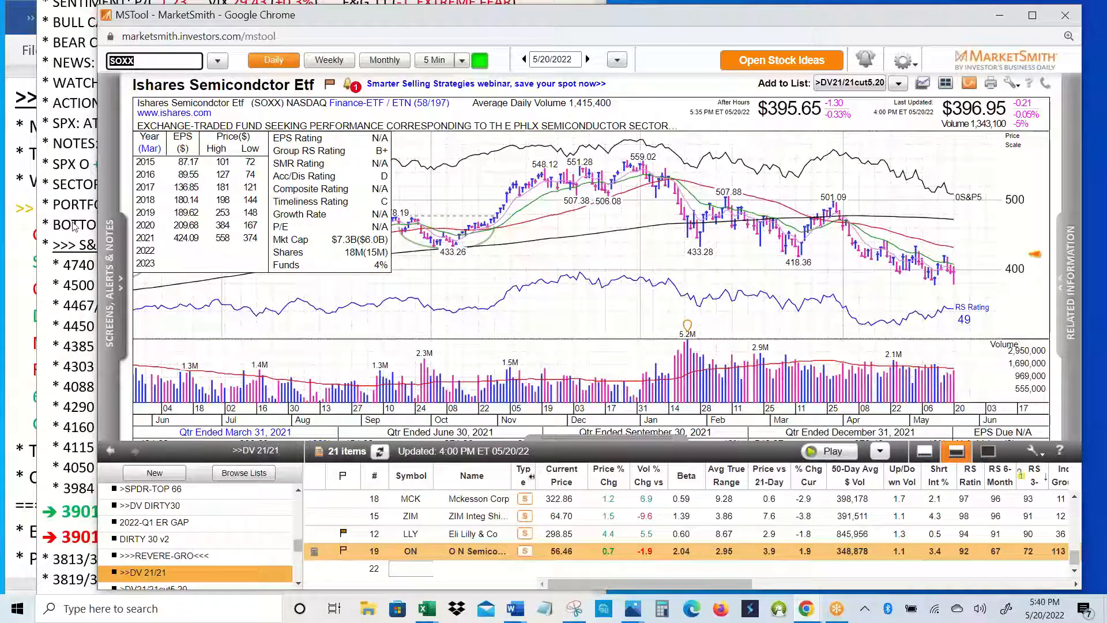
{"action": "mouse_move", "coordinate": [28, 245]}
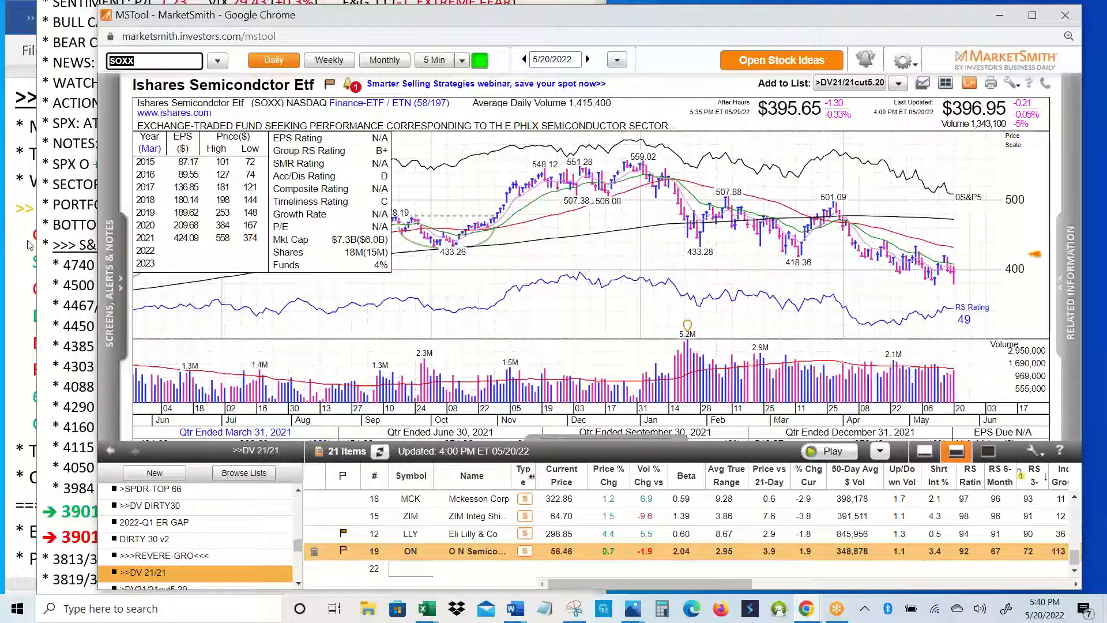
Bring the Word topics outline for Friday 5/20/22 in front of the SOXX chart.
{"action": "left_click", "coordinate": [514, 608]}
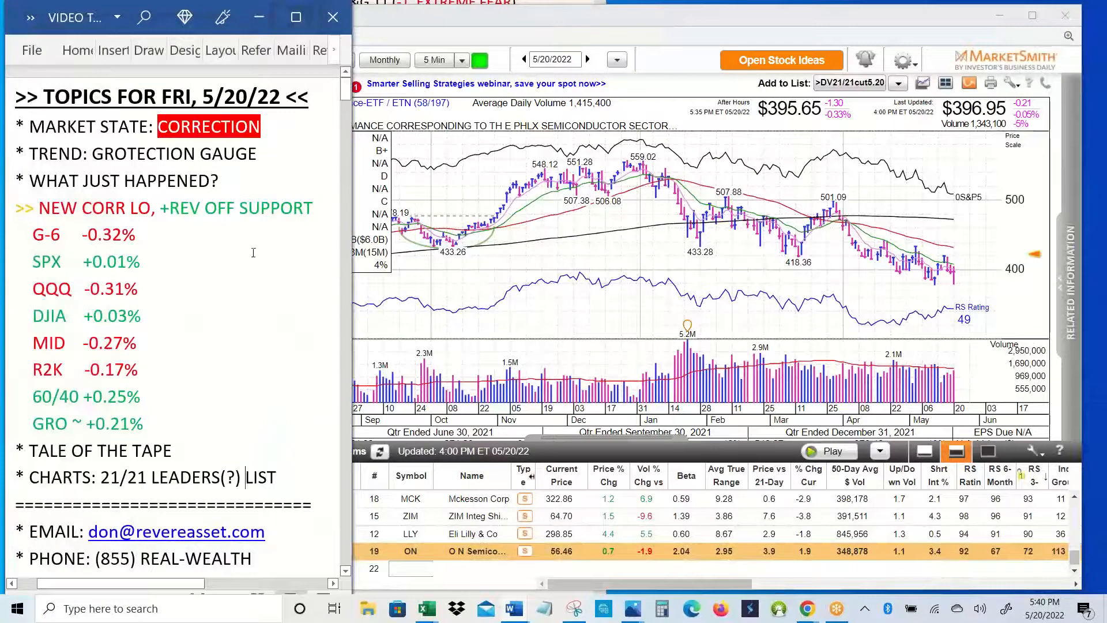